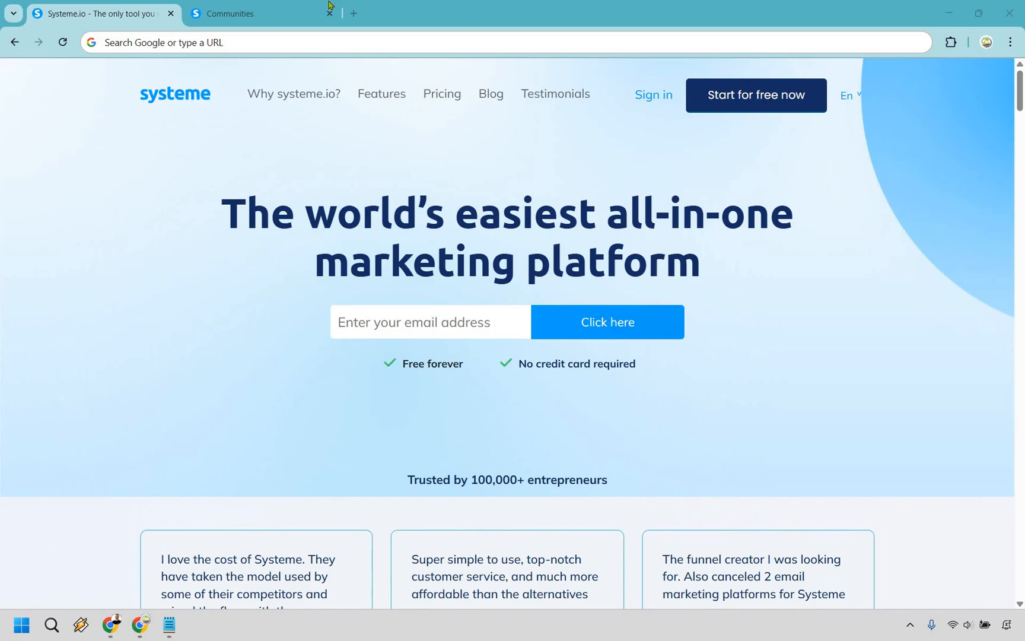
# Switch to the Communities browser tab showing the empty communities list.
pyautogui.click(255, 13)
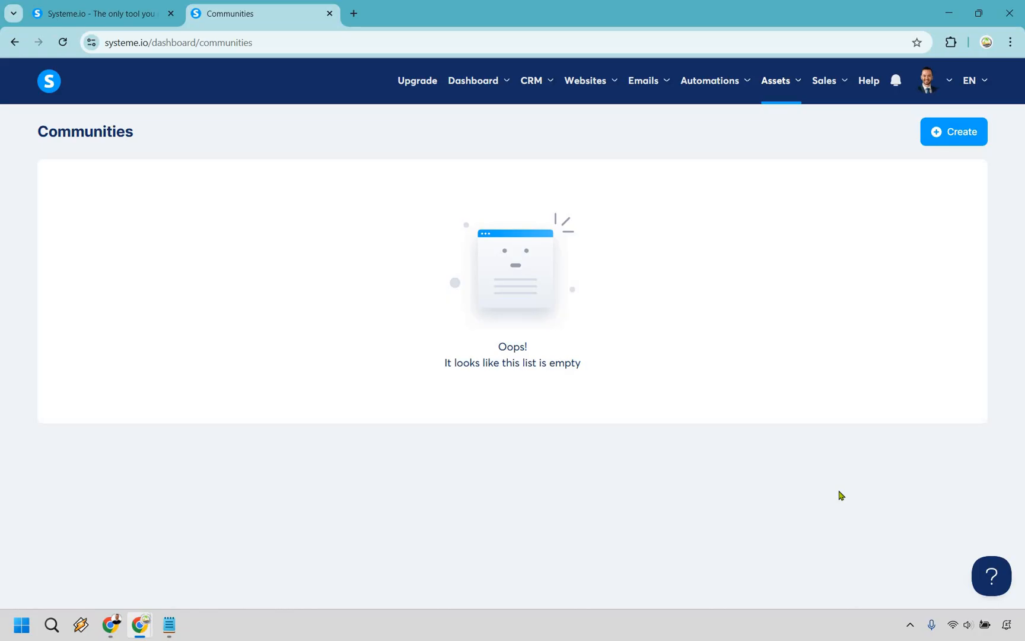
pyautogui.moveTo(922, 321)
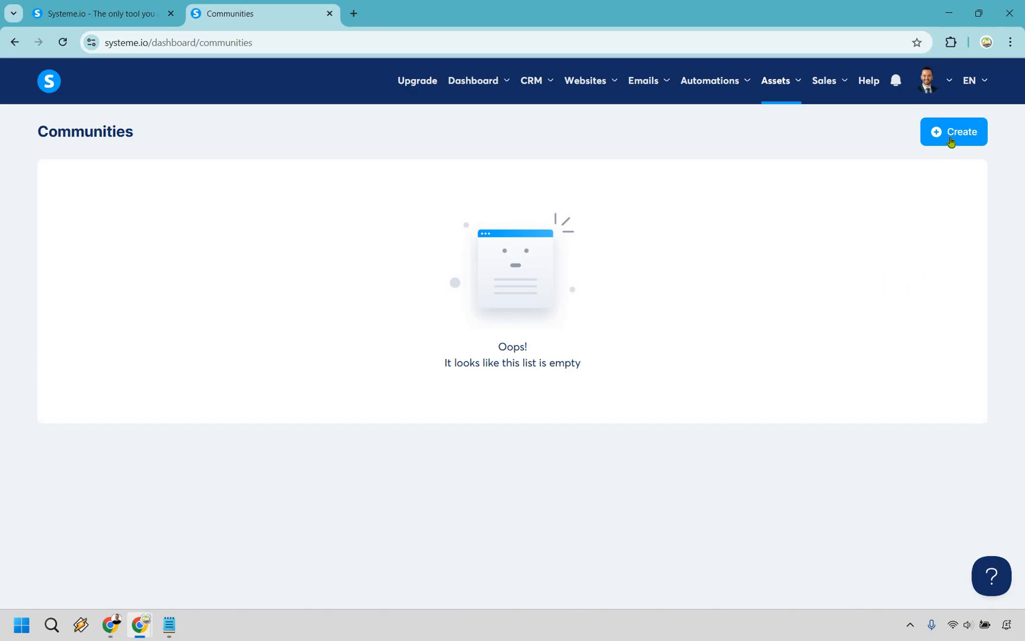
# Create community 'Marketing Island Systeme Tutorials' with path 'tutorials' and save it.
pyautogui.click(954, 132)
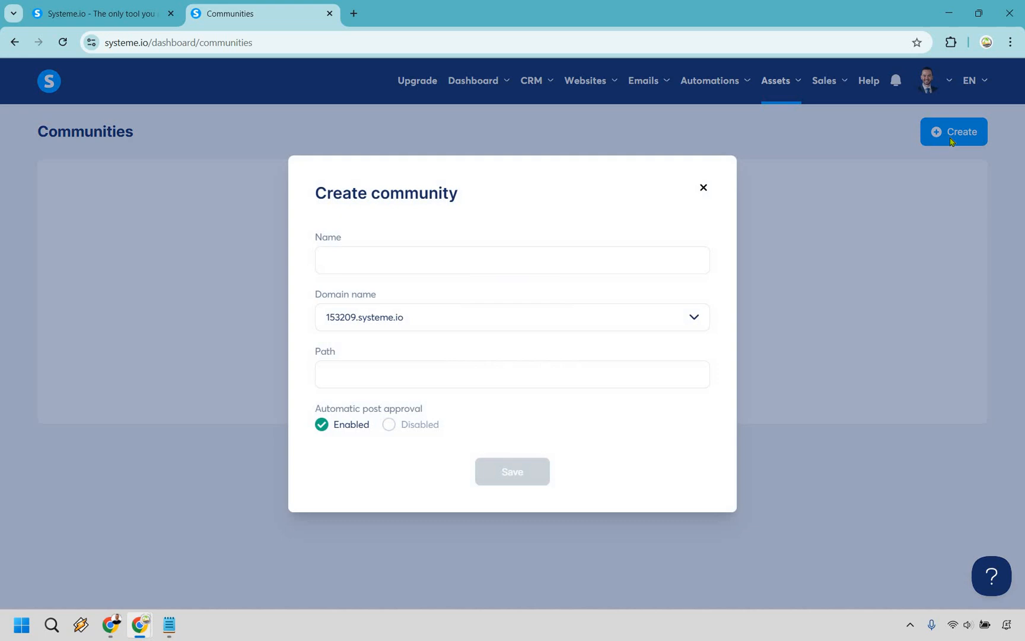
pyautogui.moveTo(753, 156)
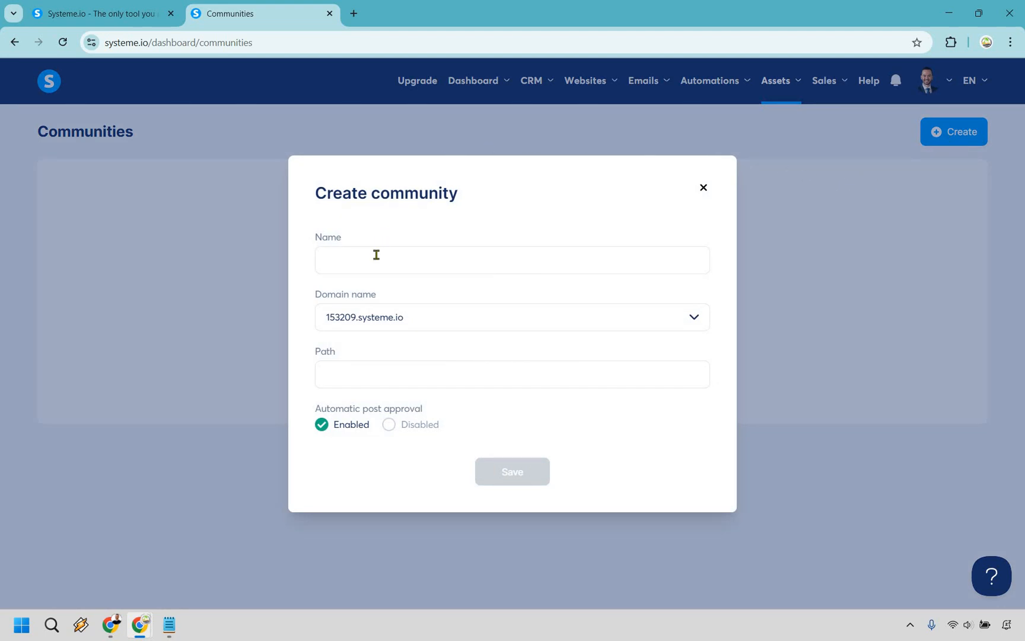
pyautogui.write('Marketing Island Systeme Tutorial')
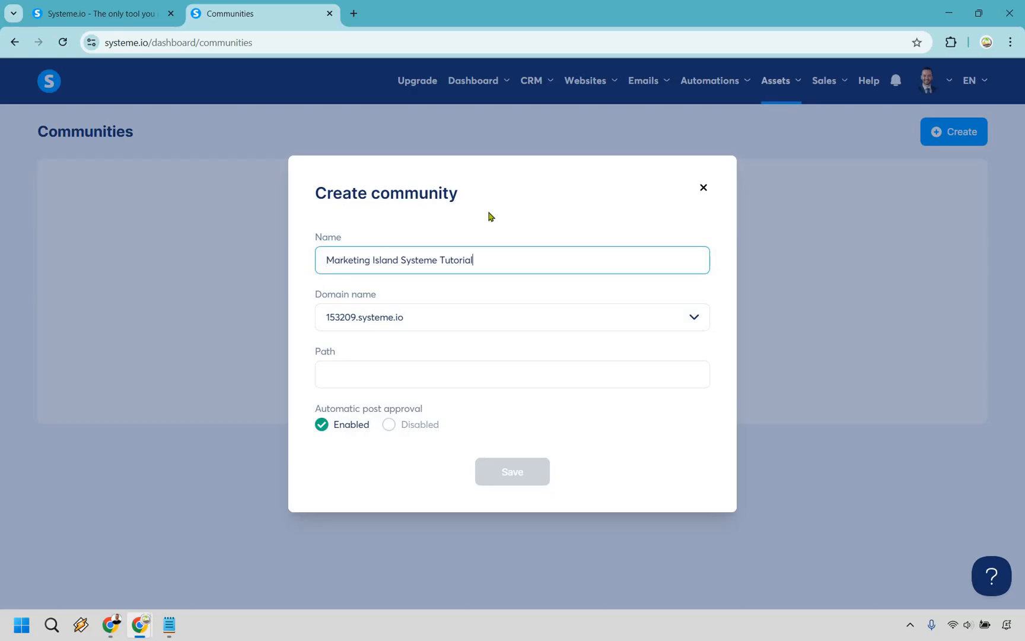
pyautogui.moveTo(499, 292)
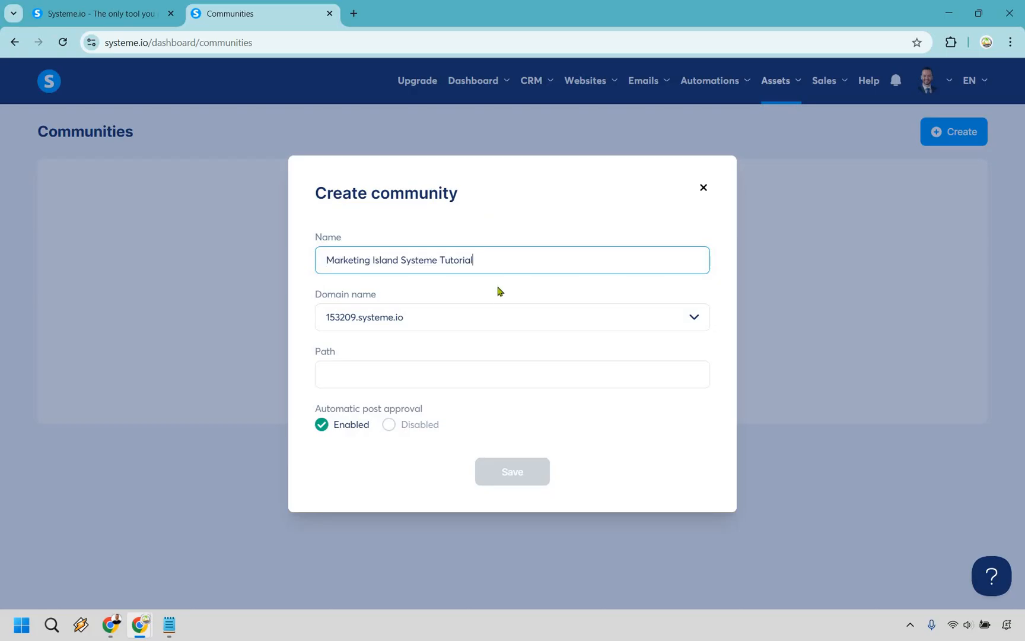
pyautogui.moveTo(495, 364)
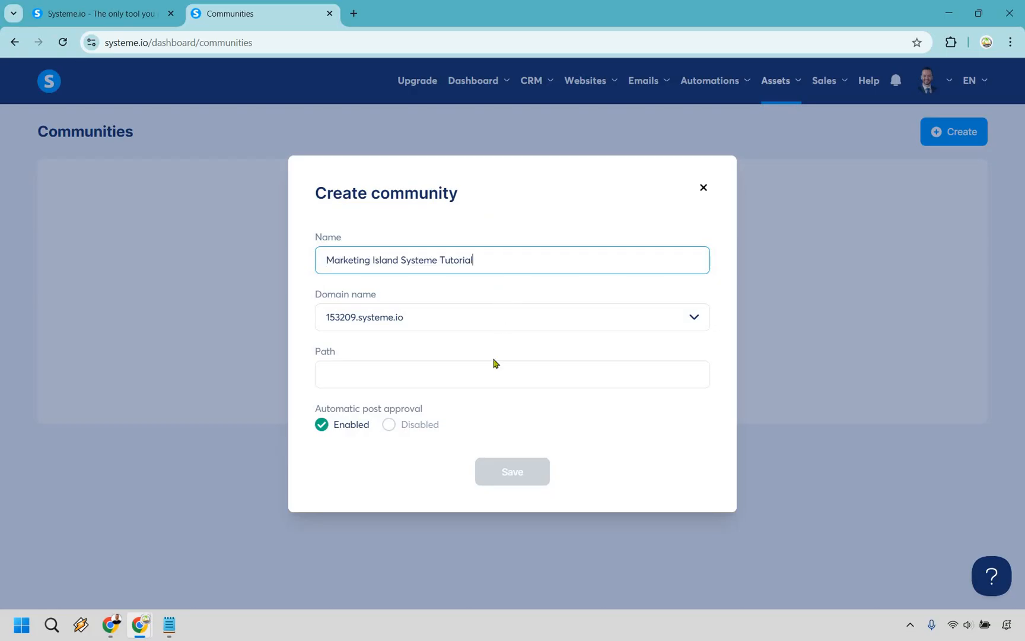
pyautogui.write('s')
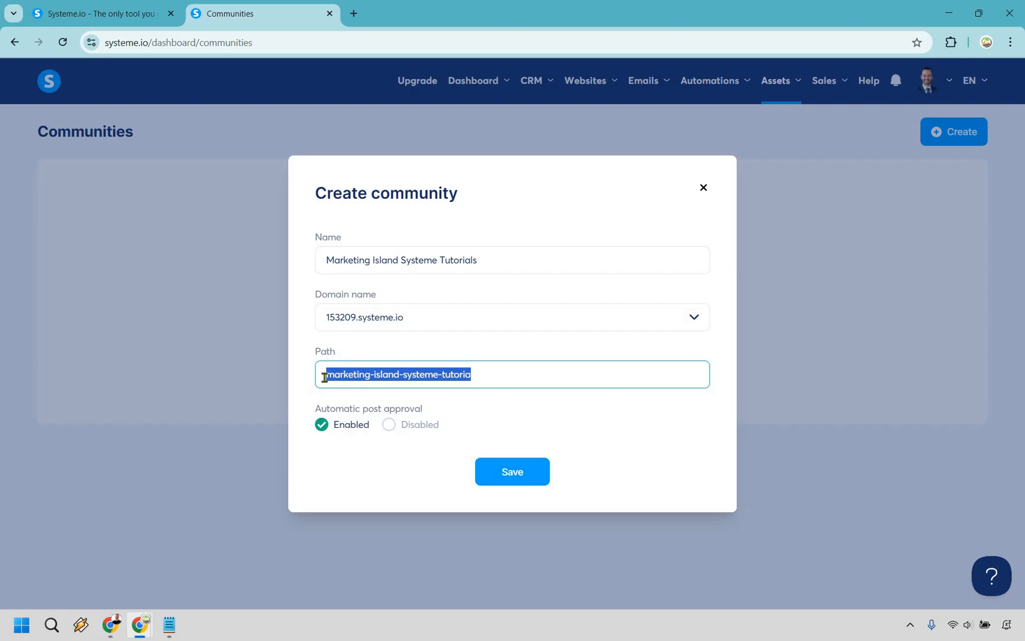
pyautogui.write('tutorials')
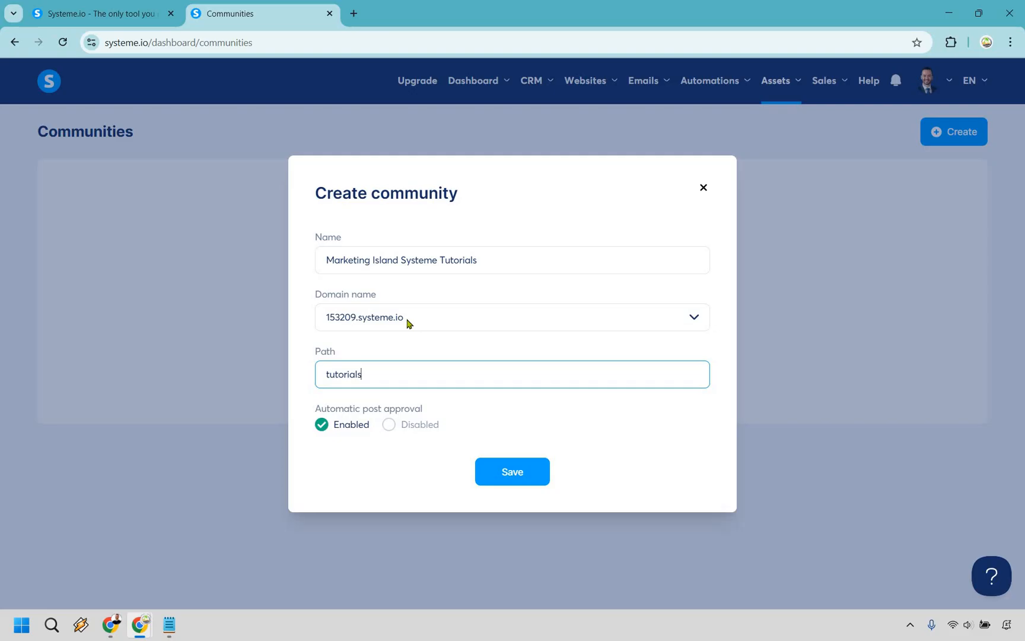
pyautogui.moveTo(473, 386)
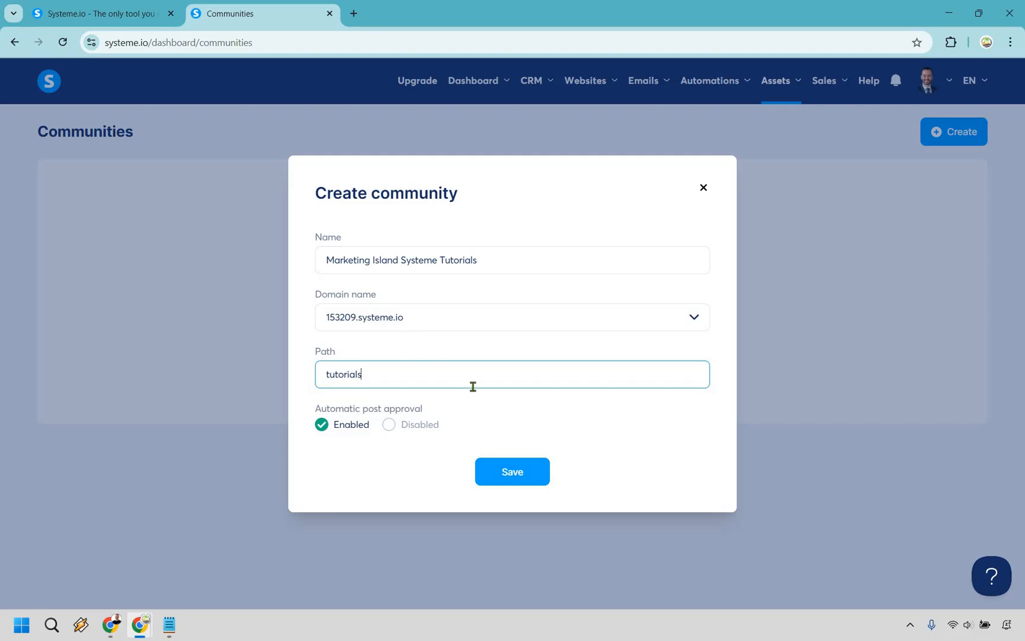
pyautogui.moveTo(476, 408)
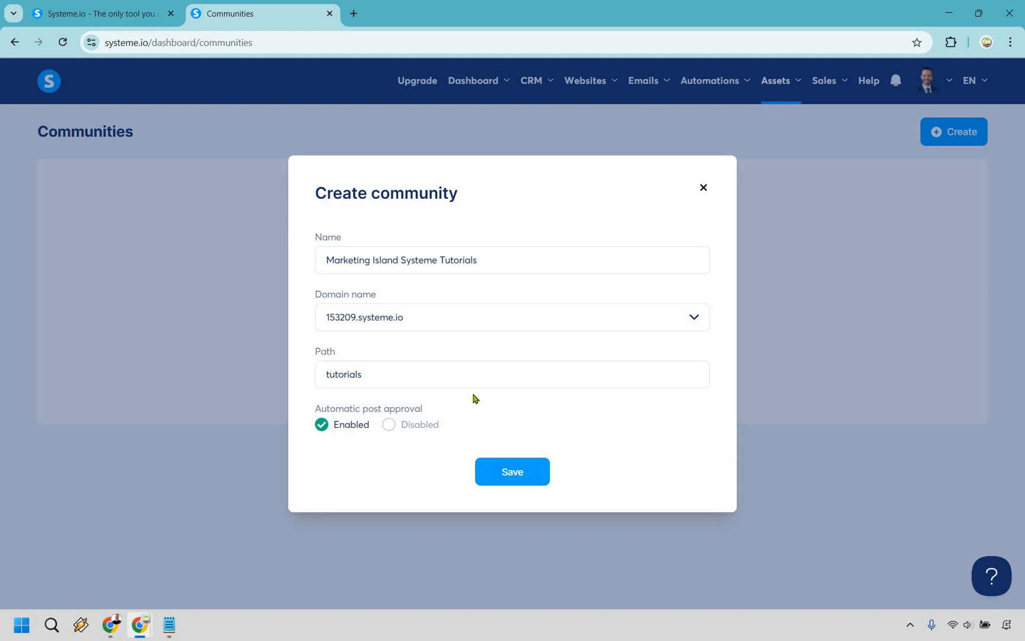
pyautogui.moveTo(517, 450)
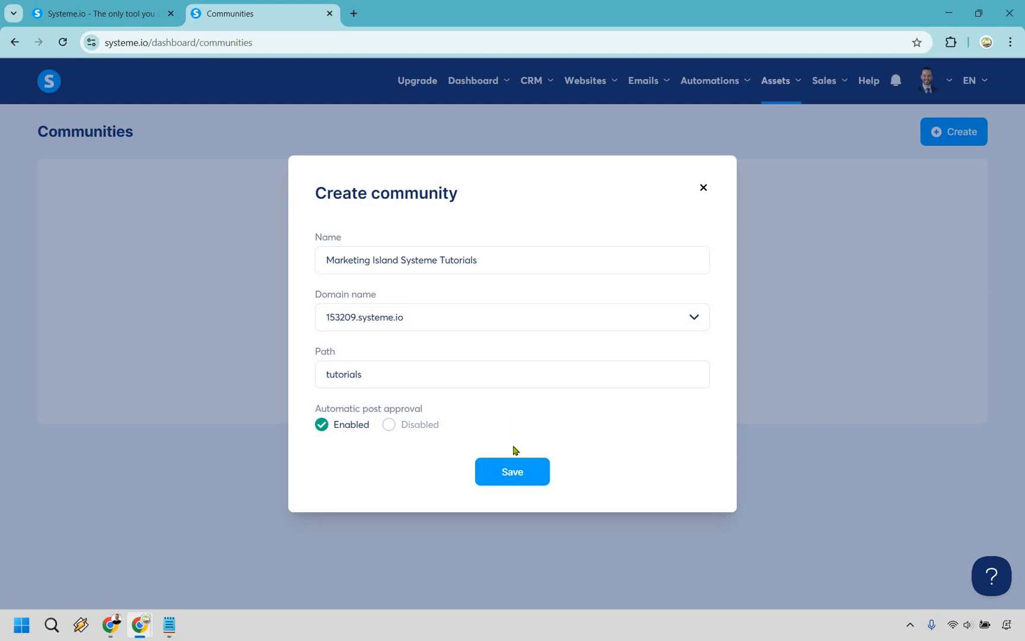
pyautogui.click(512, 471)
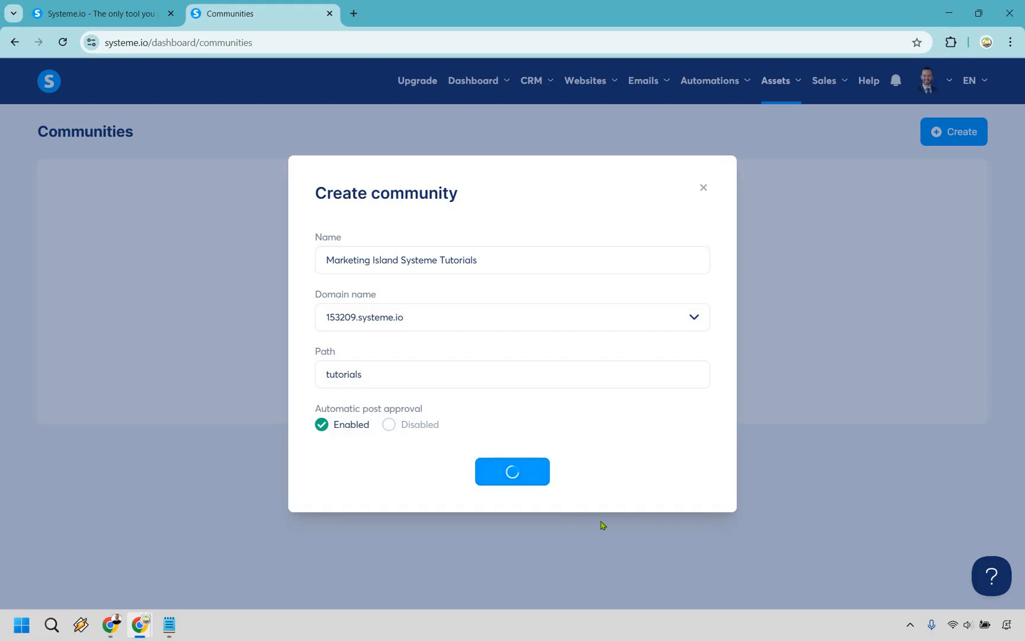
# Finish saving and open the new community row's action menu (View, Settings, Delete).
pyautogui.click(512, 471)
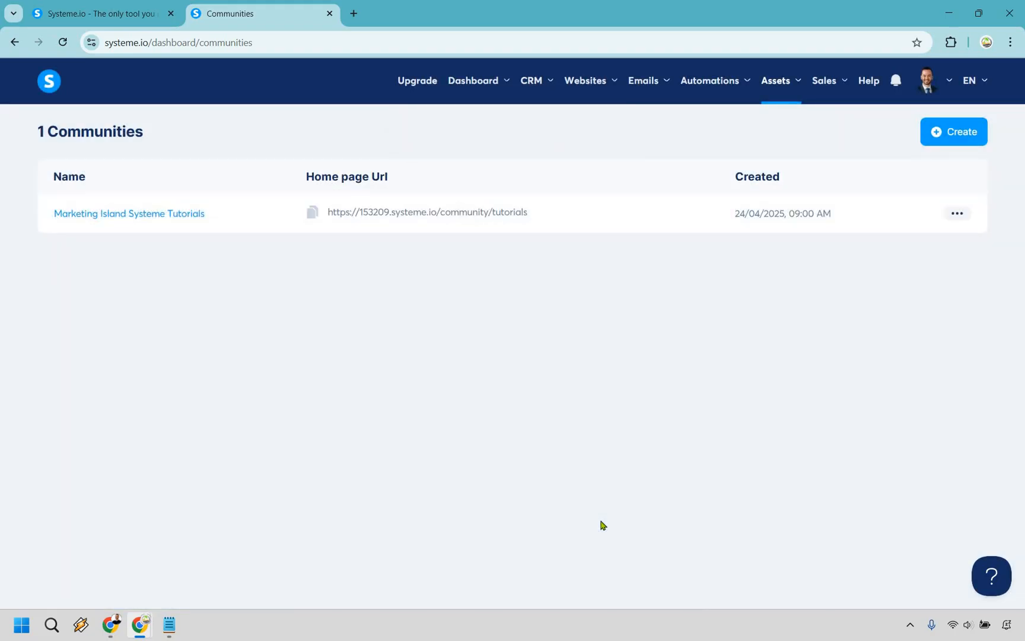
pyautogui.moveTo(683, 401)
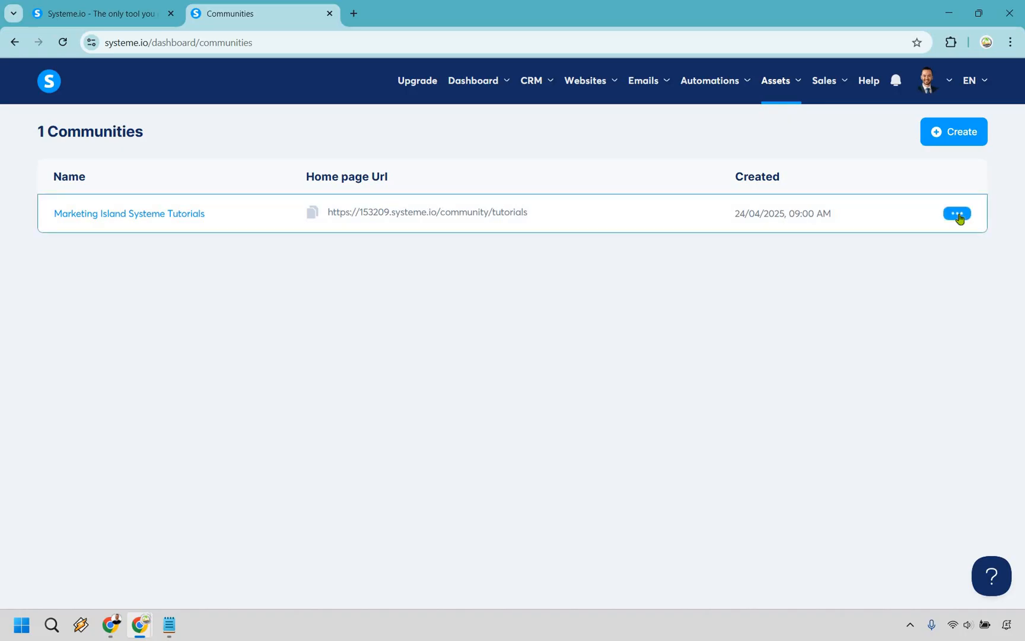
pyautogui.click(956, 212)
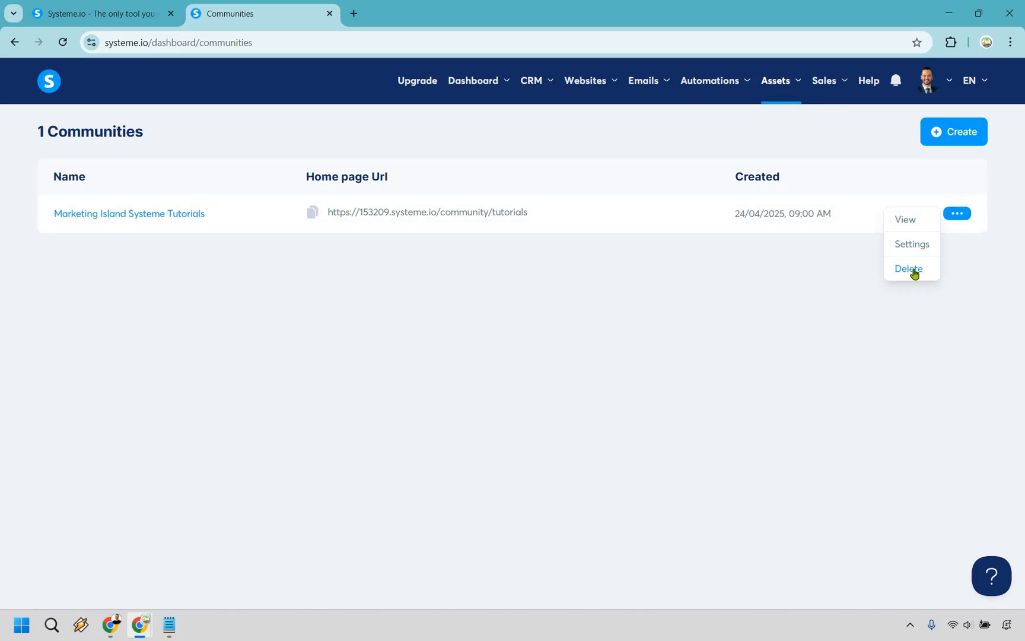
pyautogui.moveTo(910, 221)
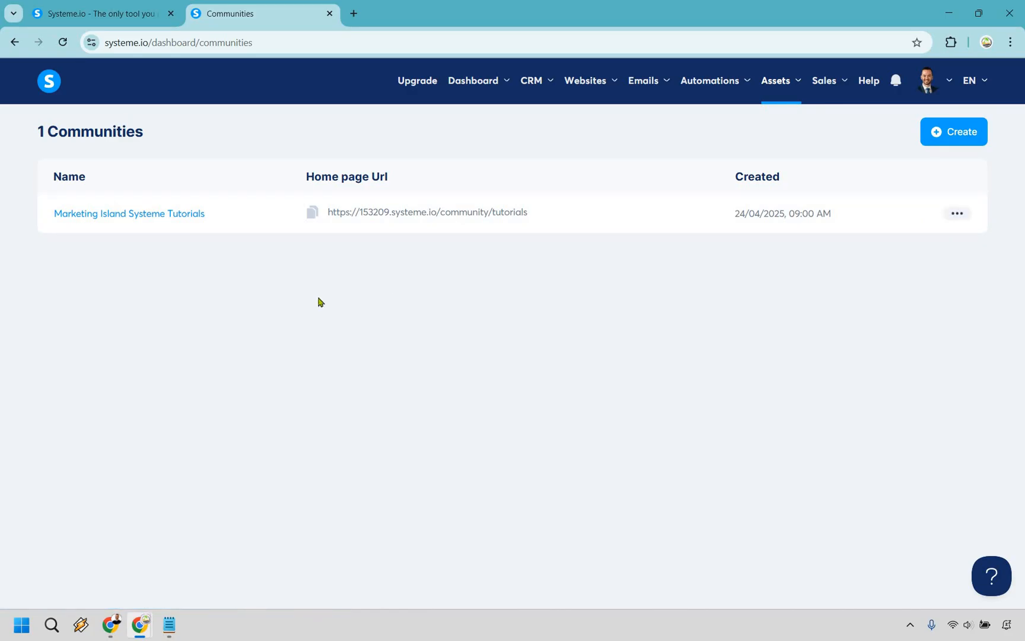
pyautogui.moveTo(165, 219)
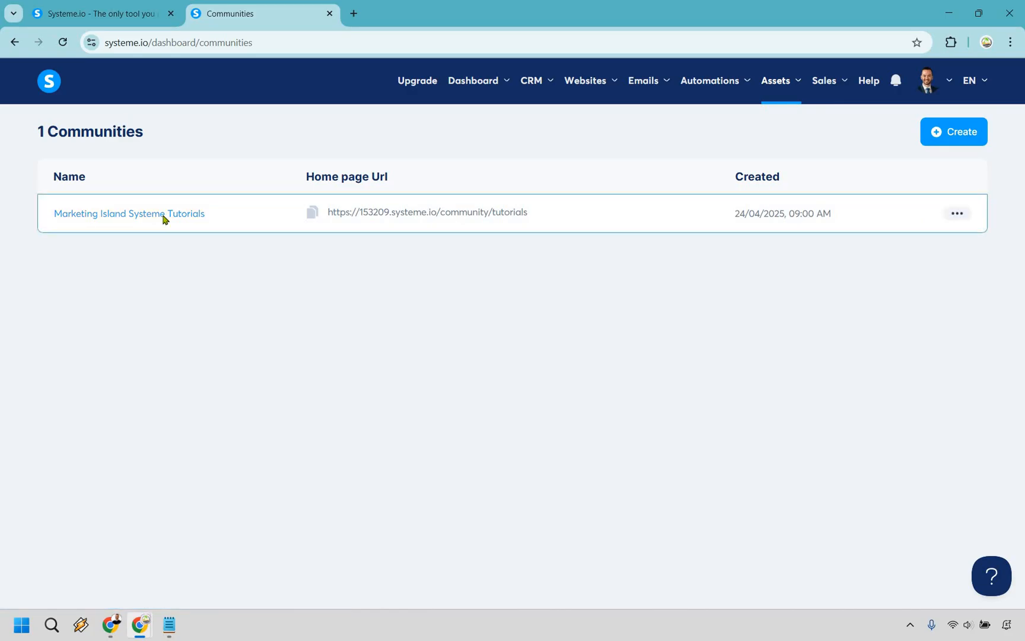
# Open the tutorials community home page and go to its Settings.
pyautogui.click(128, 213)
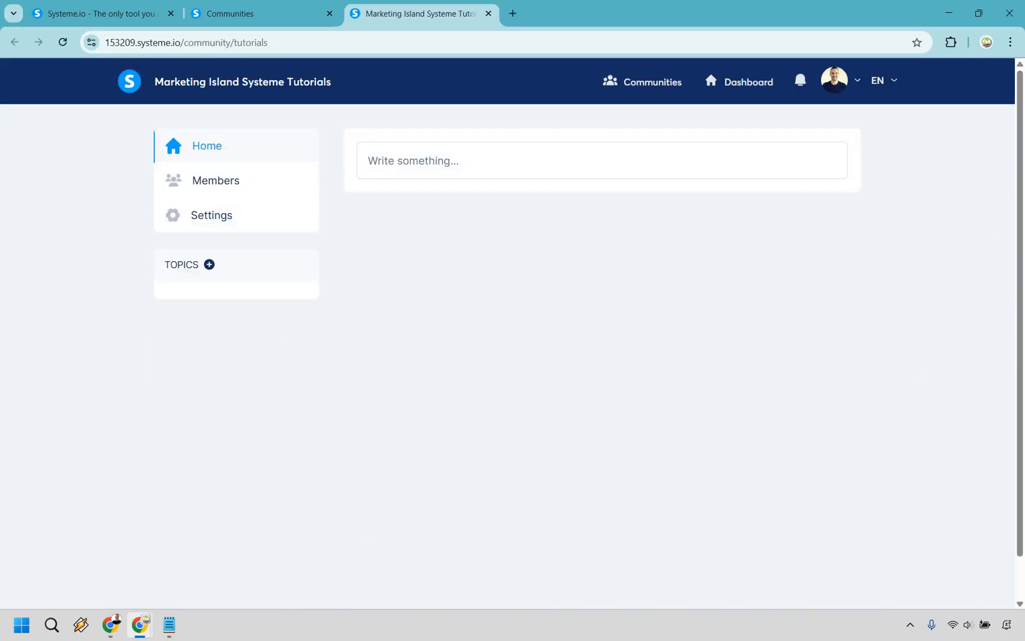
pyautogui.moveTo(1001, 243)
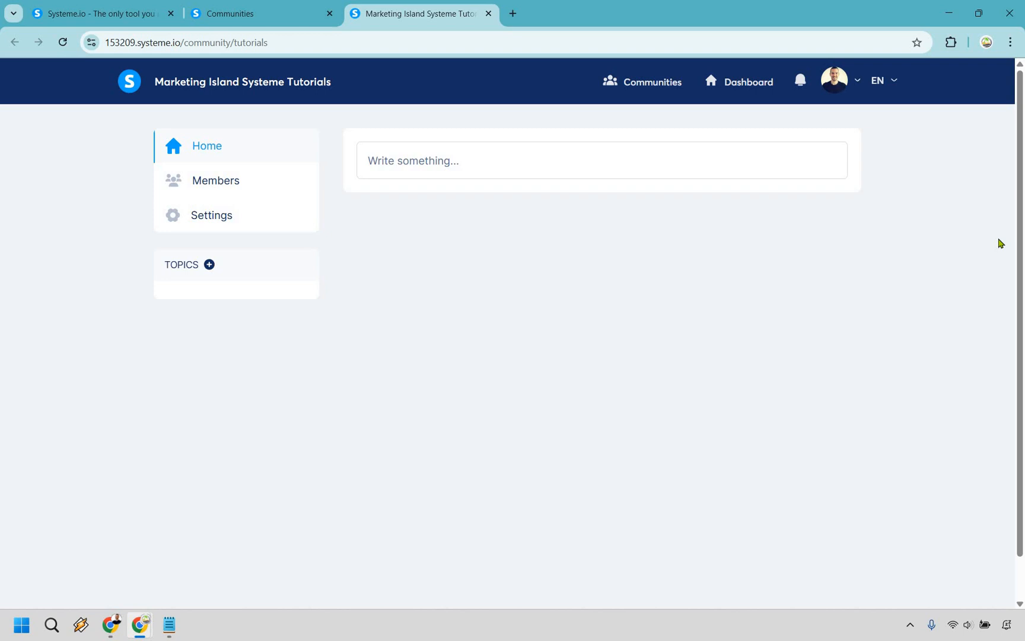
pyautogui.moveTo(295, 186)
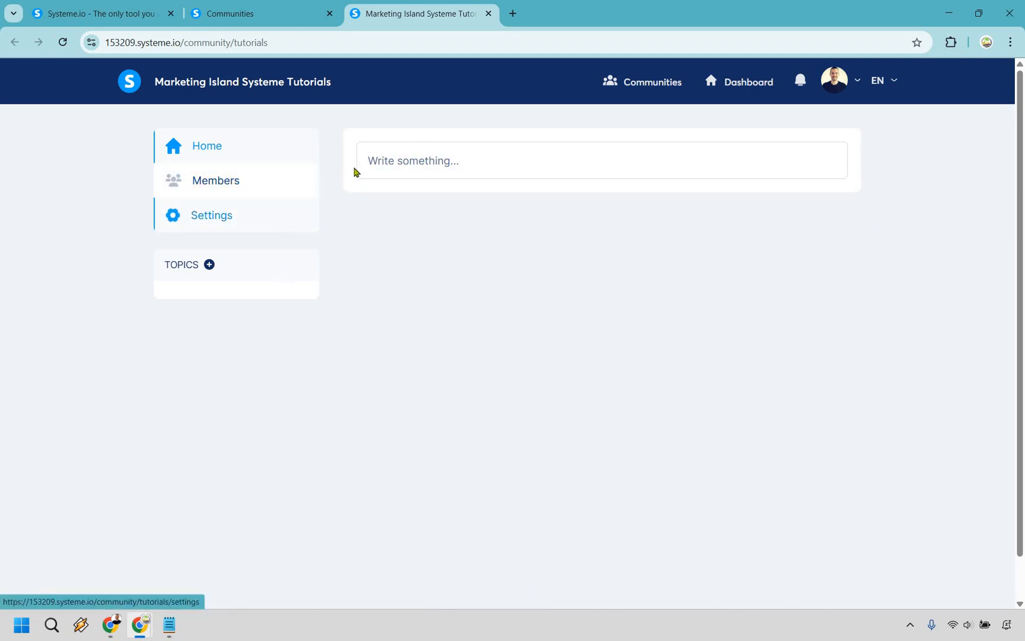
pyautogui.click(206, 146)
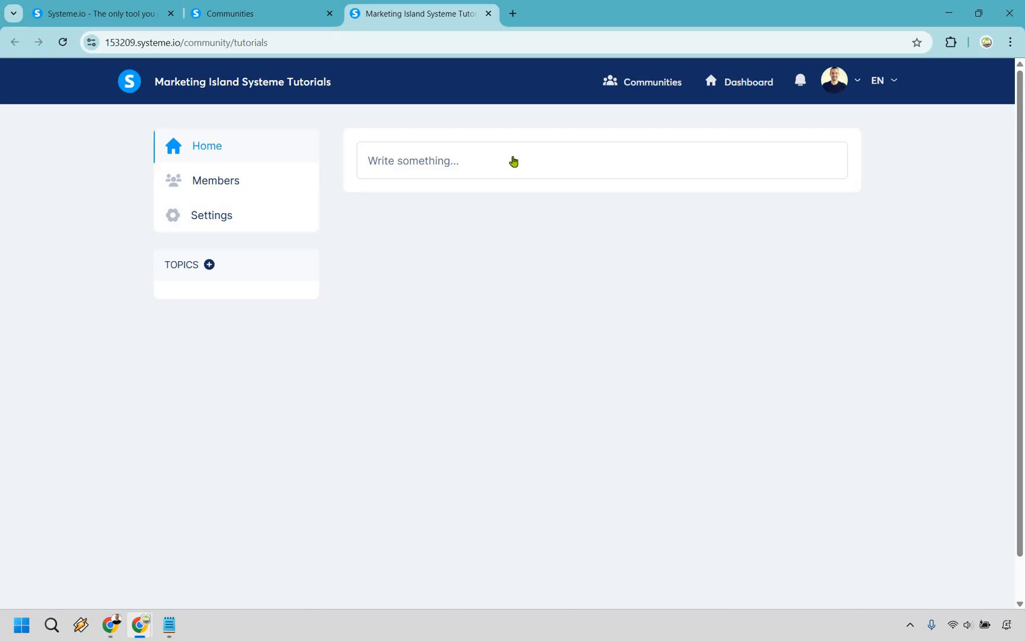
pyautogui.moveTo(253, 217)
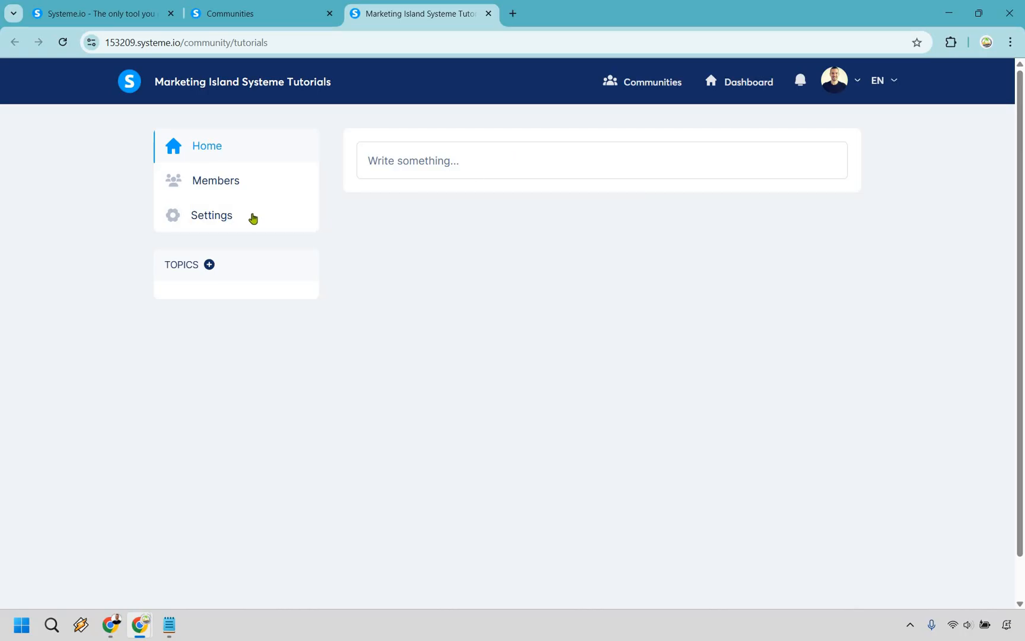
pyautogui.click(212, 215)
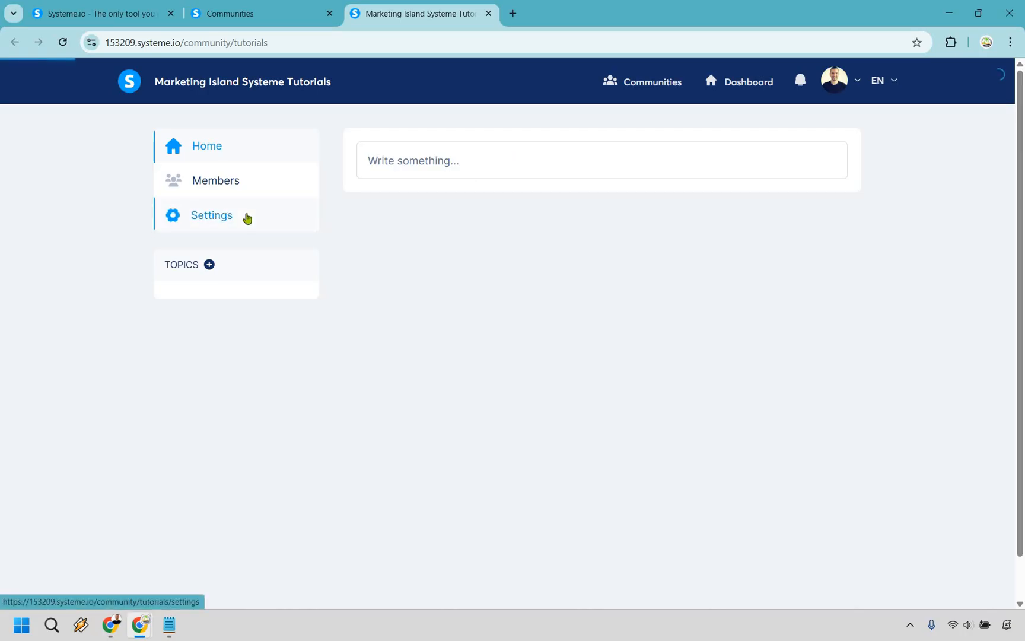
# Upload the Island palm-tree logo as the community image in Community settings.
pyautogui.click(212, 215)
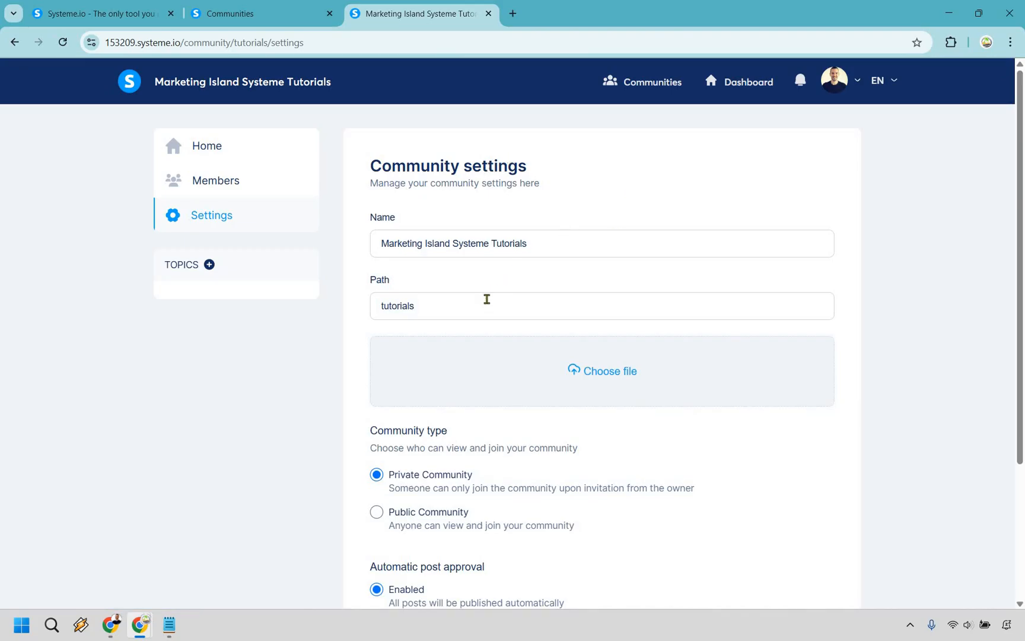
pyautogui.moveTo(394, 412)
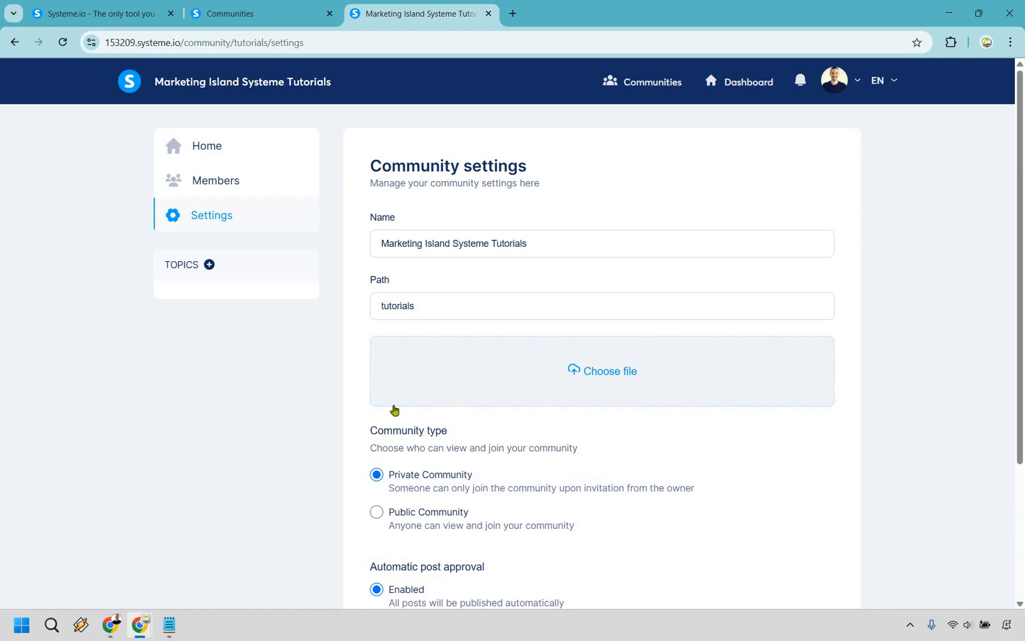
pyautogui.moveTo(909, 304)
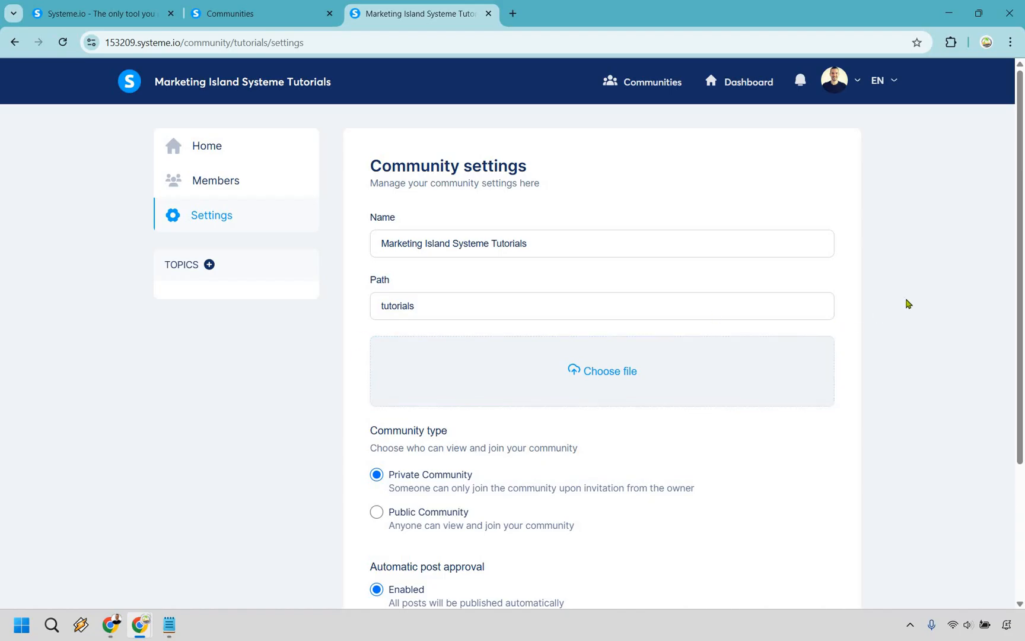
pyautogui.moveTo(543, 366)
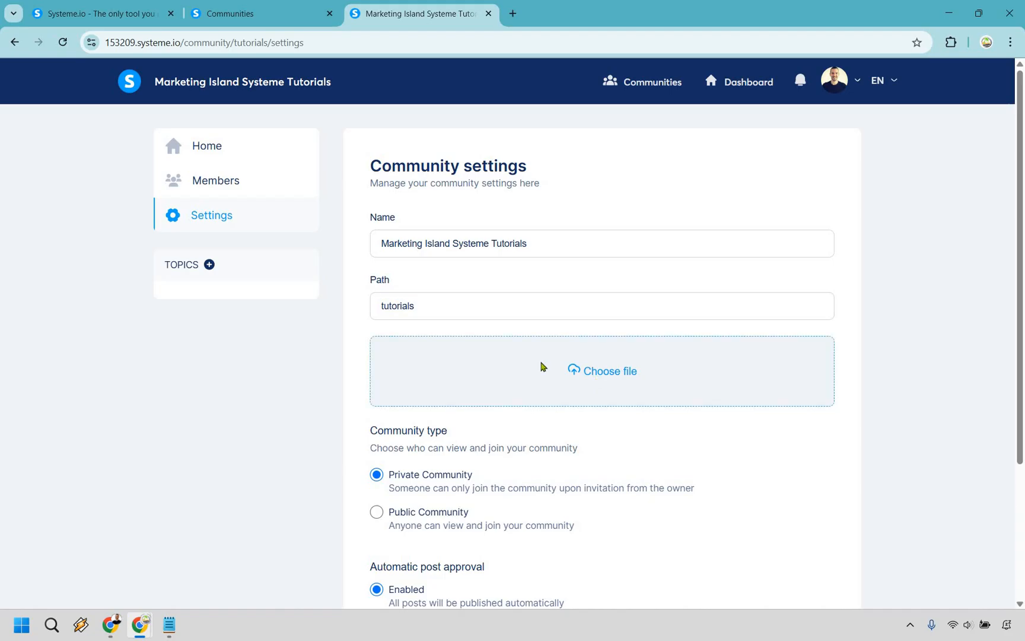
pyautogui.click(602, 371)
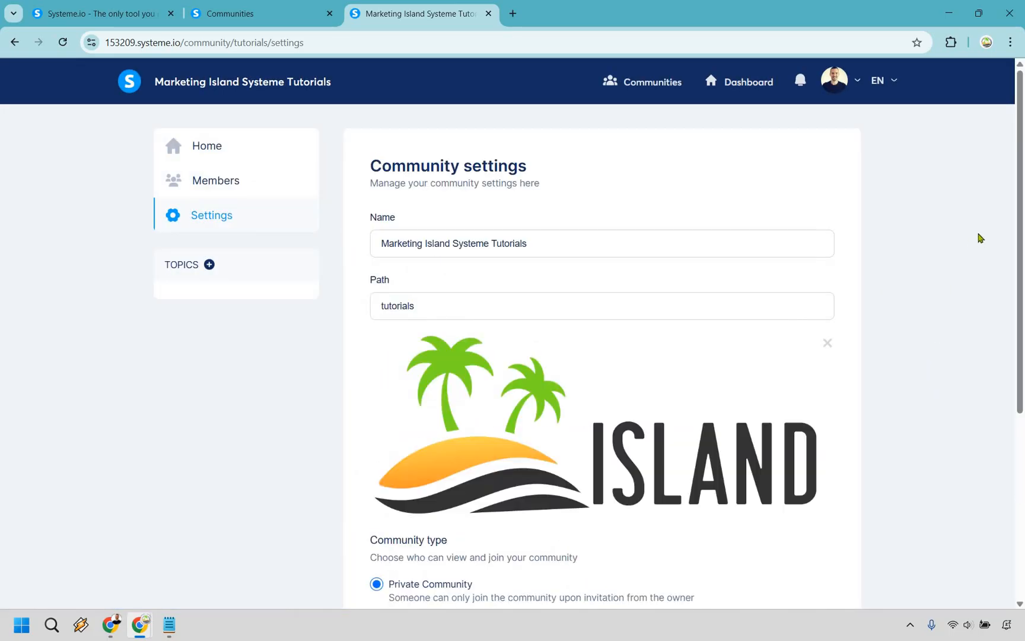
# Set the community to Public Community and save the settings.
pyautogui.scroll(-3)
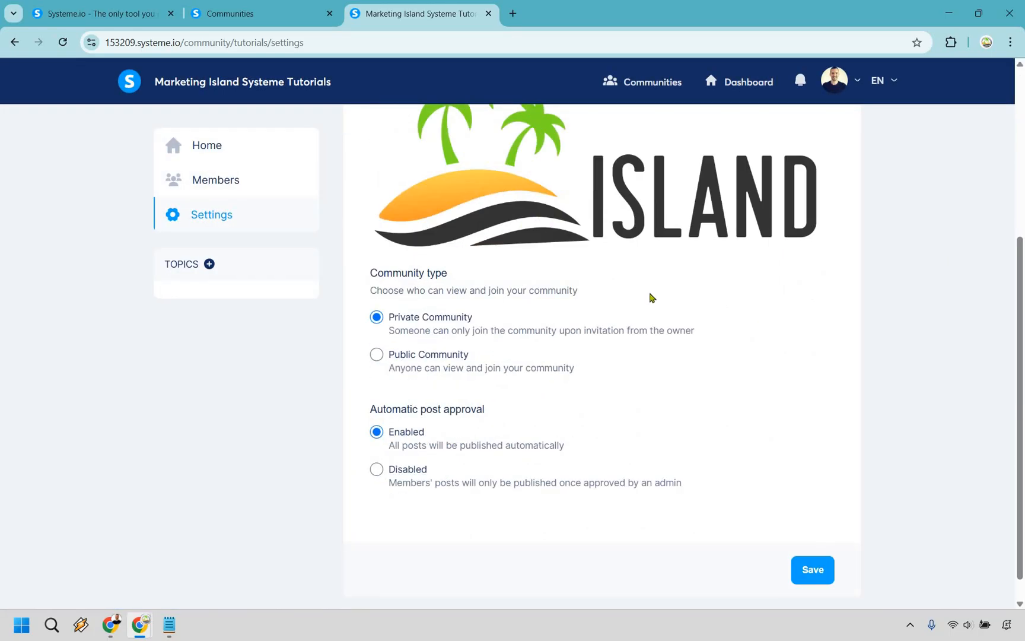
pyautogui.moveTo(626, 345)
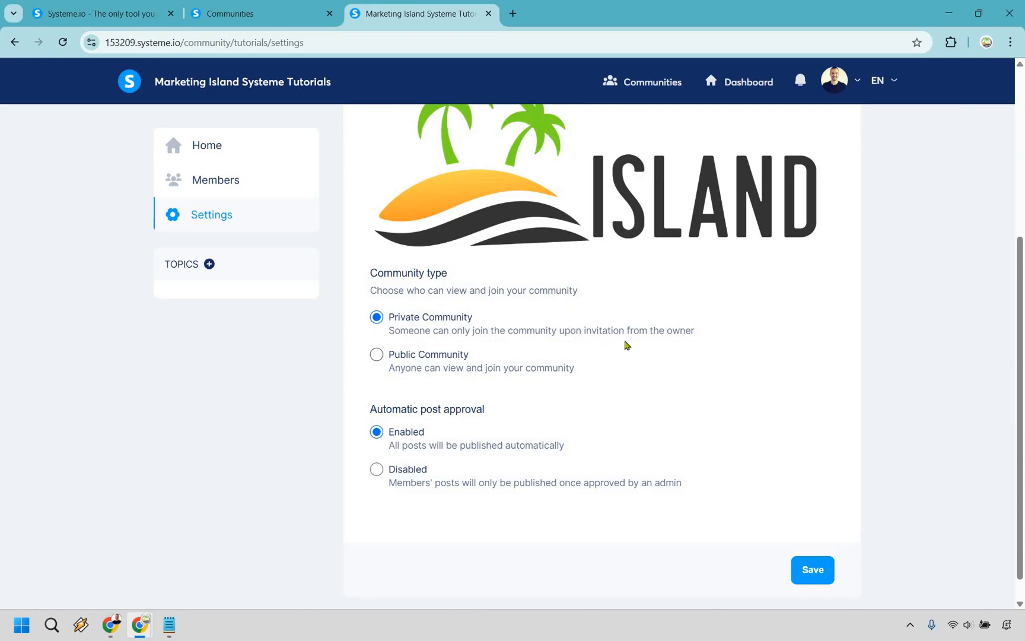
pyautogui.moveTo(608, 363)
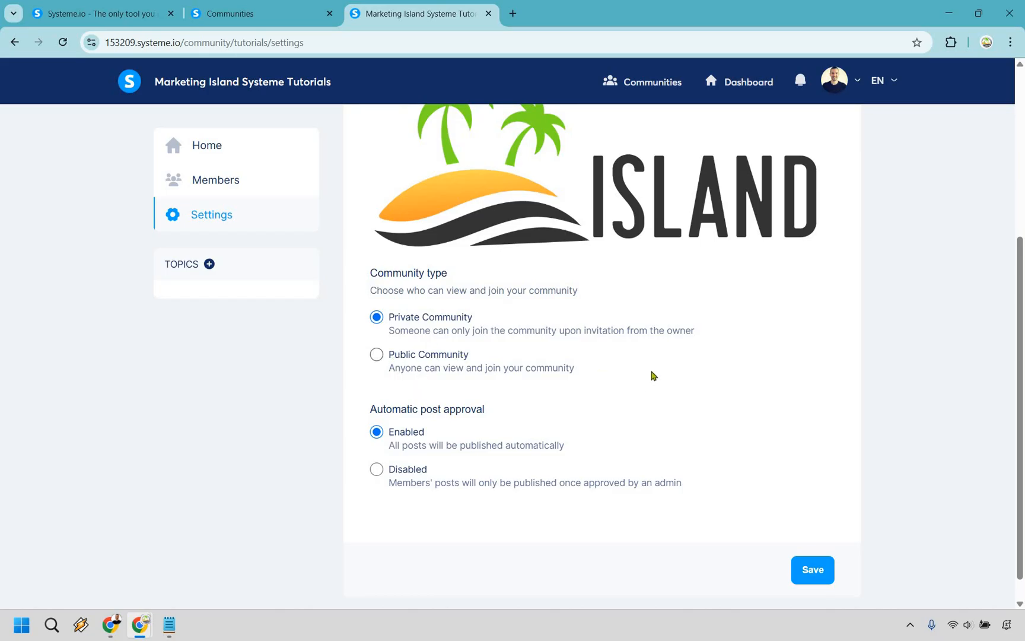
pyautogui.click(377, 354)
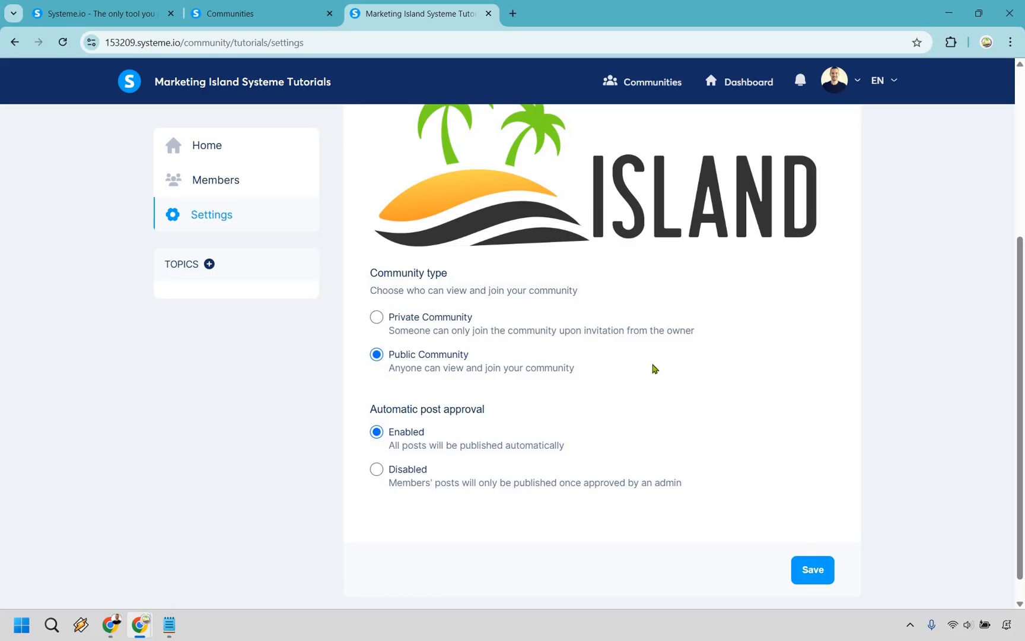
pyautogui.moveTo(723, 353)
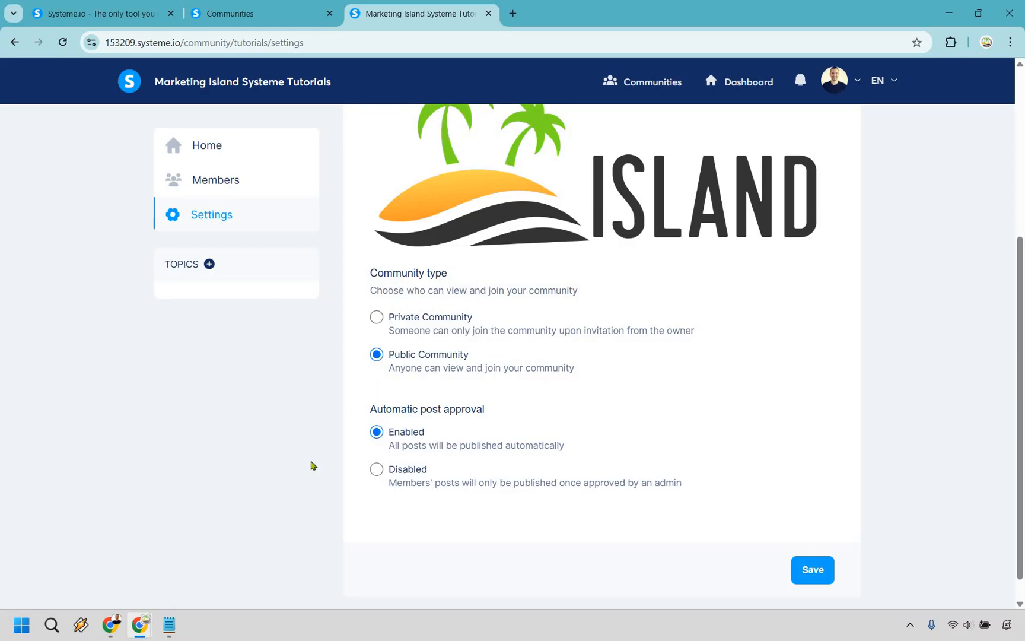
pyautogui.moveTo(658, 409)
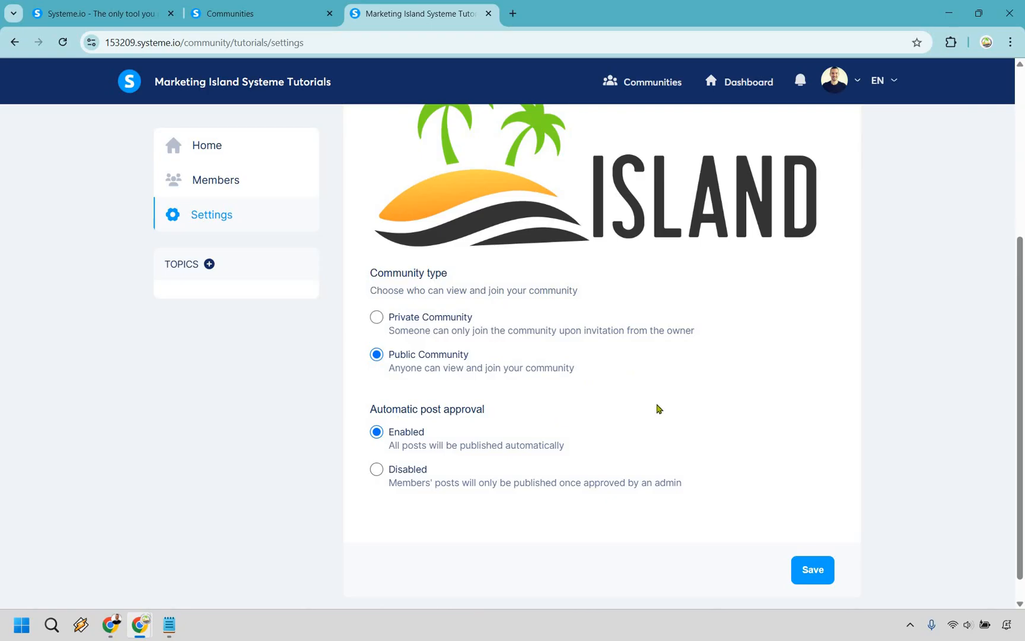
pyautogui.moveTo(769, 371)
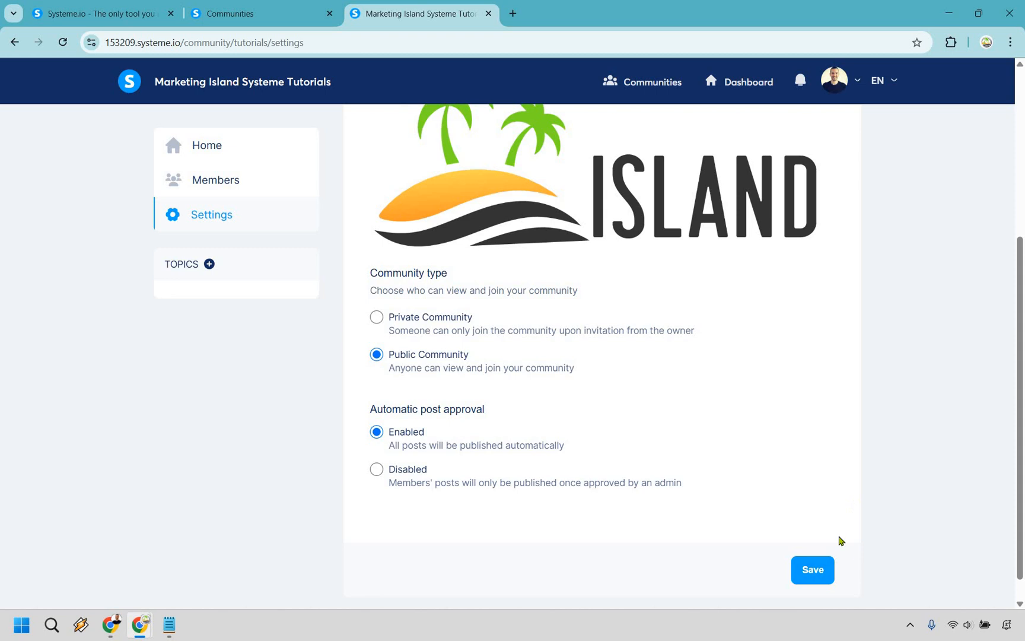
pyautogui.click(812, 570)
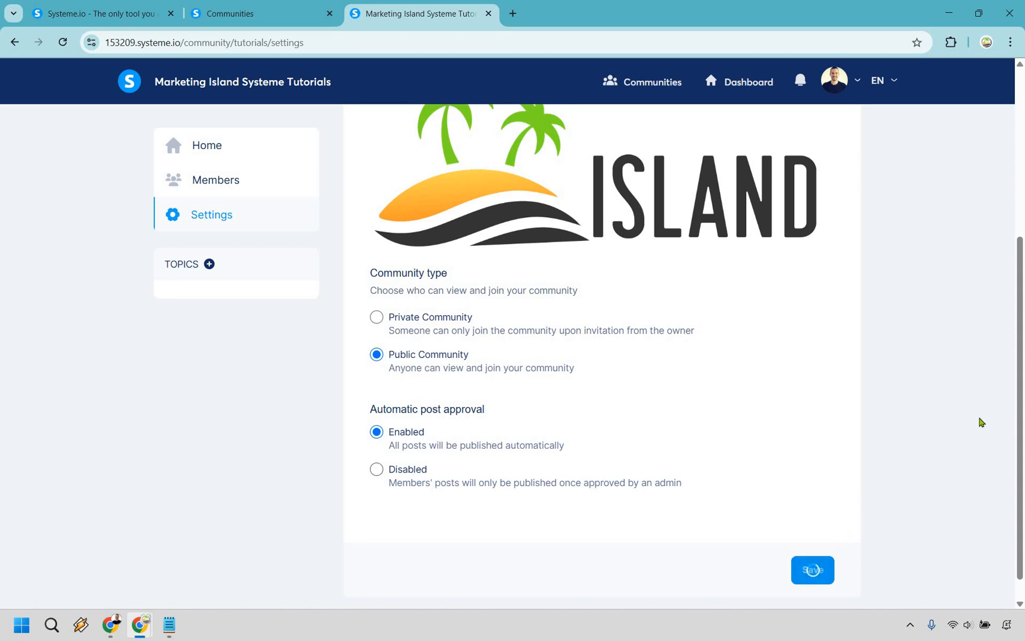
pyautogui.click(813, 570)
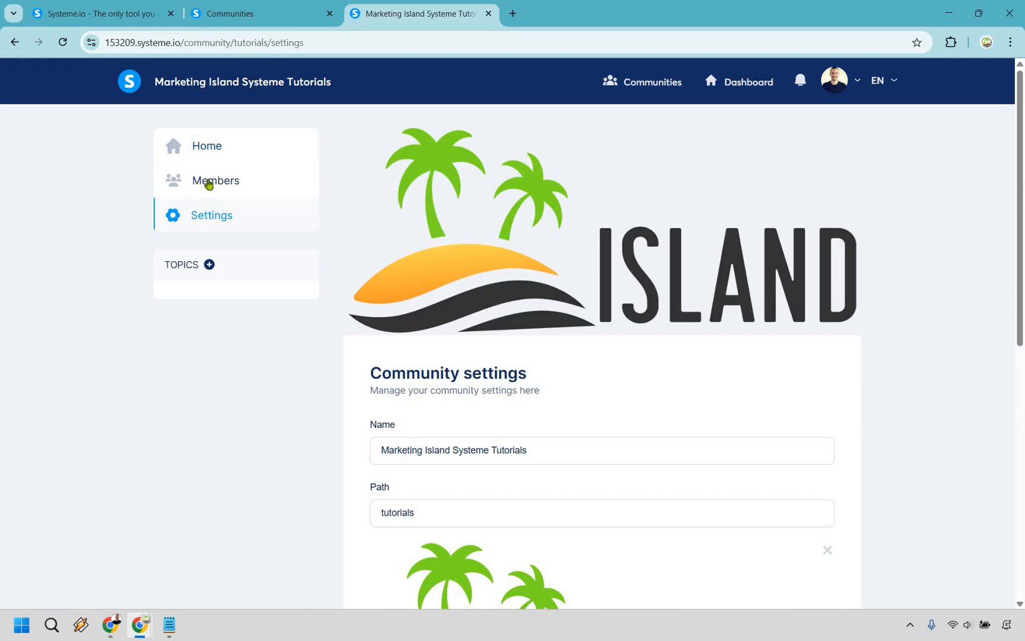
# Open the Members page listing the community's single member.
pyautogui.click(215, 180)
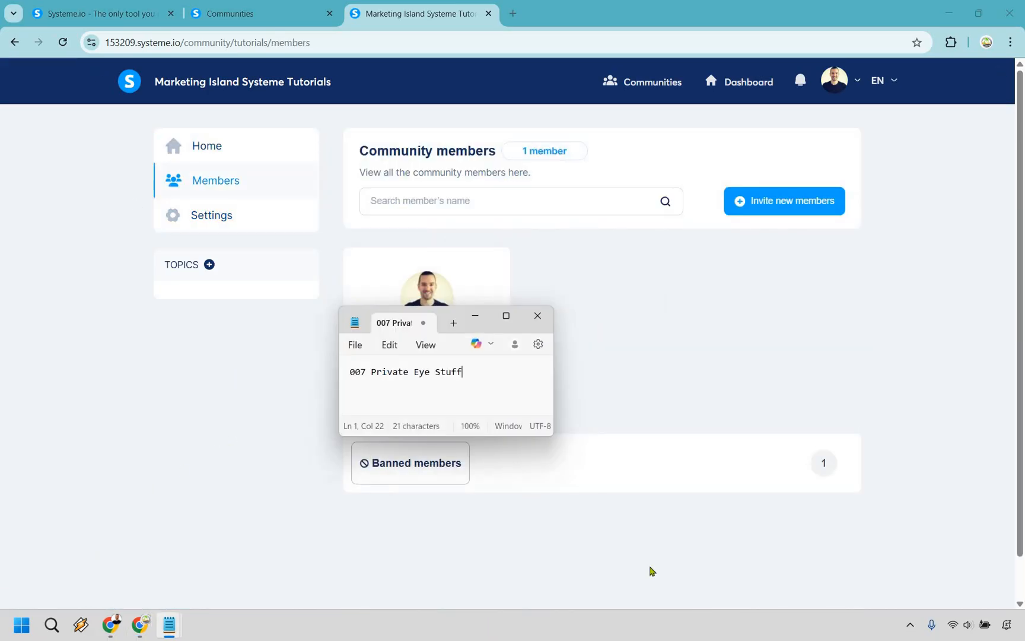
pyautogui.moveTo(623, 267)
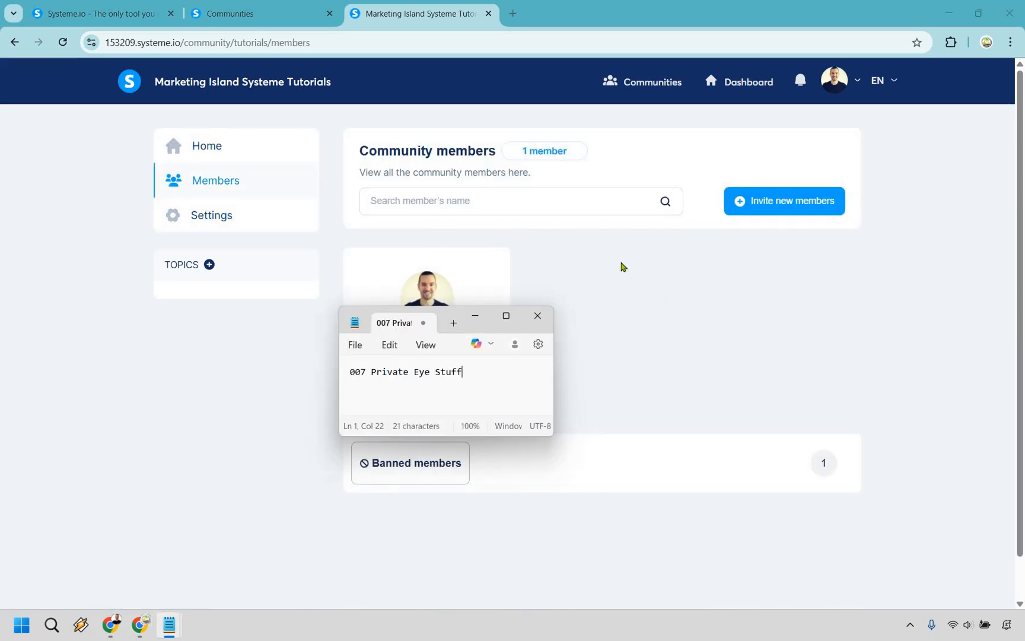
pyautogui.moveTo(588, 533)
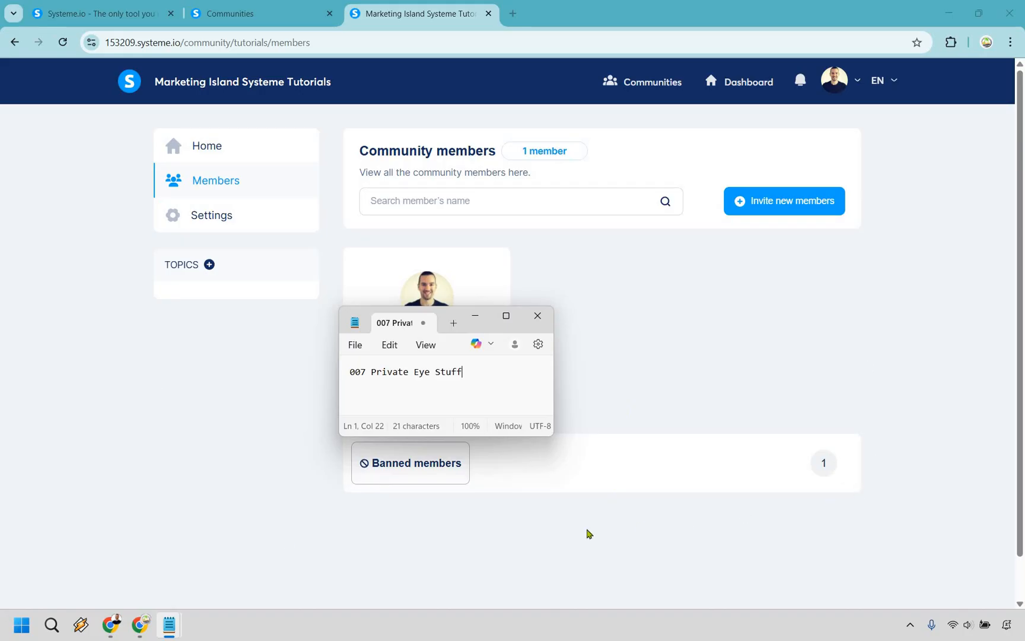
pyautogui.moveTo(449, 518)
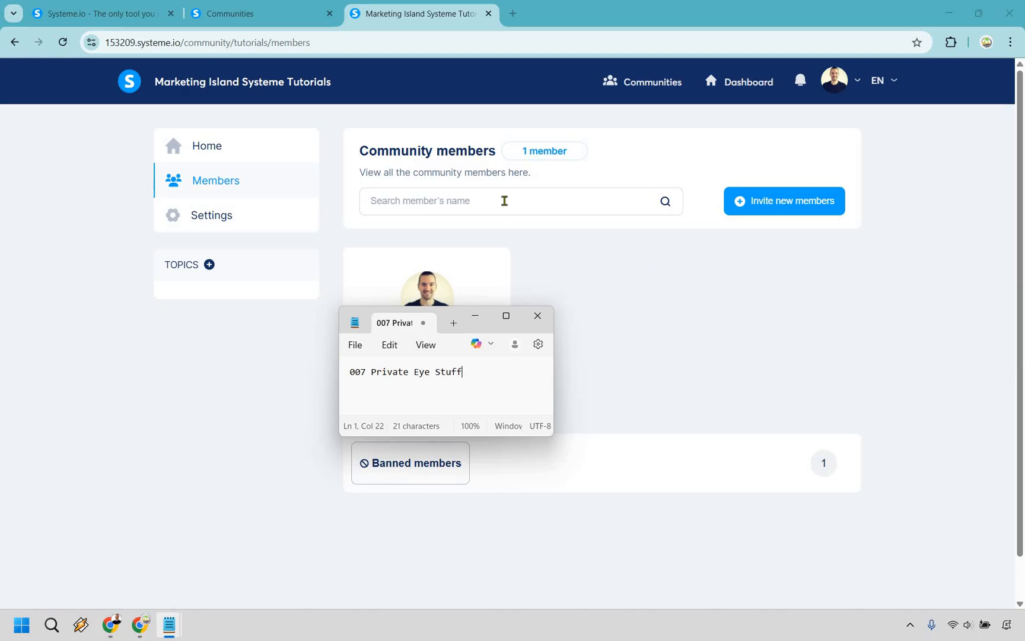
pyautogui.moveTo(961, 273)
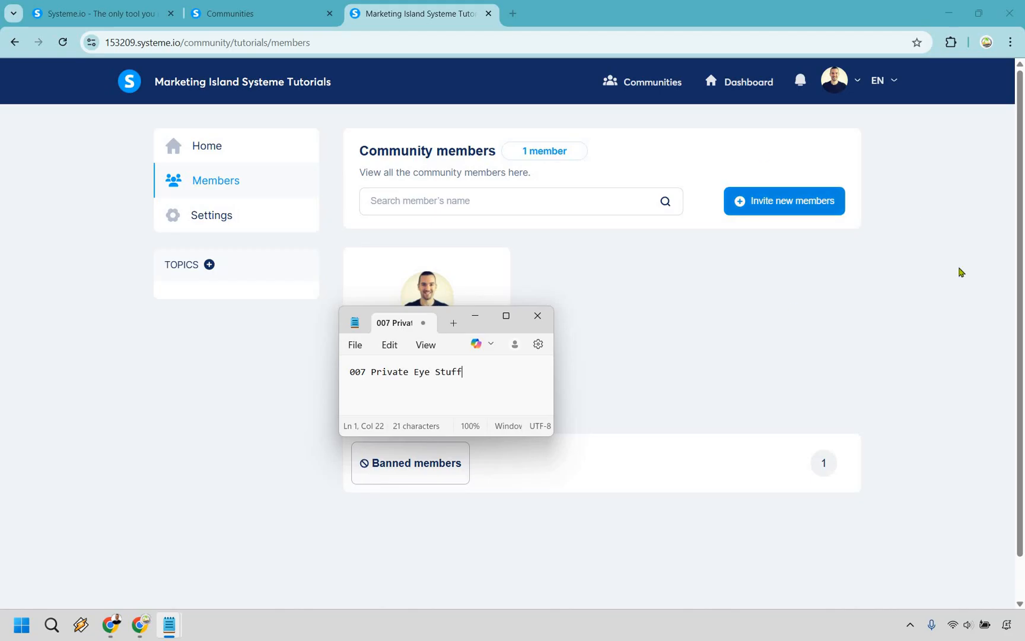
pyautogui.moveTo(802, 209)
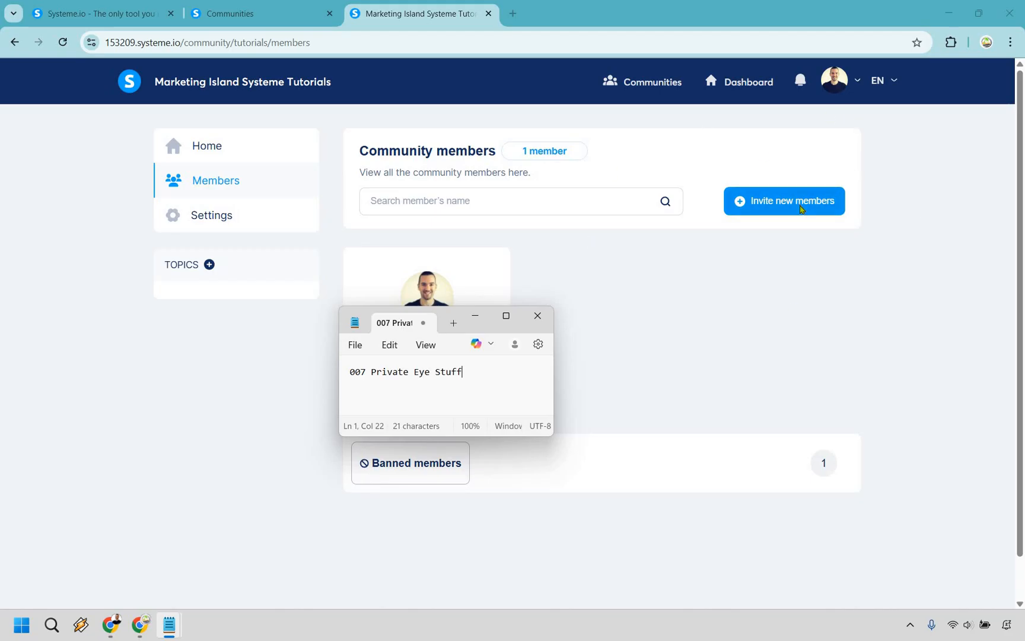
# Add invitee email marketingisl.com in the Invite new members form.
pyautogui.click(784, 201)
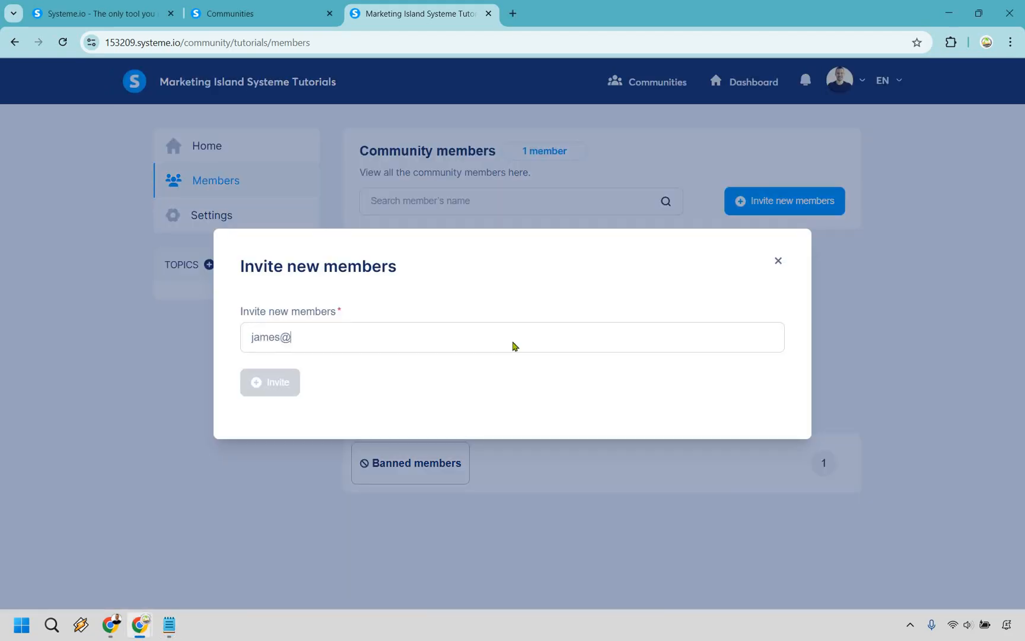
pyautogui.write('marketingisl.com')
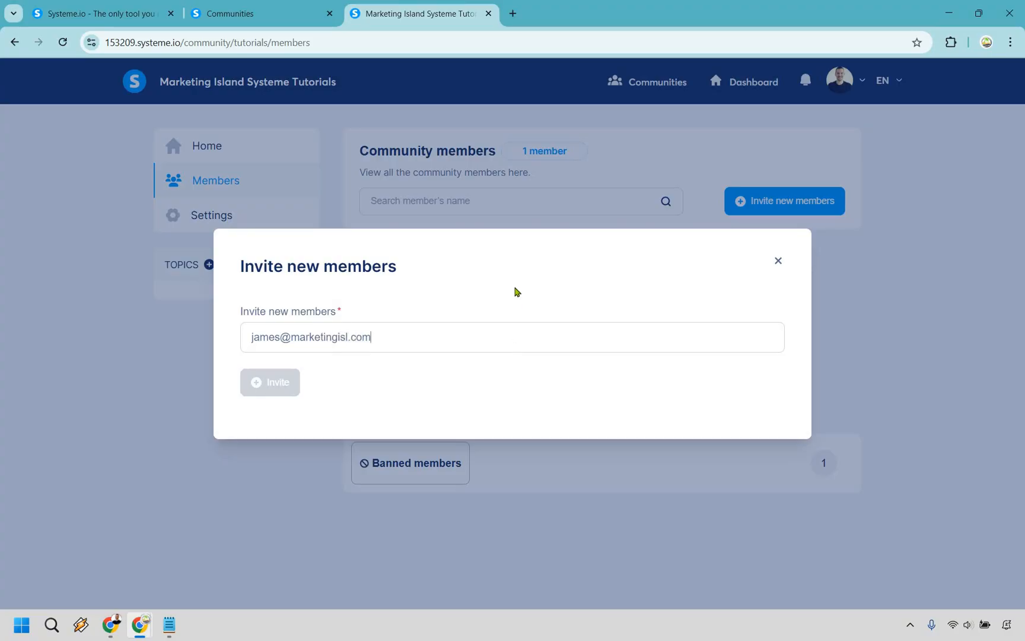
pyautogui.press('Enter')
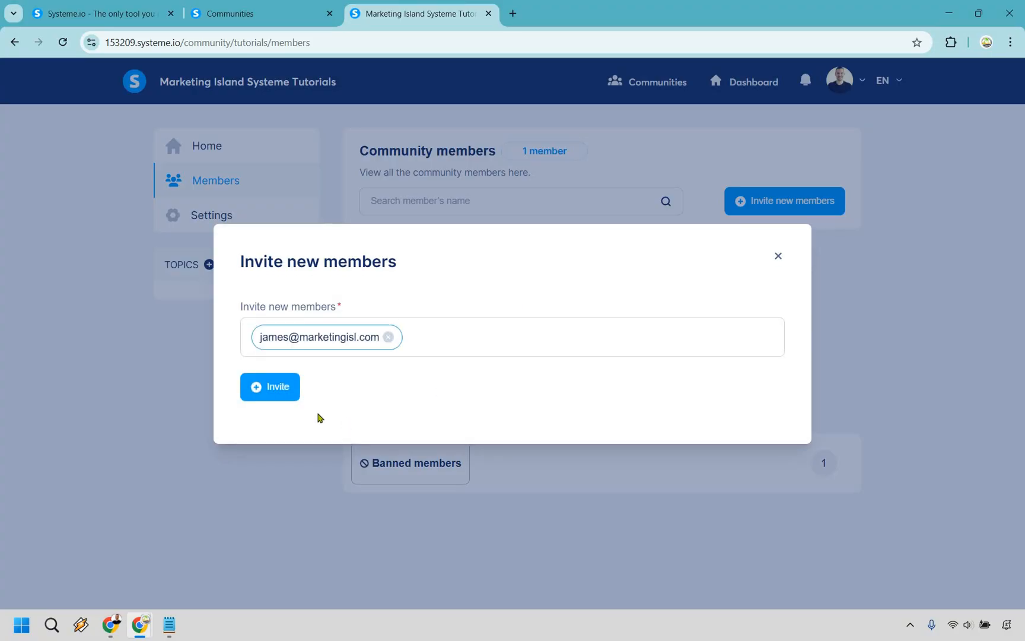
pyautogui.moveTo(500, 419)
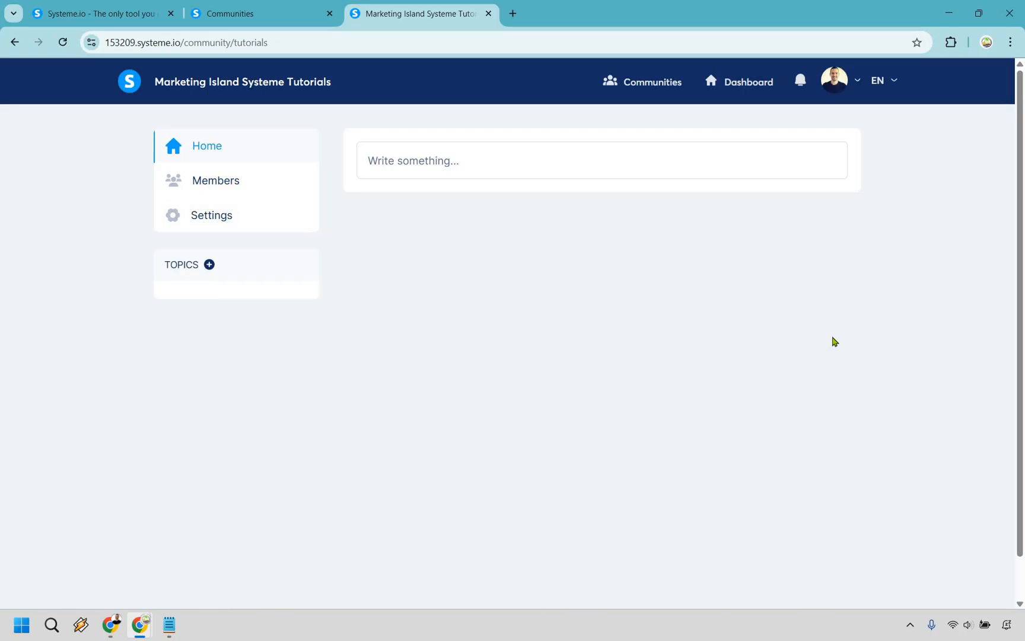
pyautogui.moveTo(218, 282)
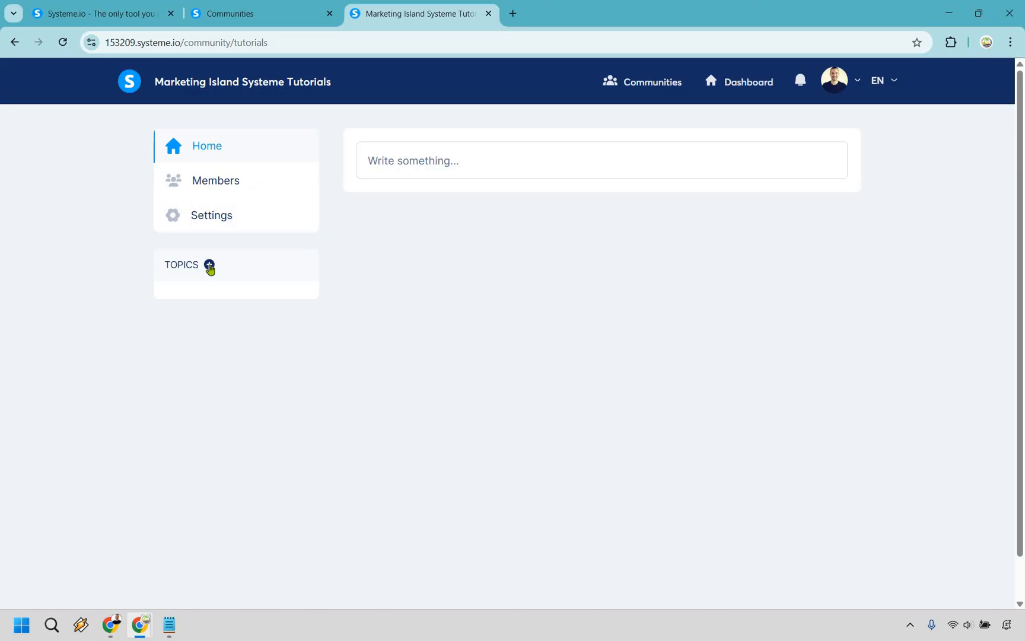
pyautogui.moveTo(459, 274)
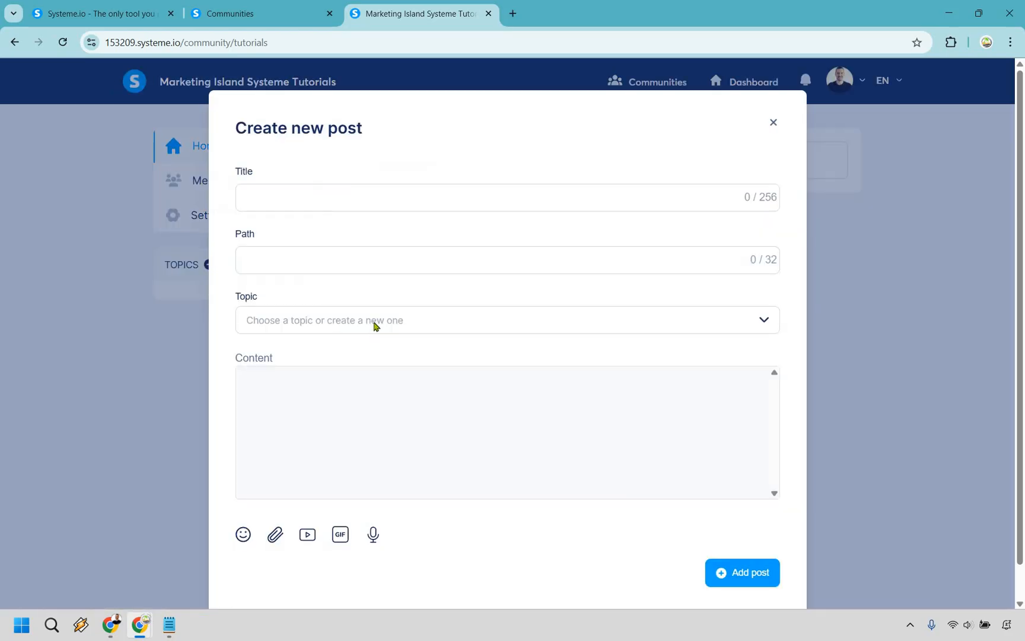
# Try posting 'Test' without a topic, then discard the draft and close the form.
pyautogui.click(507, 320)
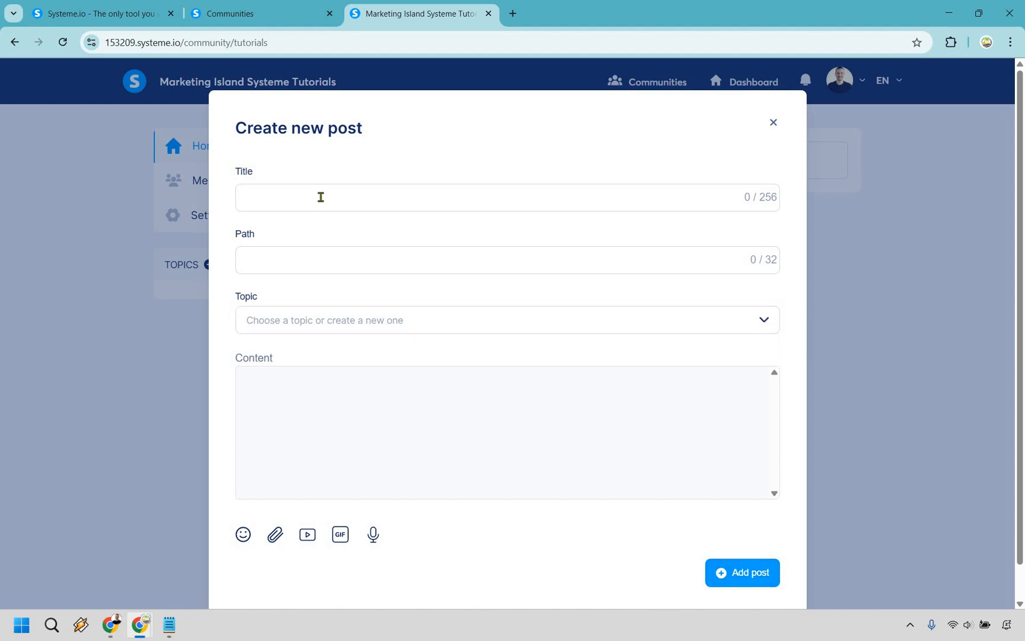
pyautogui.write('Test')
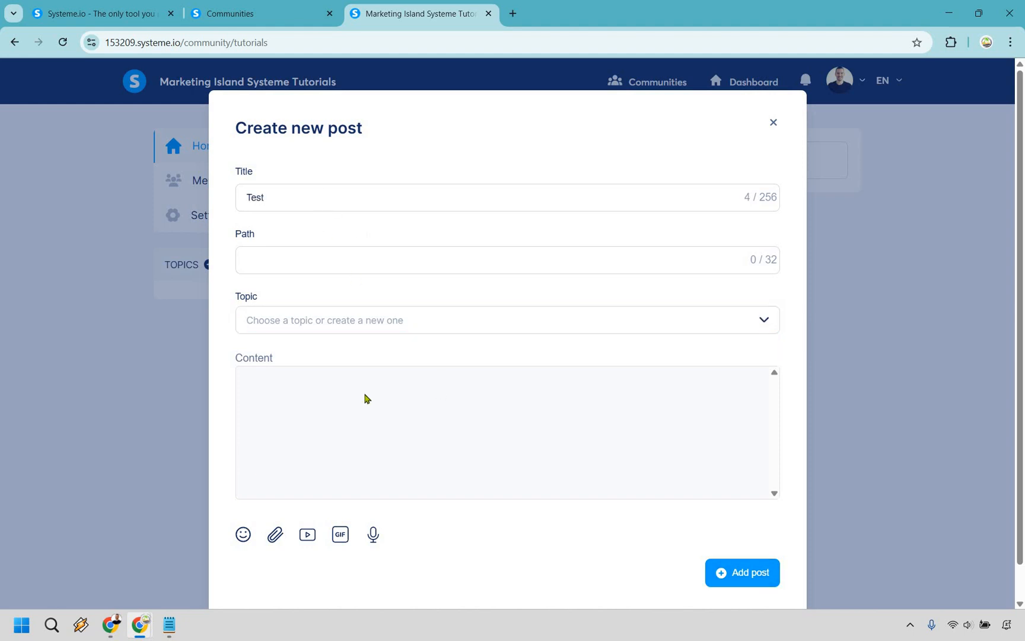
pyautogui.write('tes')
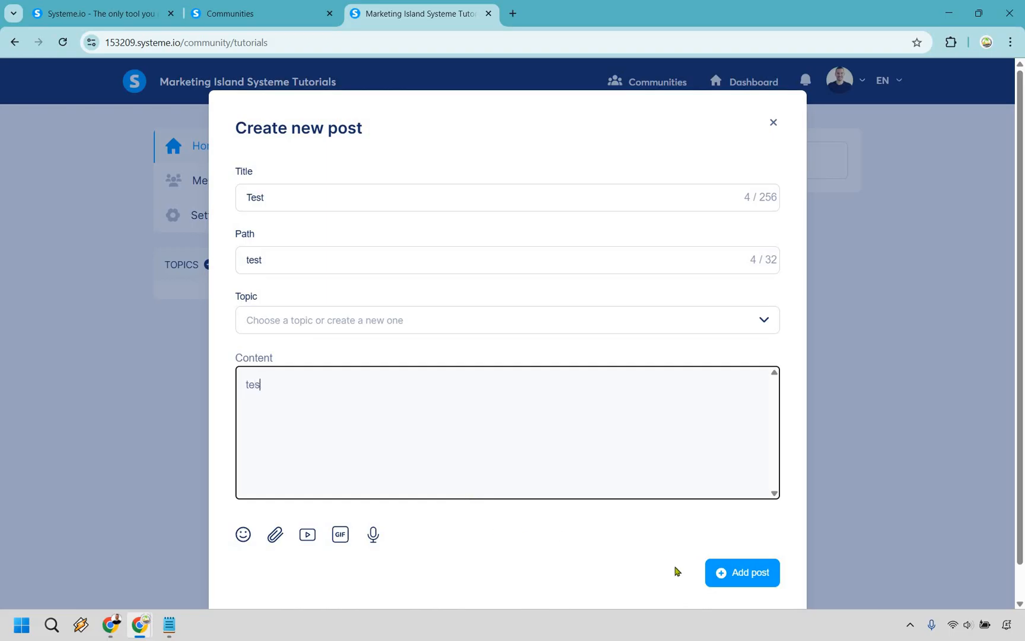
pyautogui.click(742, 573)
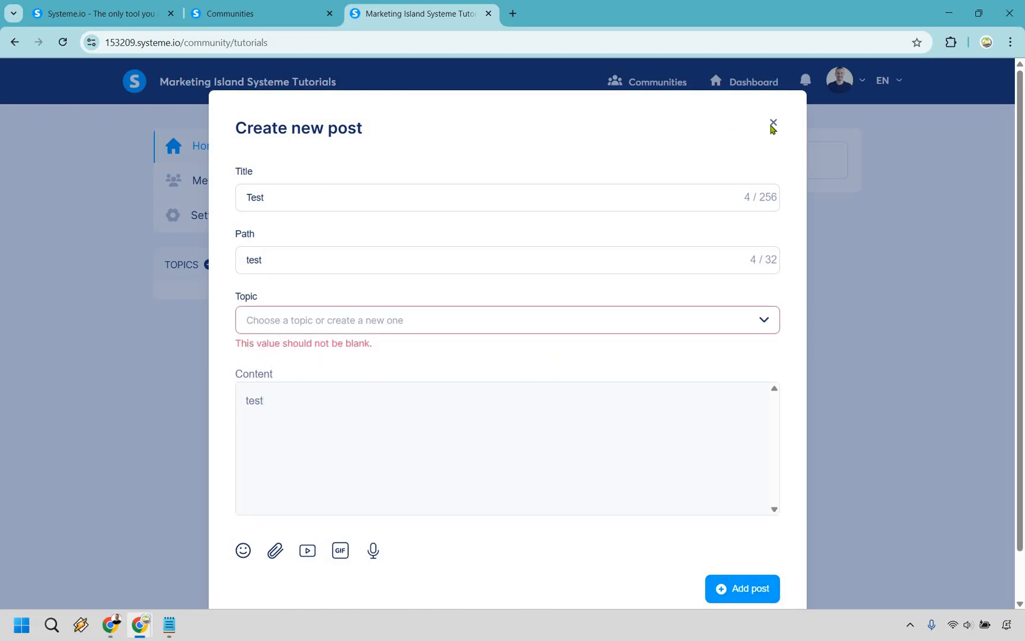
pyautogui.click(773, 123)
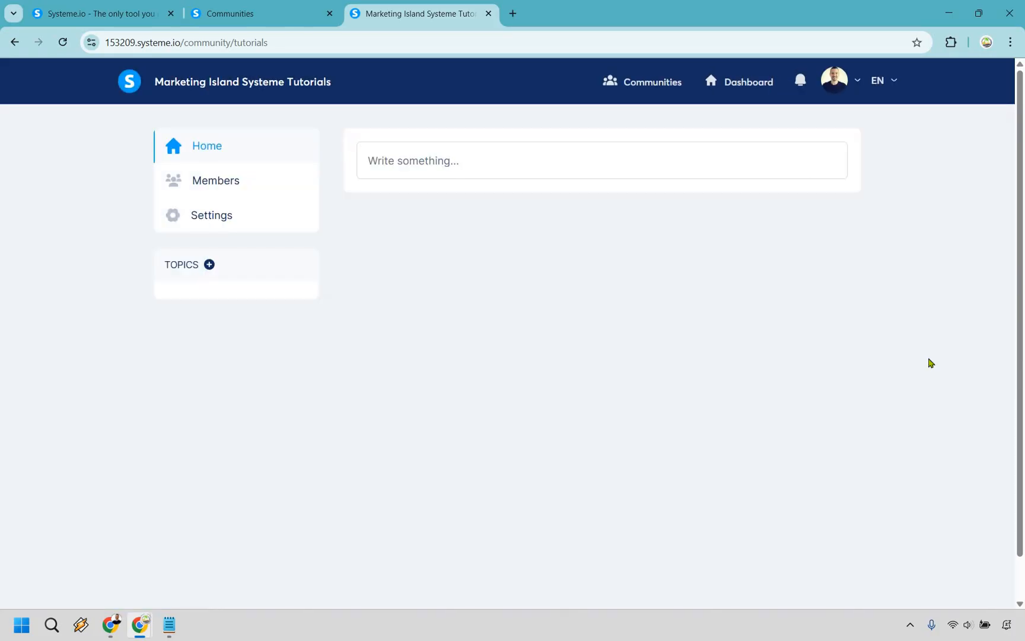
pyautogui.moveTo(178, 267)
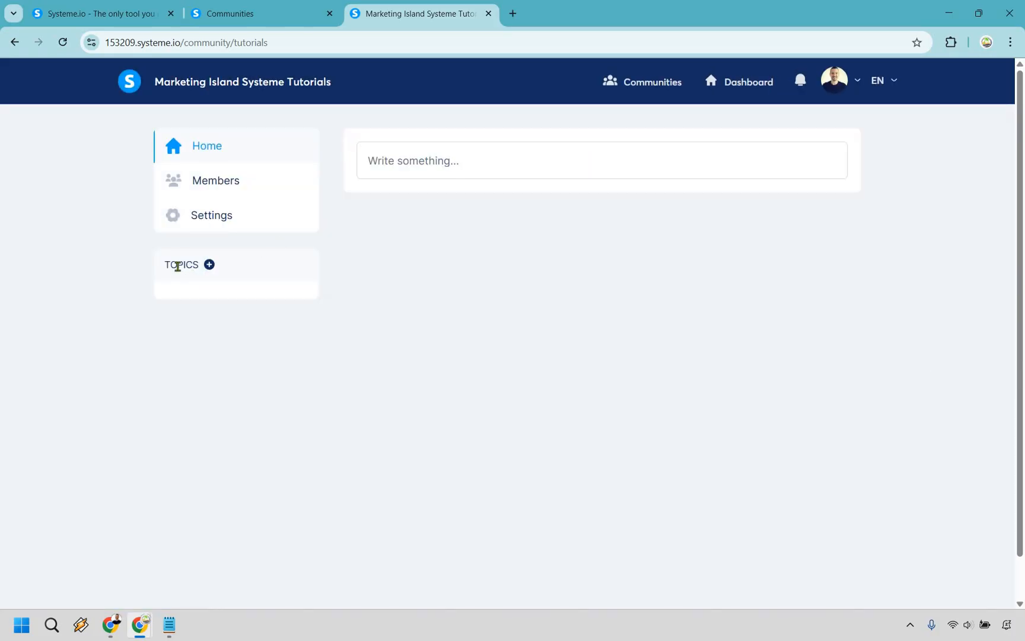
pyautogui.moveTo(292, 312)
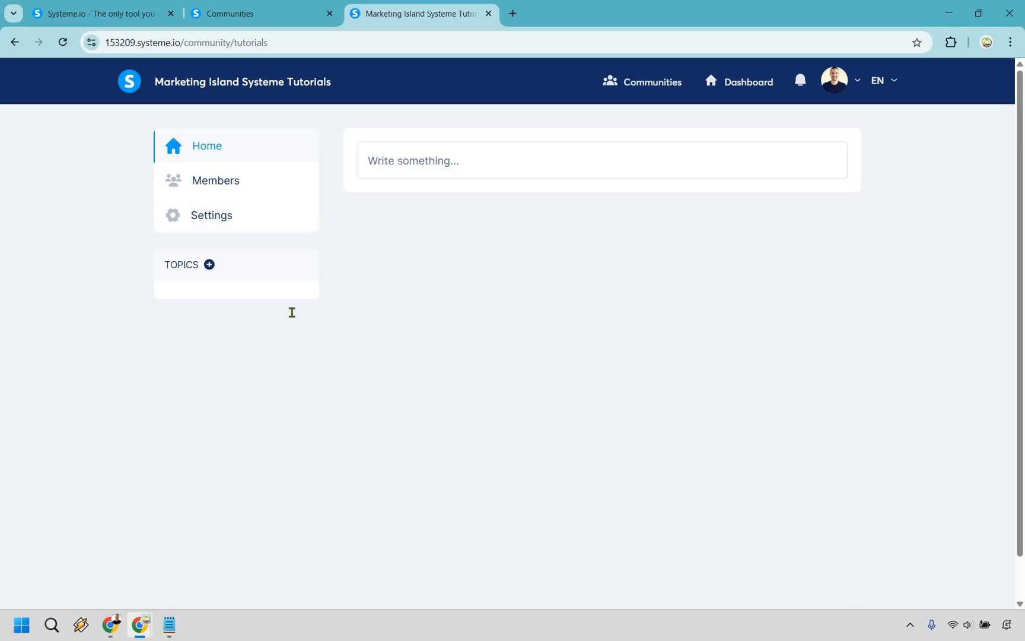
# Create a new topic named 'Misc' with path 'misc'.
pyautogui.click(209, 265)
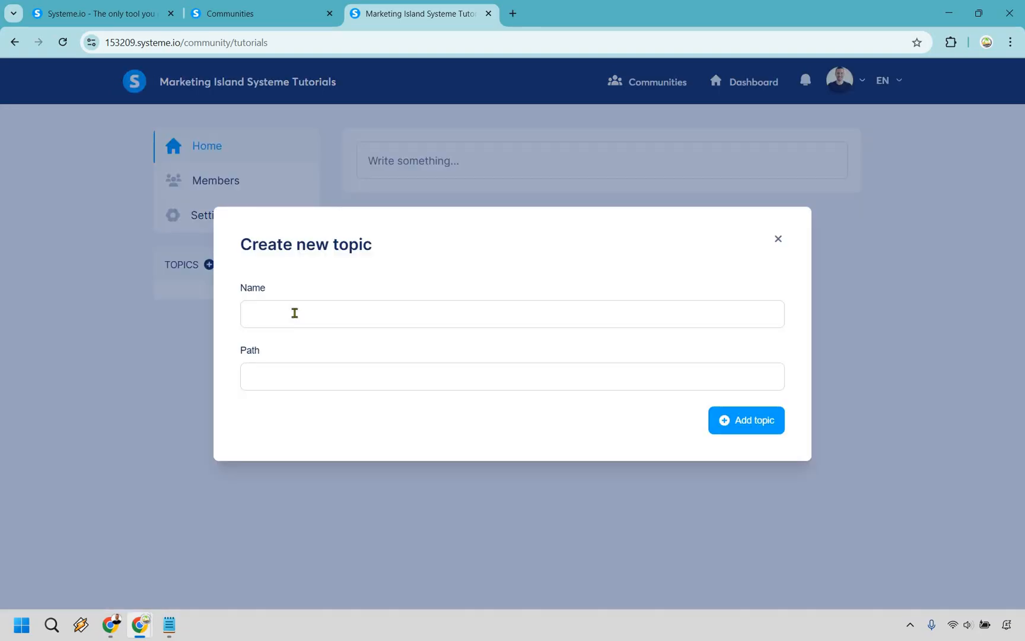
pyautogui.write('Misc')
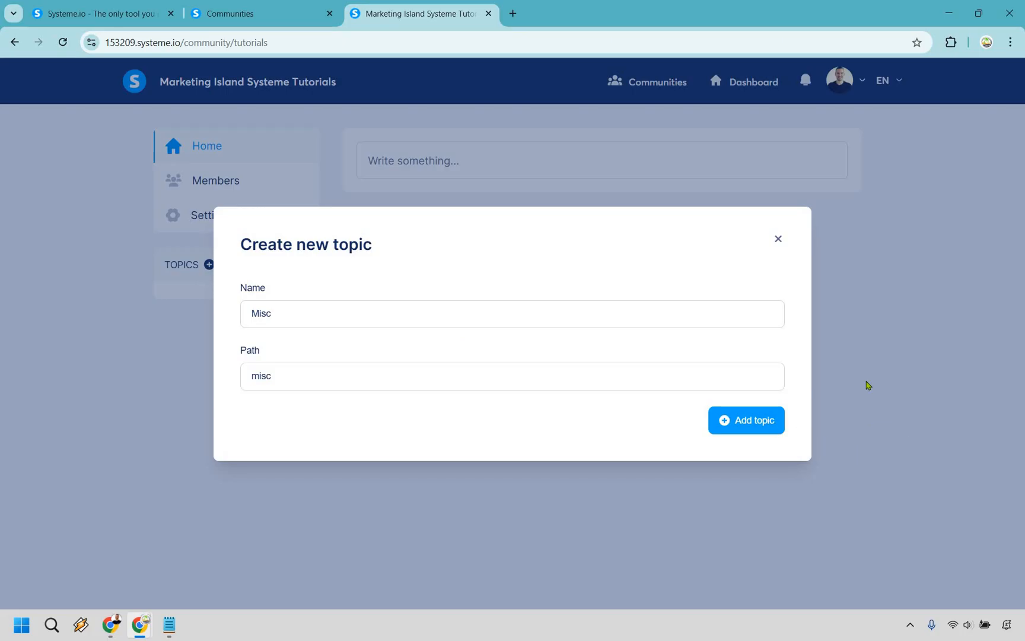
pyautogui.click(746, 420)
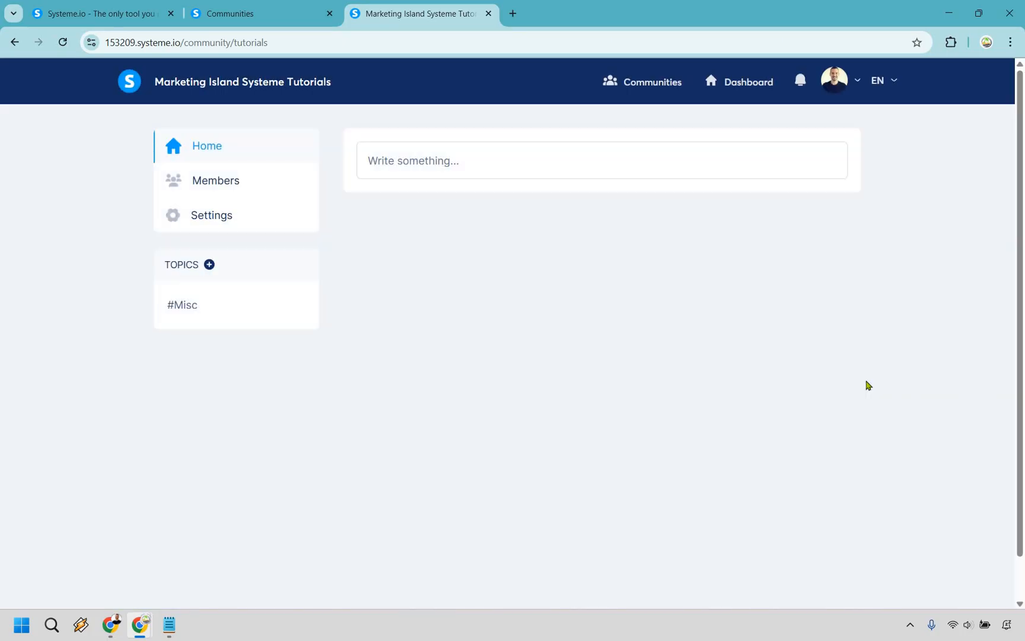
pyautogui.moveTo(406, 124)
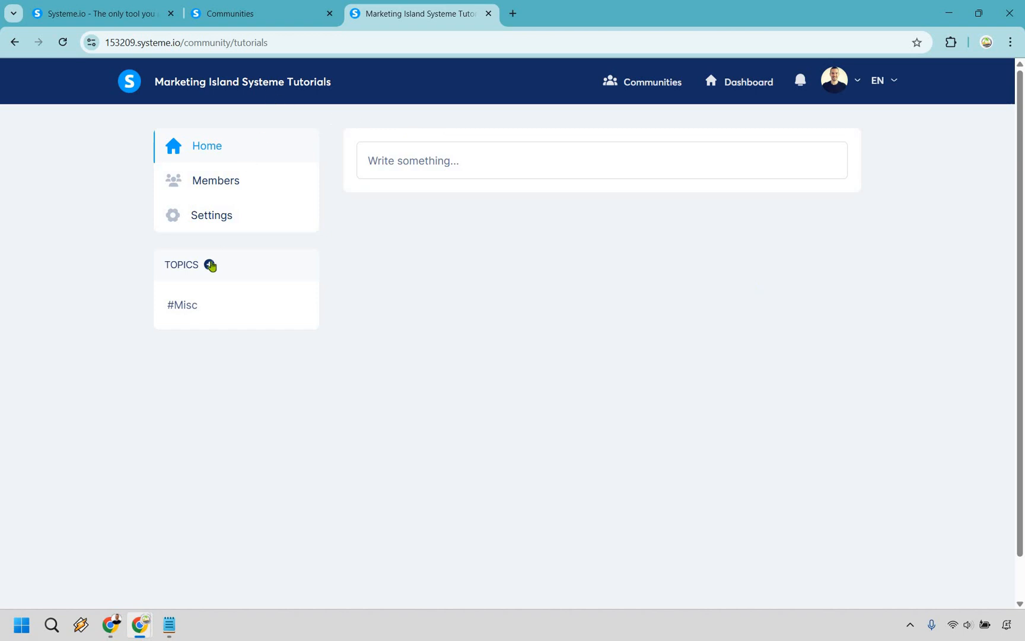
pyautogui.moveTo(312, 308)
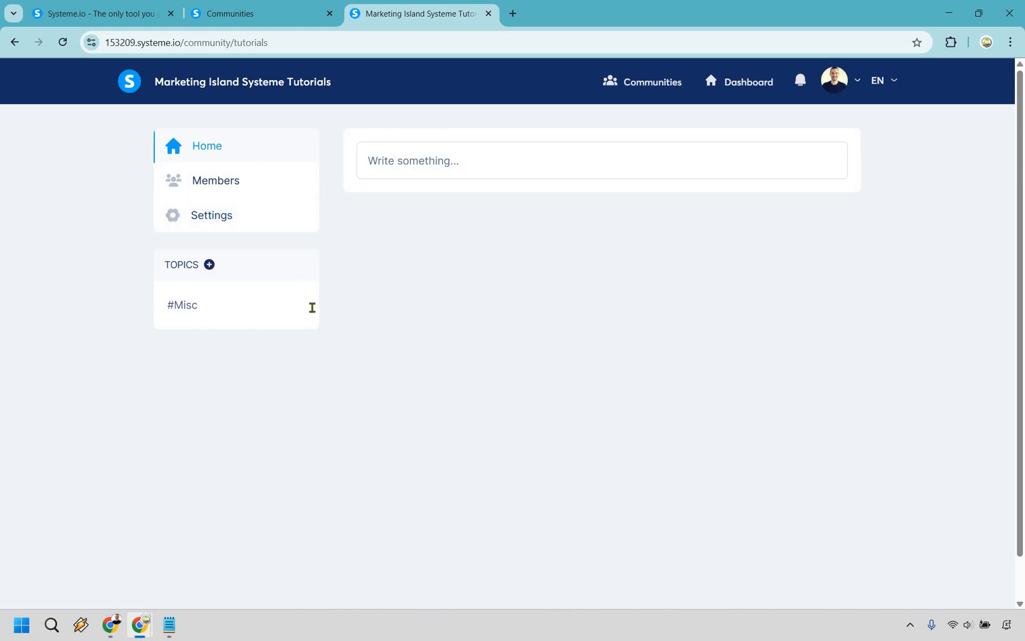
# Add the Email Marketing and Landing Pages topics to the community.
pyautogui.click(209, 265)
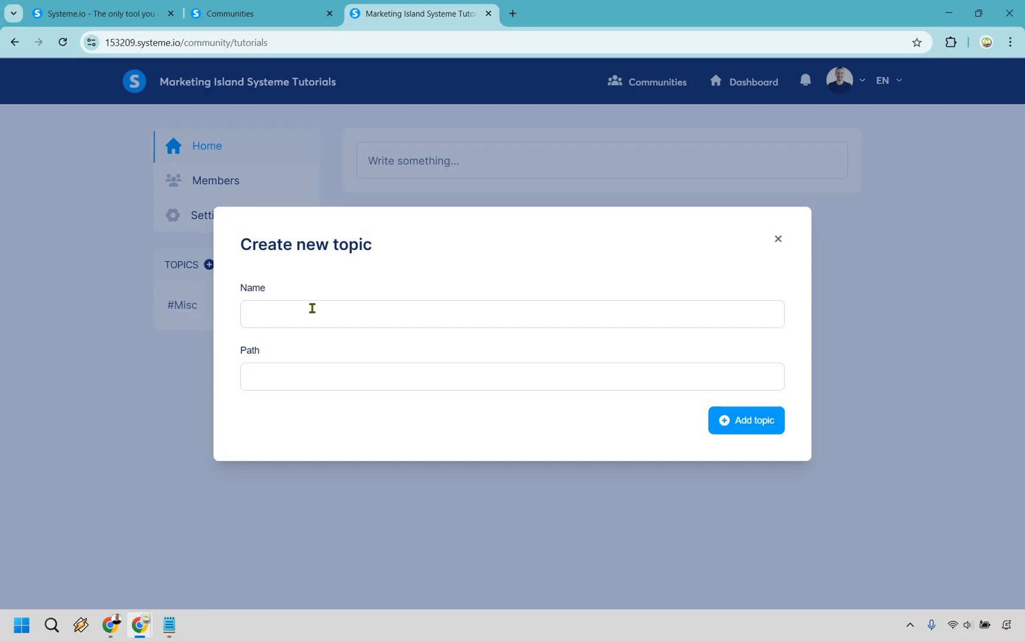
pyautogui.write('Email Marketing')
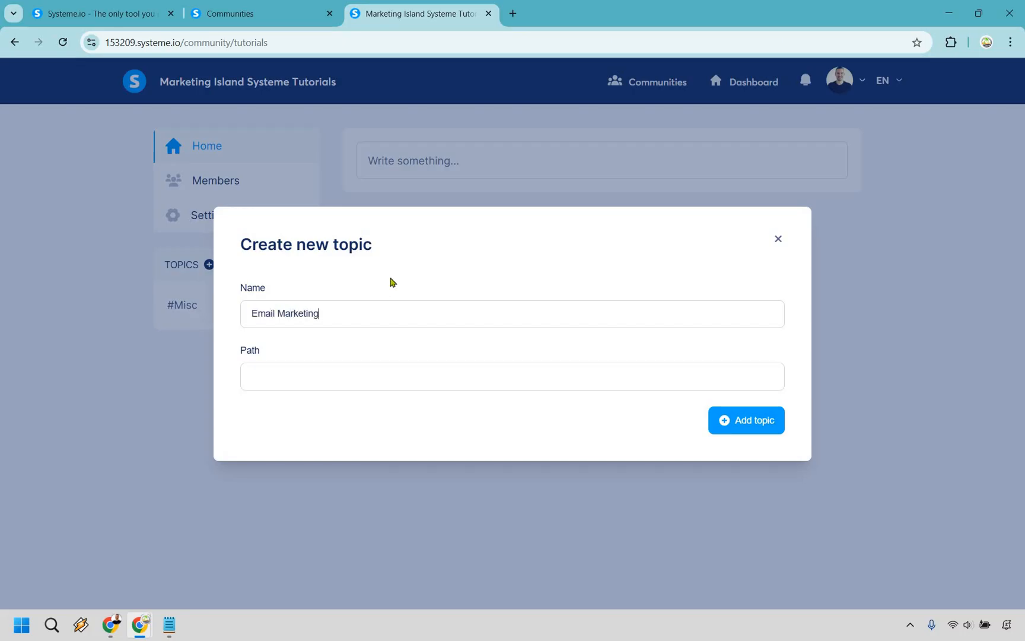
pyautogui.moveTo(676, 299)
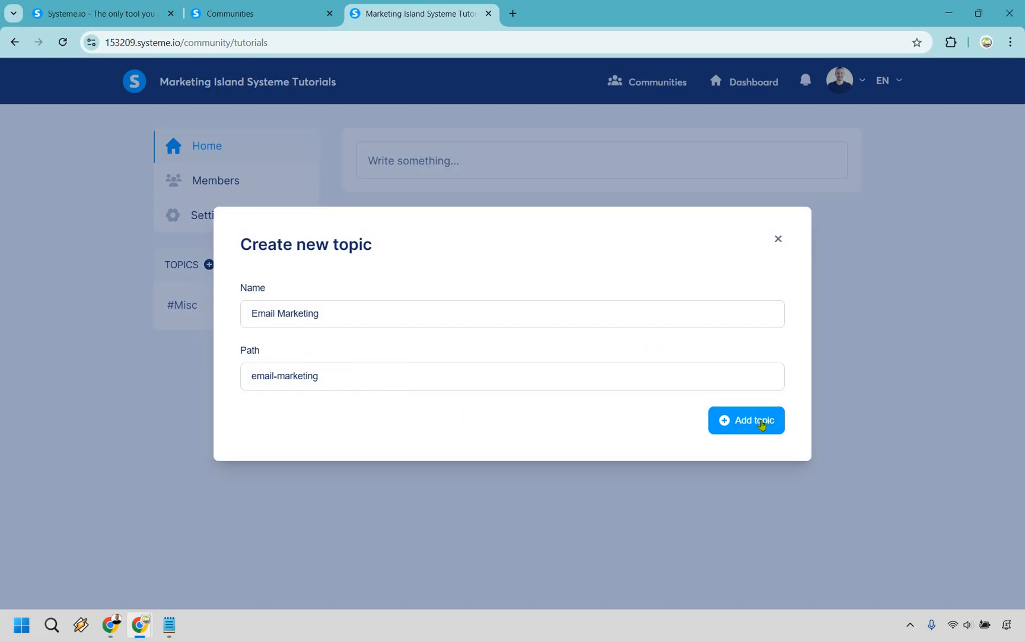
pyautogui.click(746, 420)
pyautogui.write('Landing Pages')
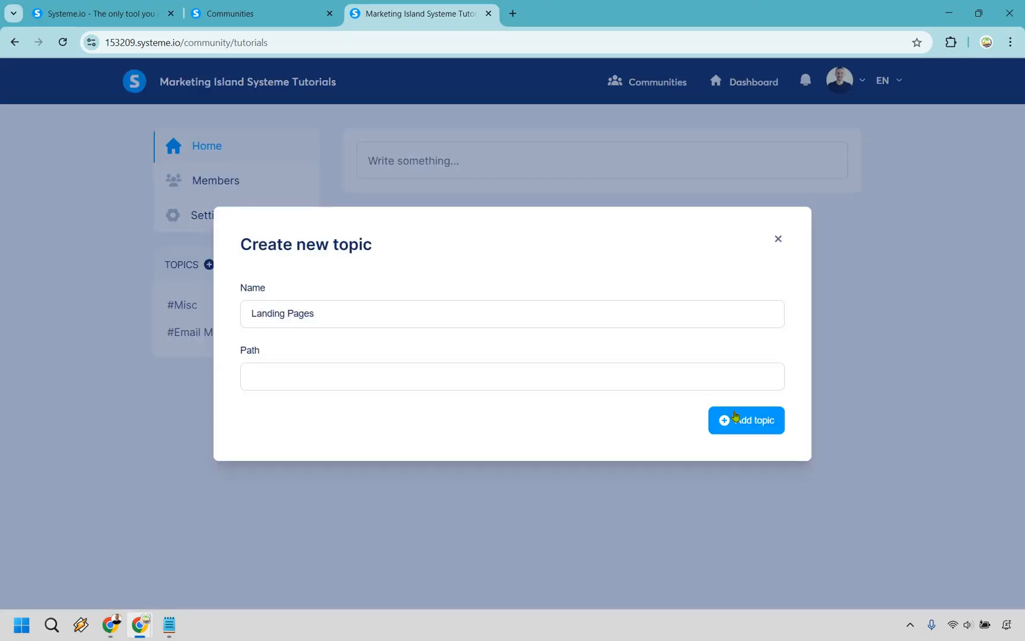
pyautogui.click(746, 420)
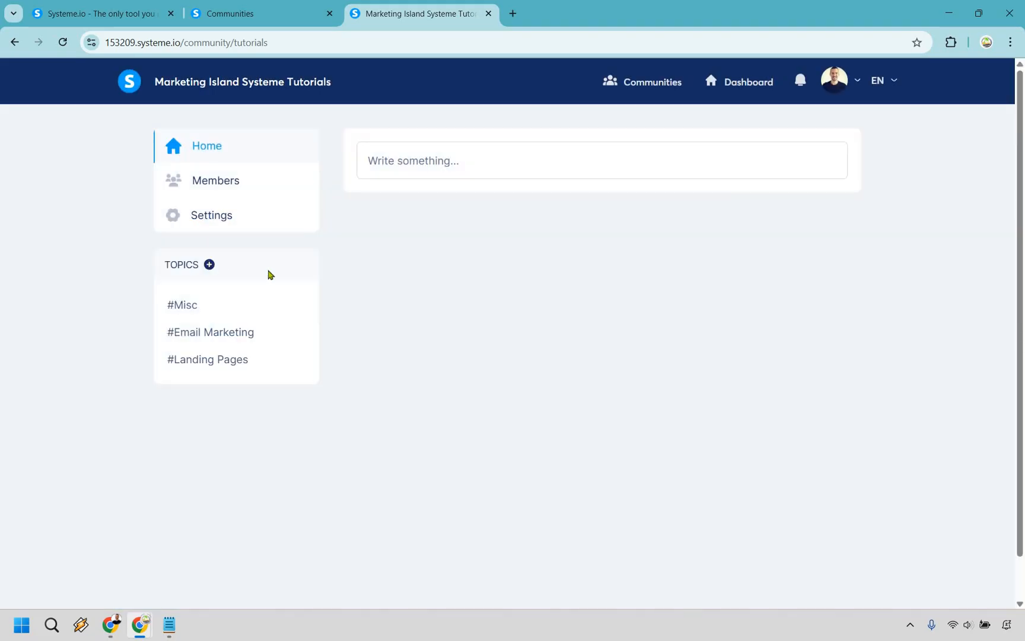
# Add the Website and Digital Marketing topics to the community.
pyautogui.click(209, 264)
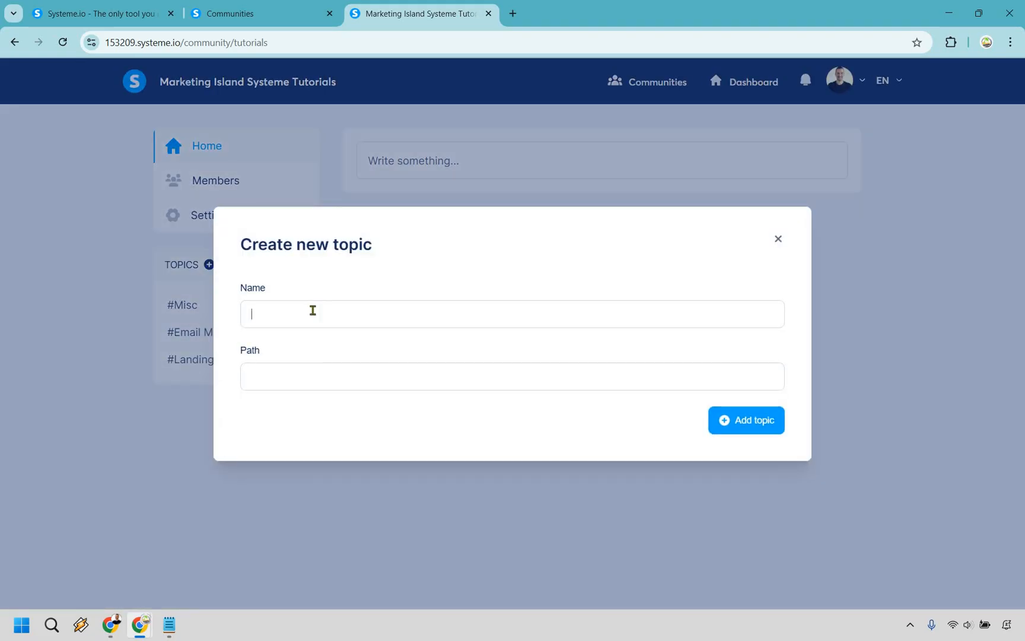
pyautogui.write('Website')
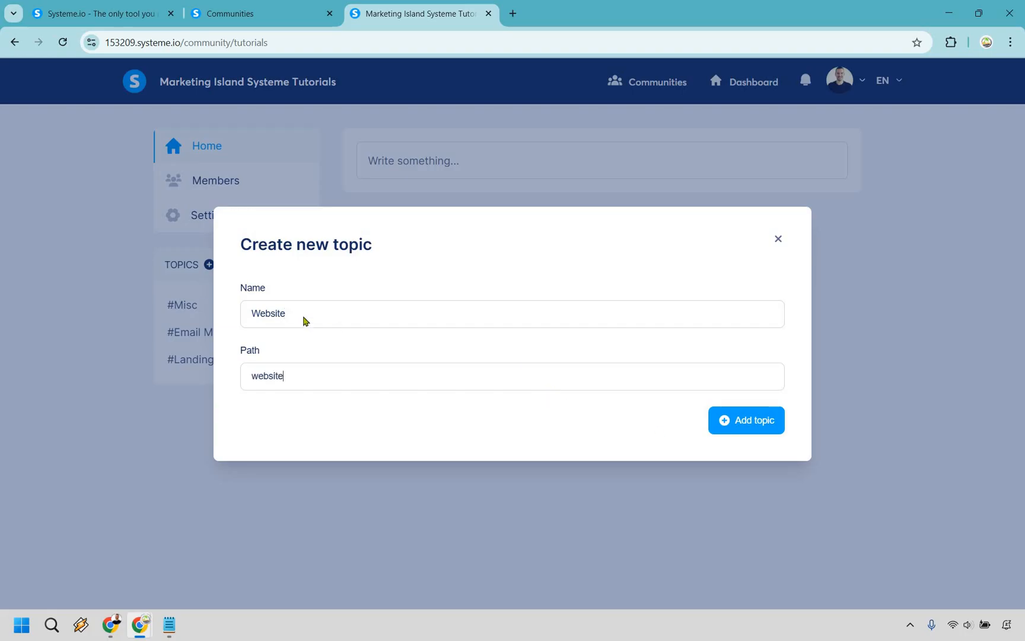
pyautogui.click(746, 420)
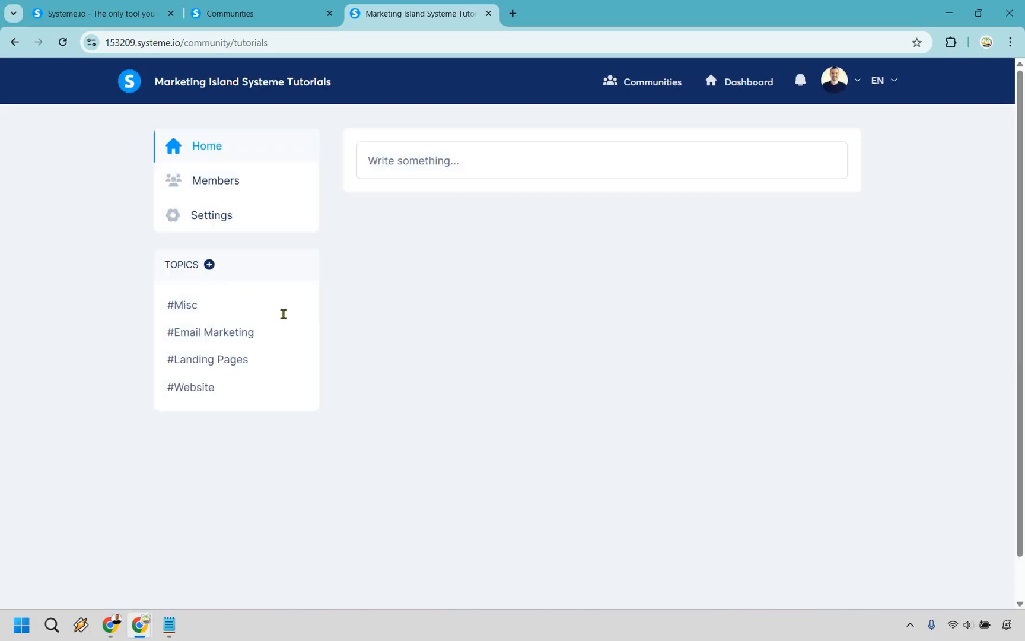
pyautogui.write('D')
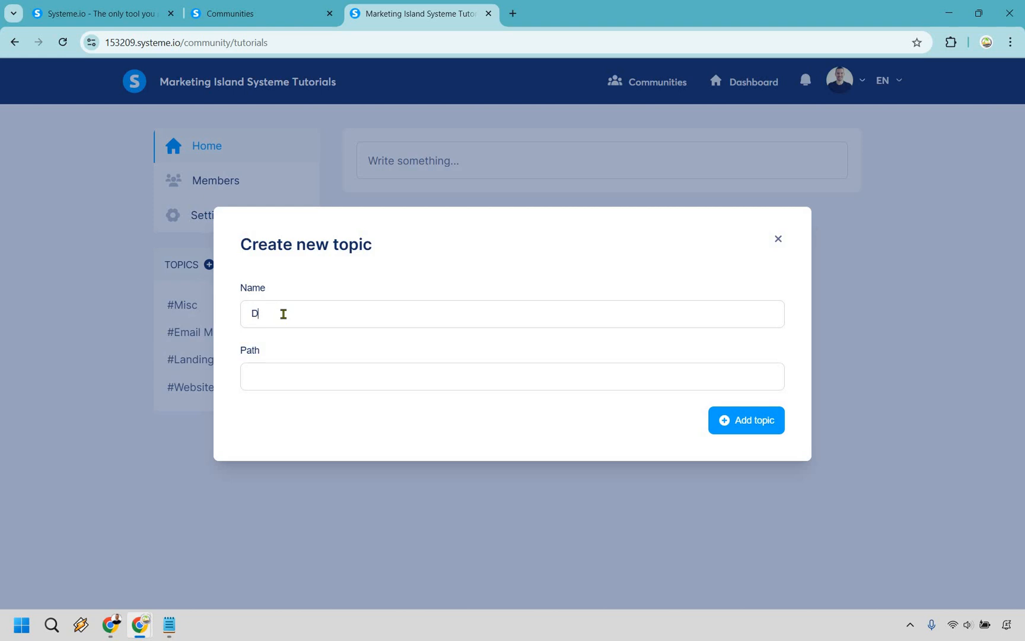
pyautogui.write('igital Marketing')
pyautogui.click(513, 376)
pyautogui.write('digital-marketing')
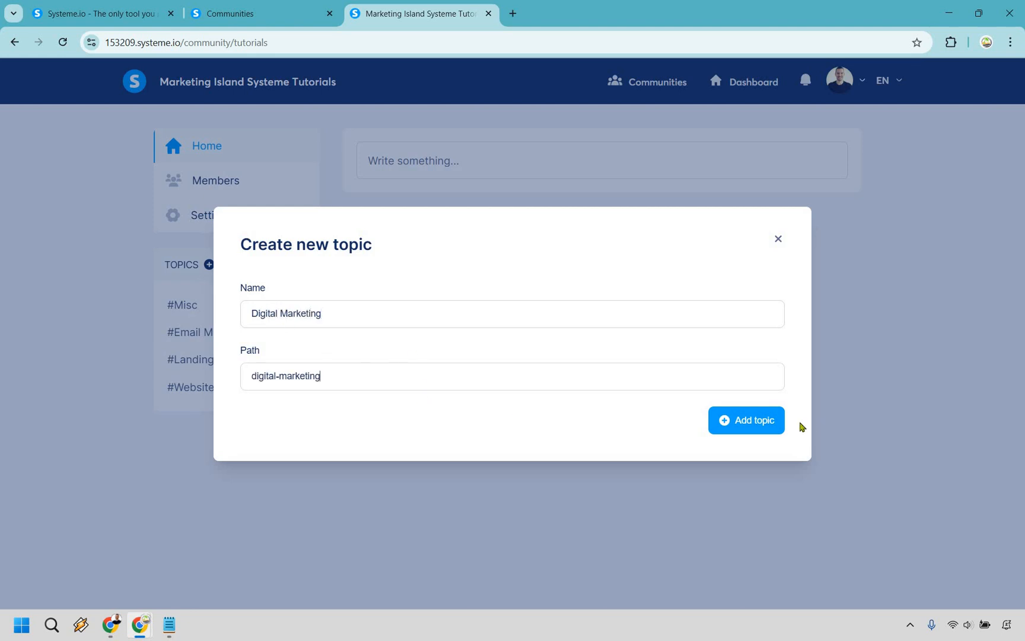
pyautogui.click(746, 421)
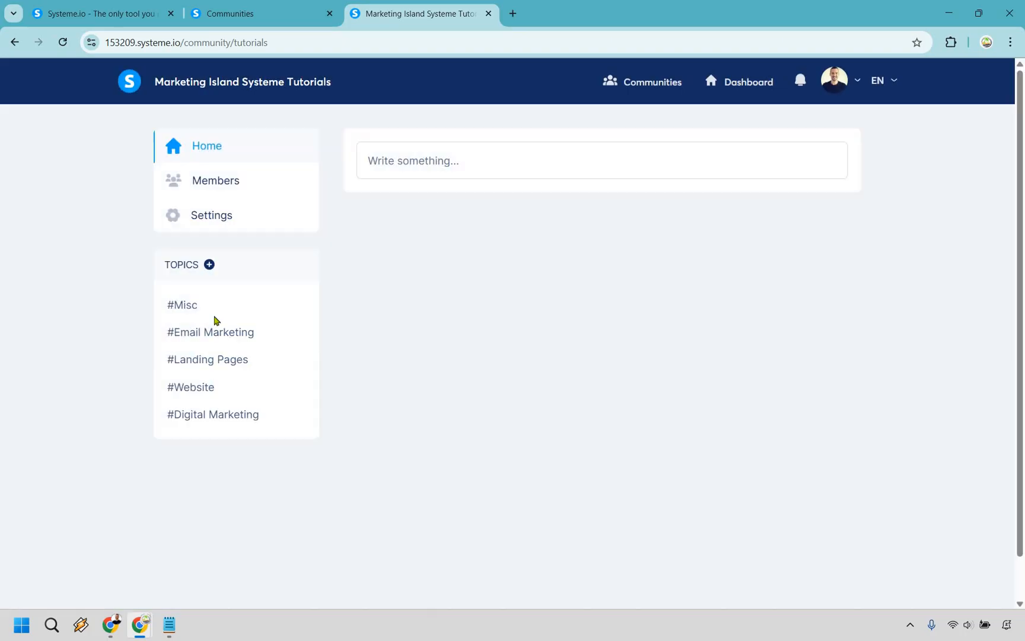
pyautogui.moveTo(481, 296)
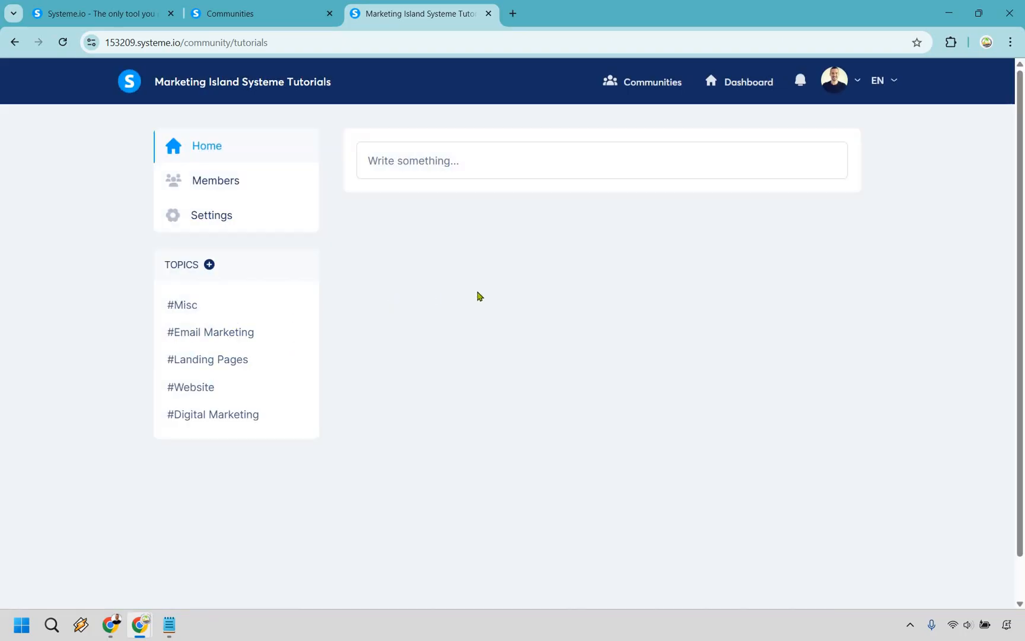
pyautogui.moveTo(439, 158)
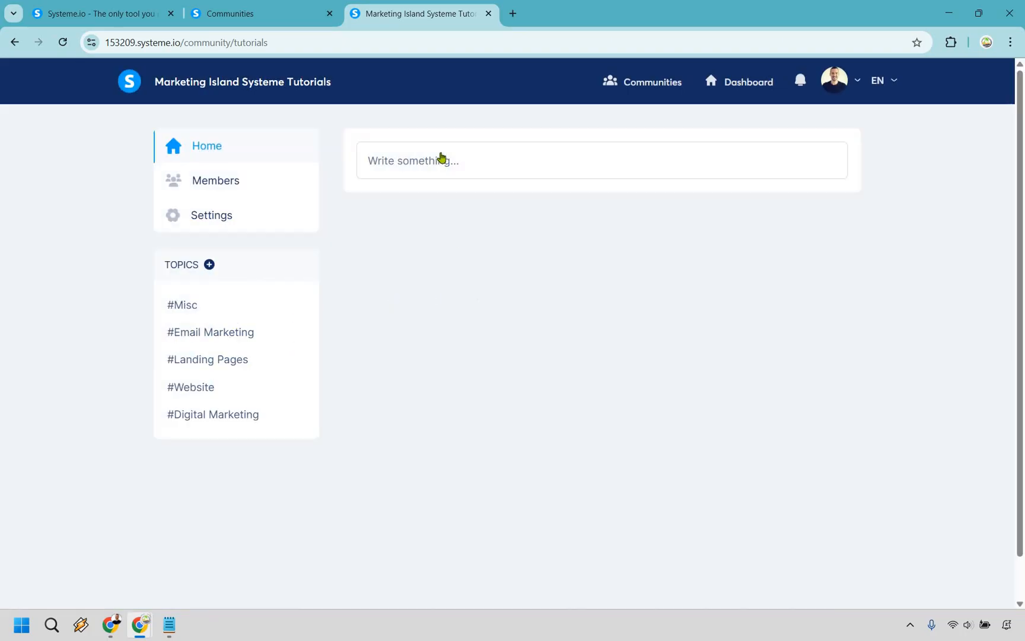
# Publish a new post titled 'Welcome' filed under the Misc topic.
pyautogui.click(412, 161)
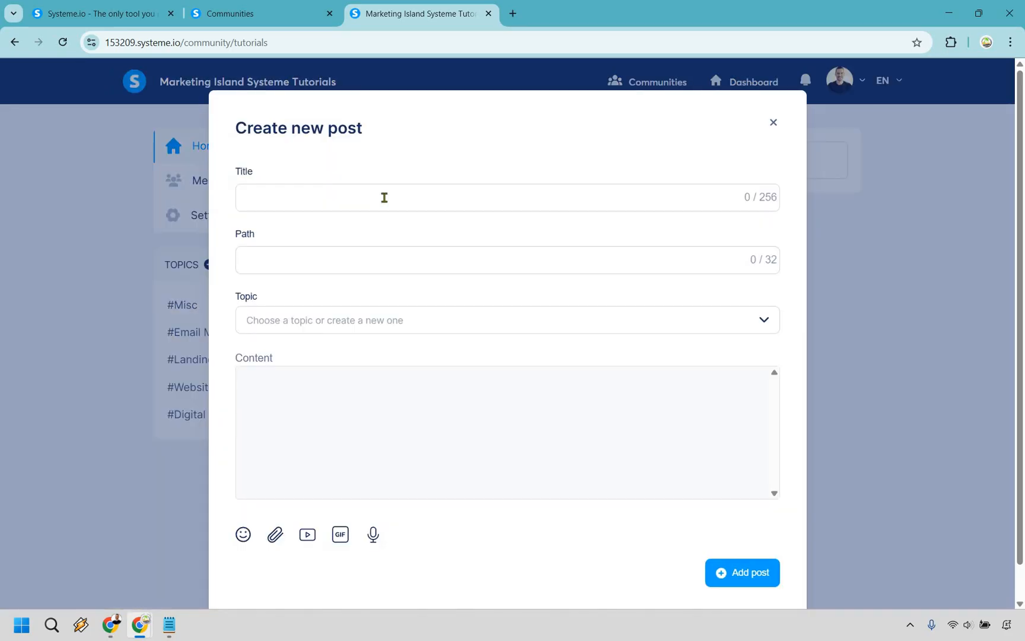
pyautogui.write('Wle')
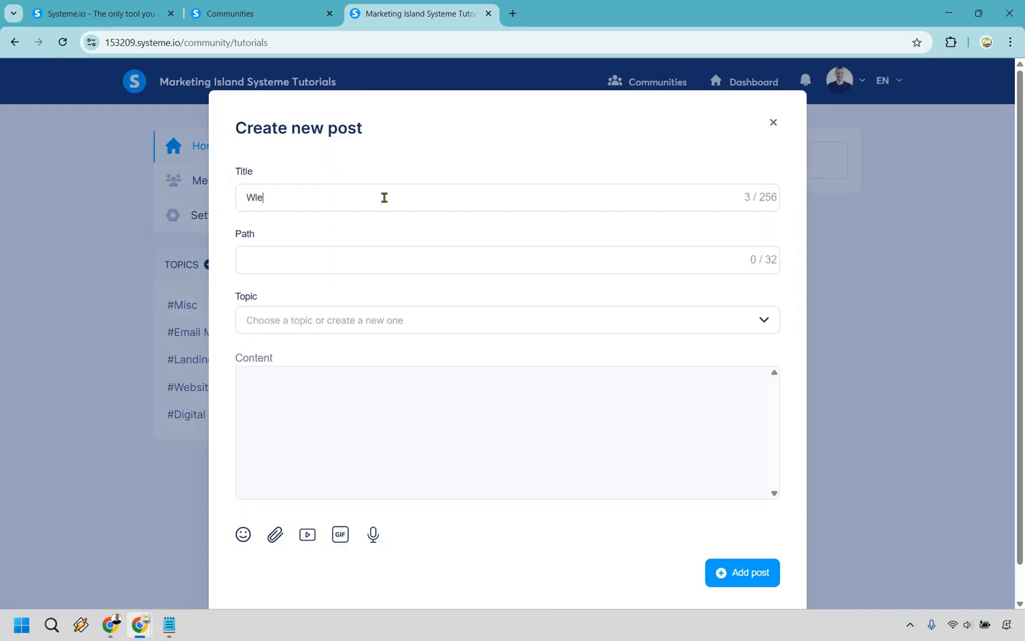
pyautogui.write('Welcome')
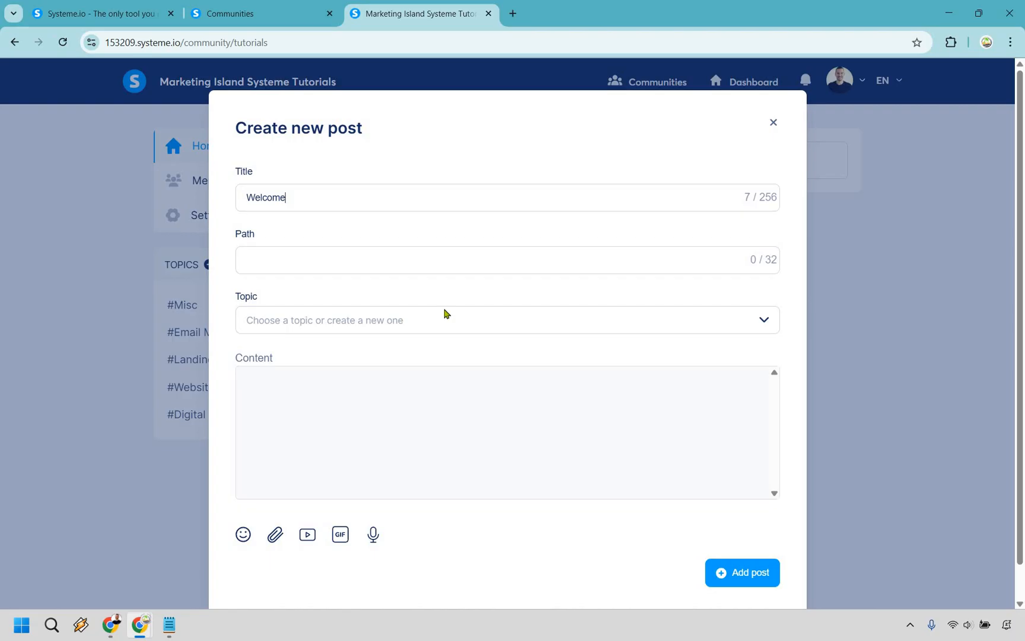
pyautogui.click(507, 320)
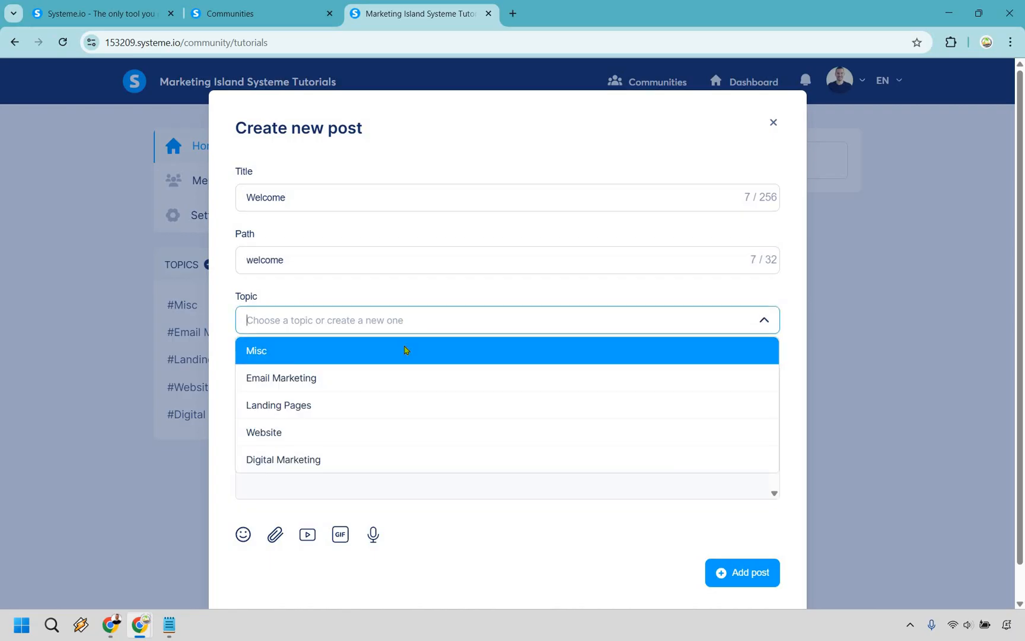
pyautogui.click(256, 351)
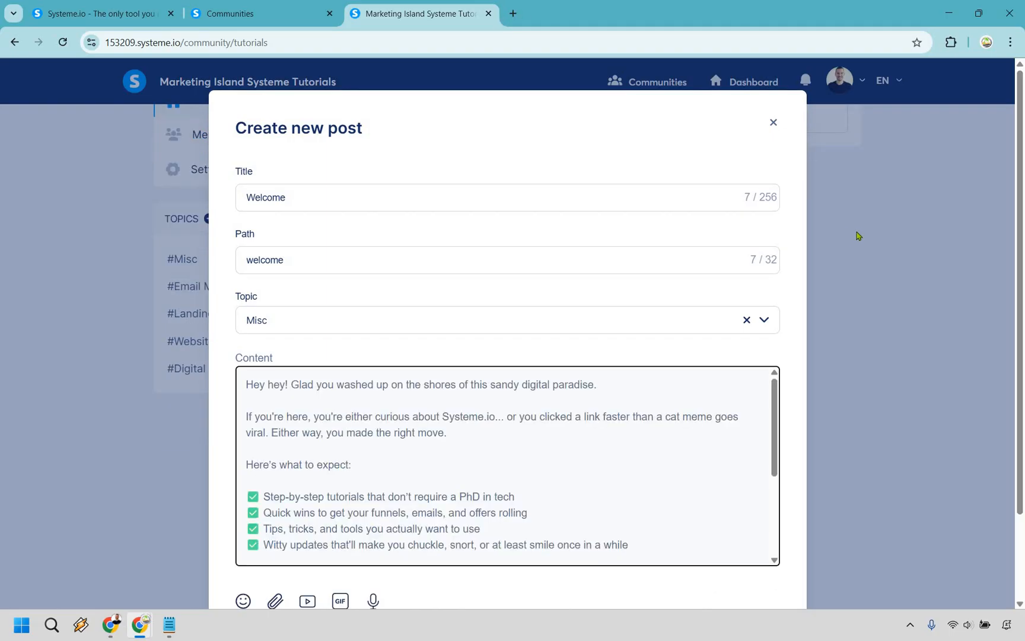
pyautogui.moveTo(730, 519)
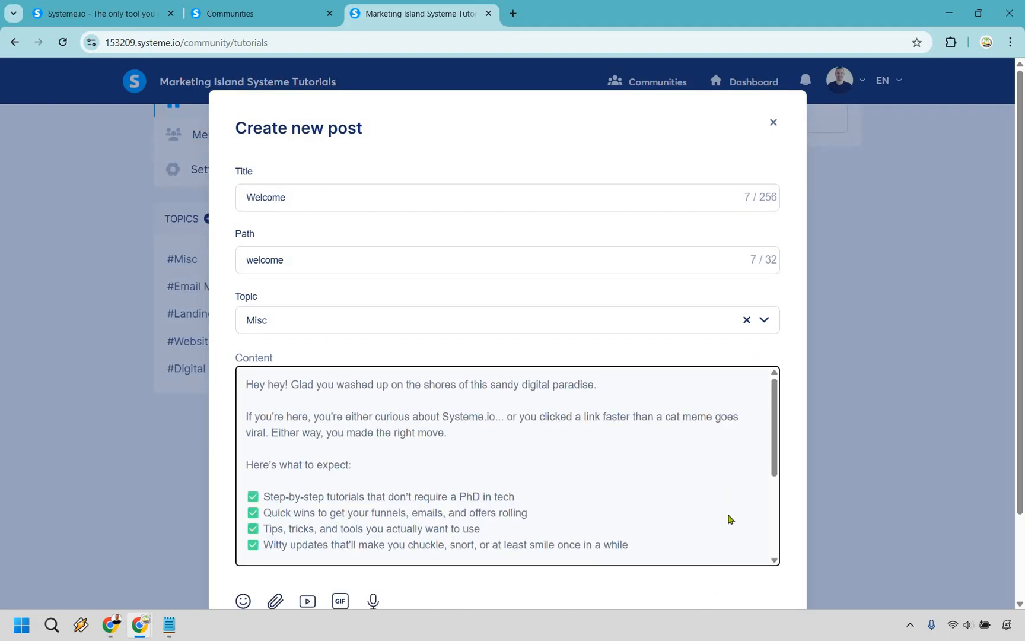
pyautogui.scroll(-3)
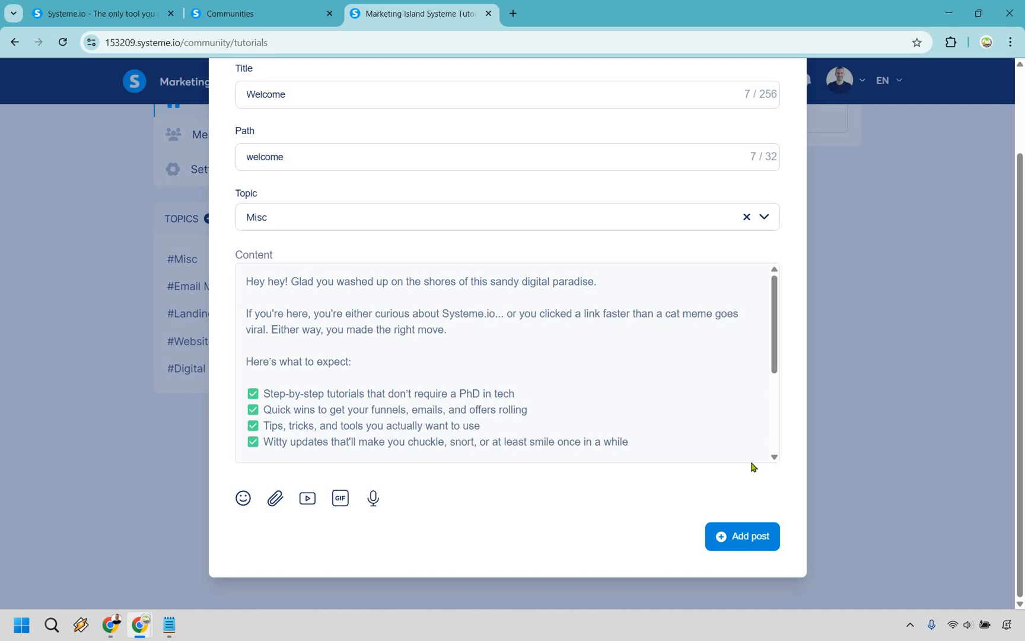
pyautogui.click(741, 536)
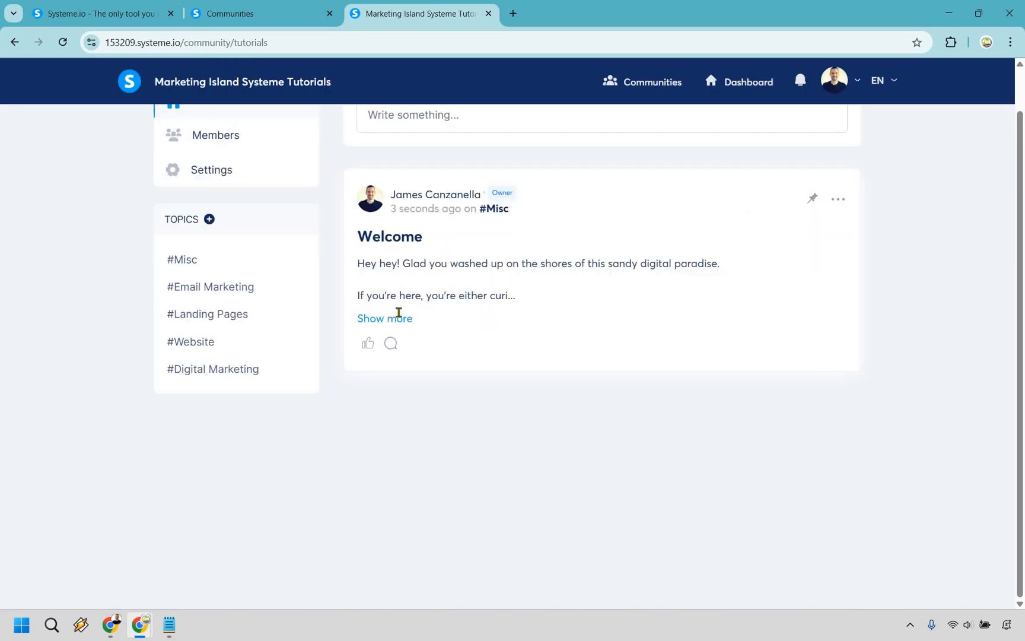
# Open the full Welcome post and give it a like.
pyautogui.click(385, 319)
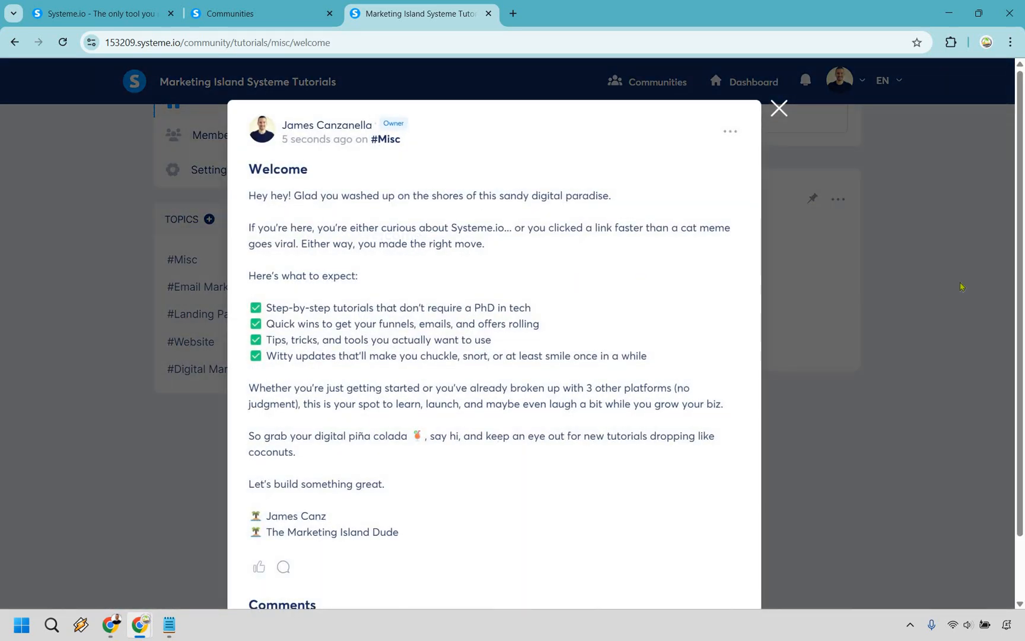
pyautogui.click(779, 108)
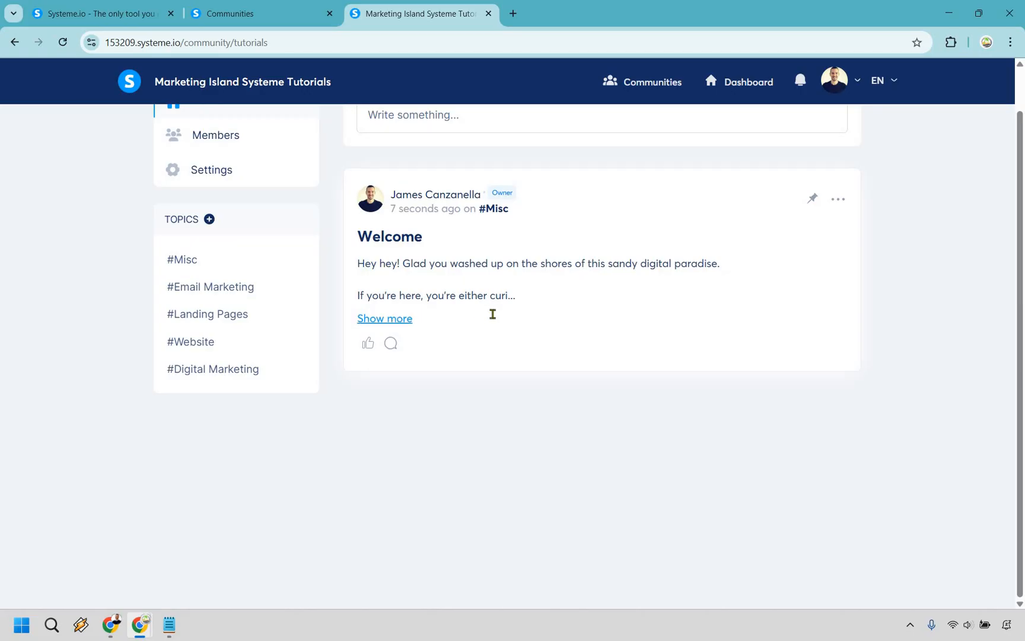
pyautogui.click(384, 318)
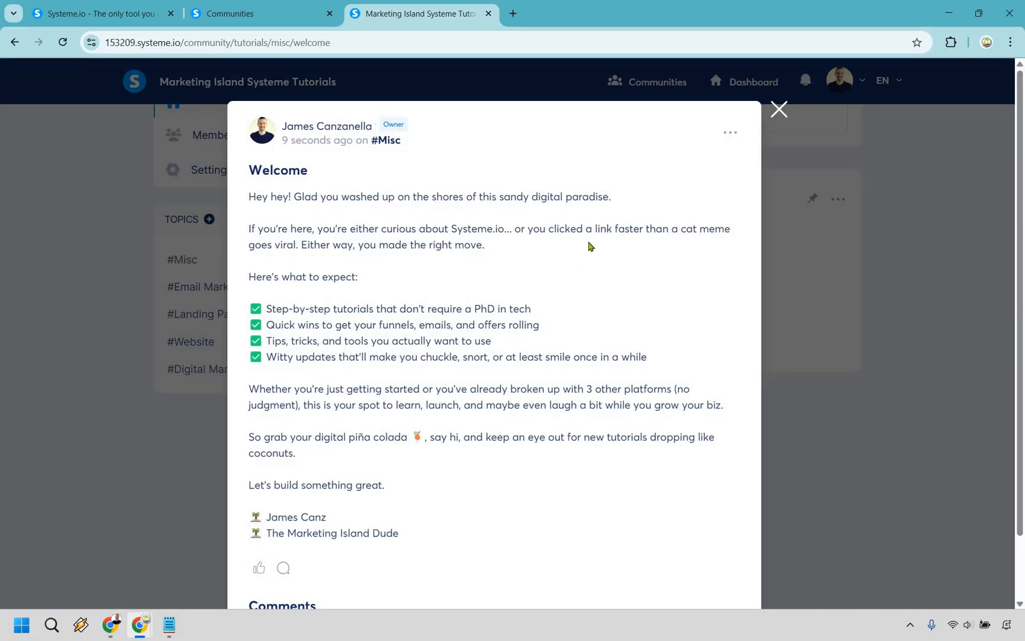
pyautogui.scroll(-3)
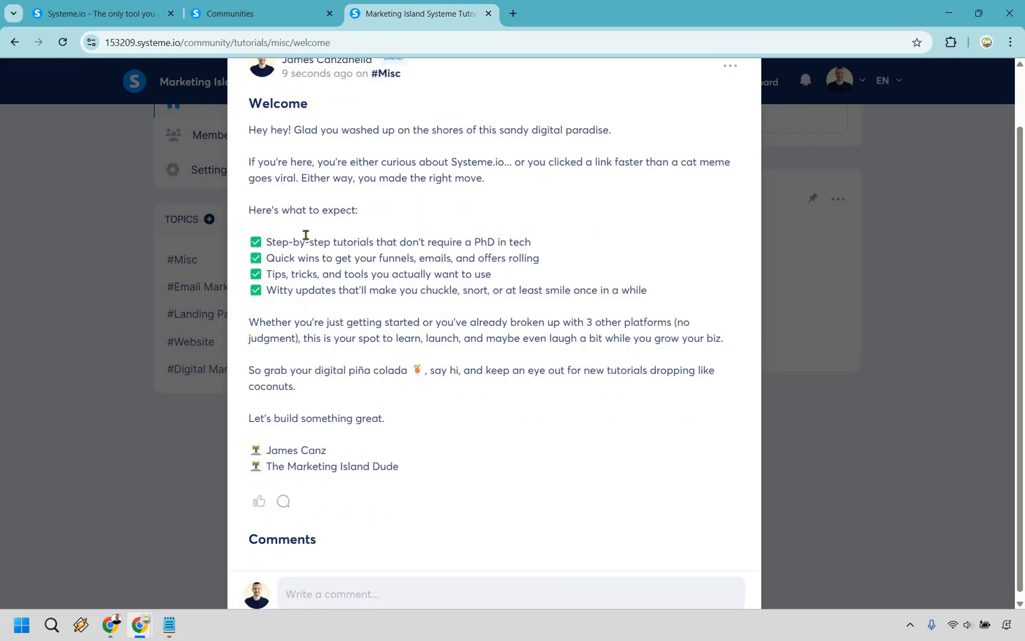
pyautogui.moveTo(460, 233)
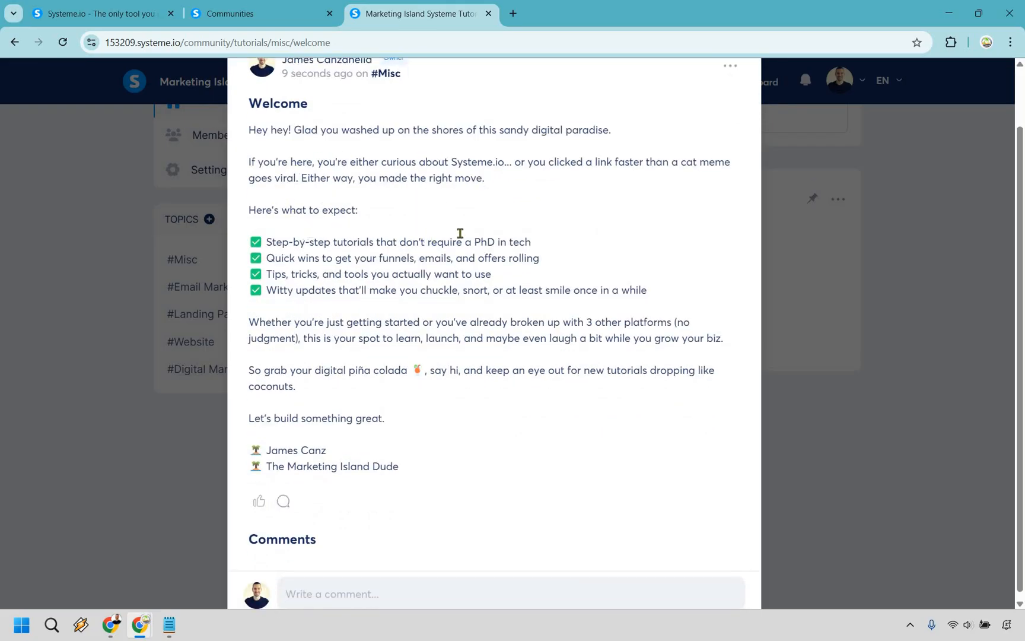
pyautogui.moveTo(613, 312)
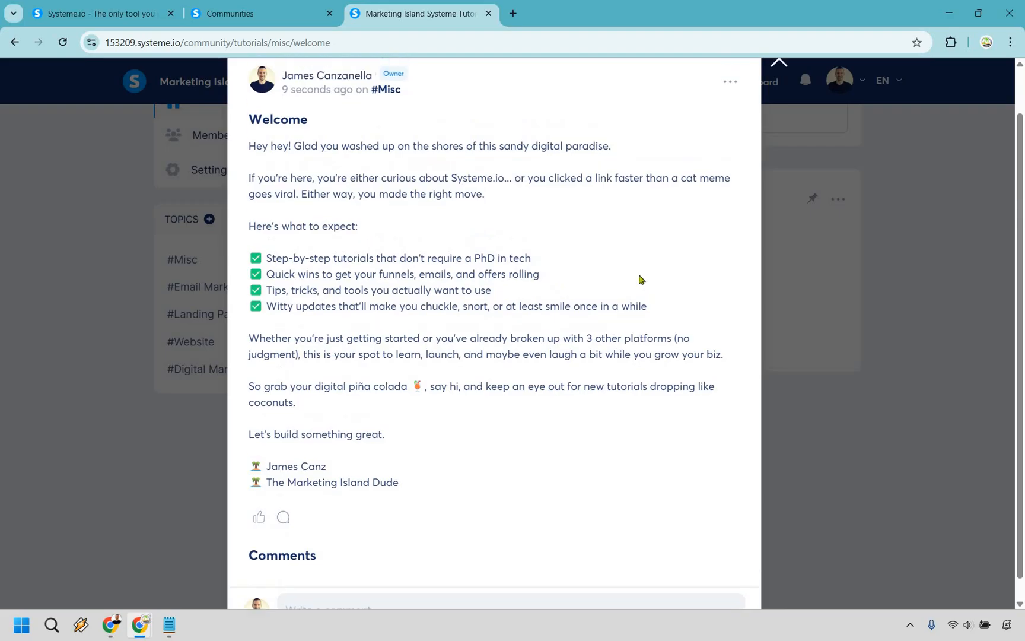
pyautogui.scroll(-3)
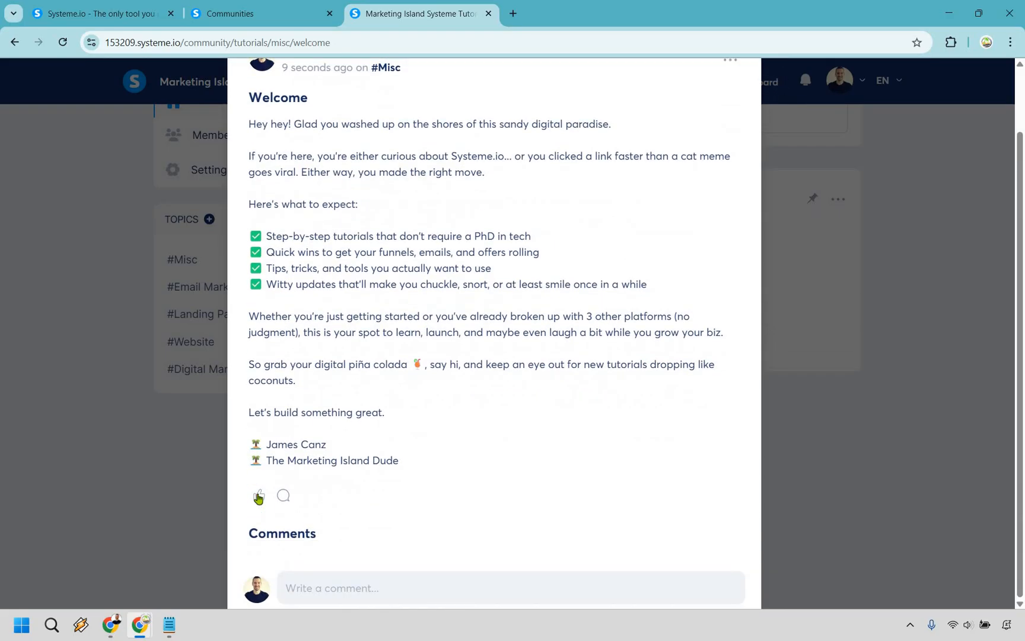
pyautogui.click(258, 496)
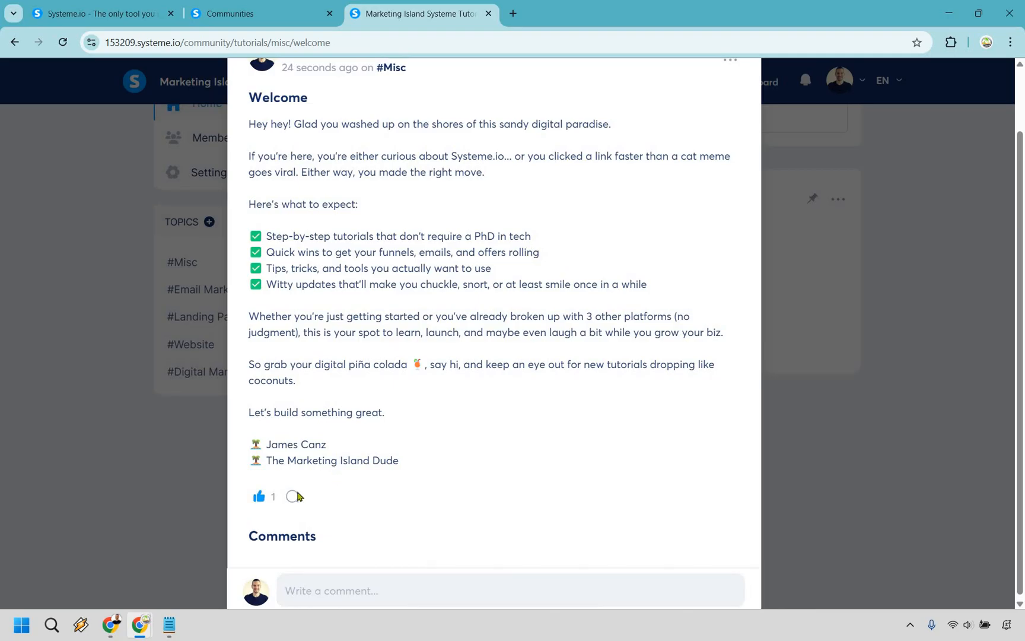
pyautogui.scroll(-3)
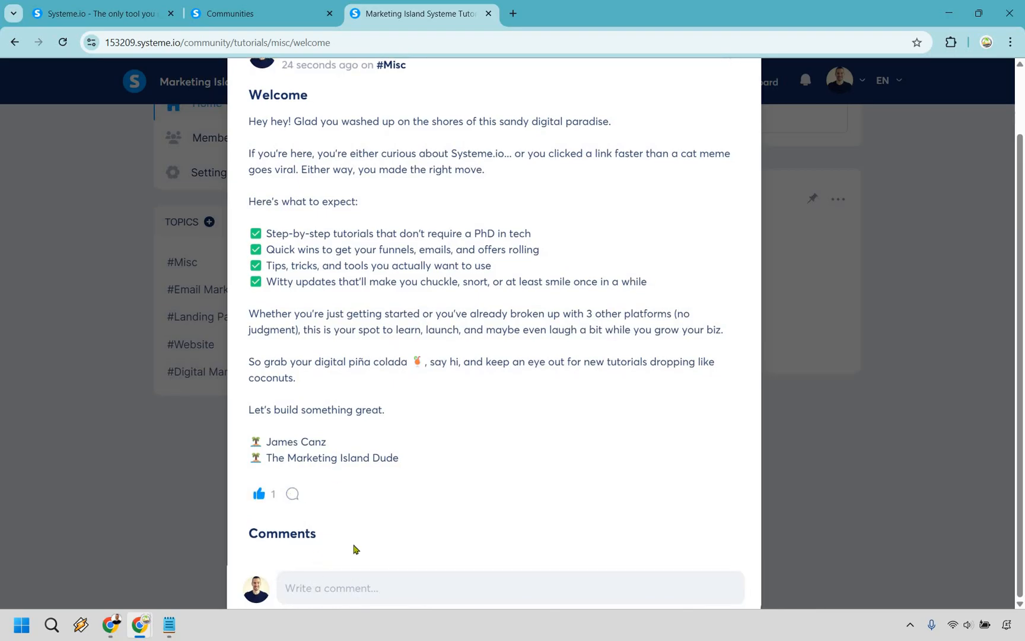
pyautogui.moveTo(541, 443)
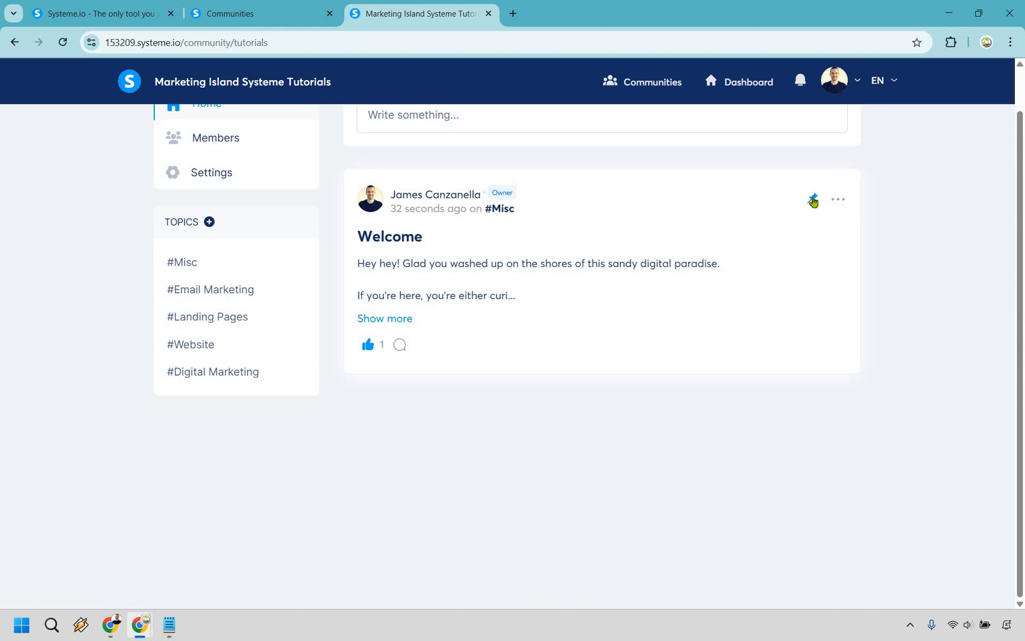
# View the Welcome post's Pin to home/Pin to topic options and close them without pinning.
pyautogui.click(813, 198)
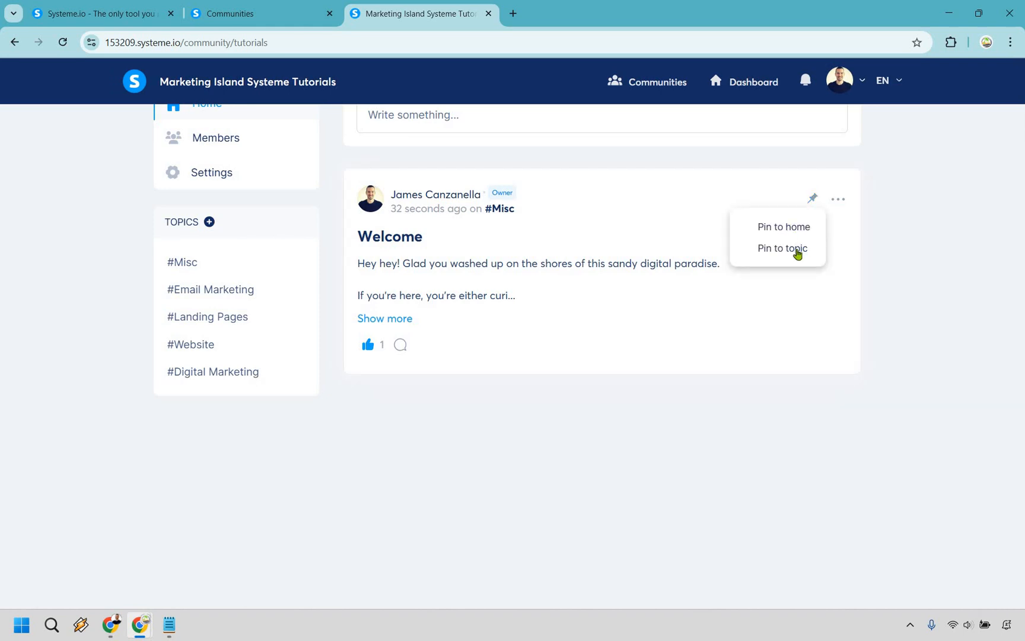
pyautogui.moveTo(845, 201)
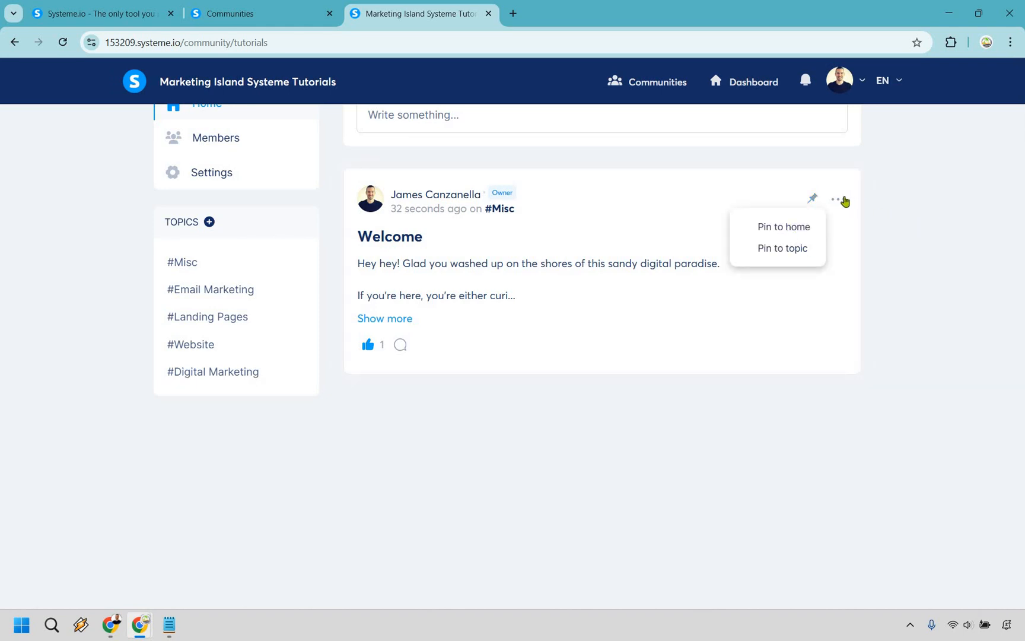
pyautogui.click(838, 198)
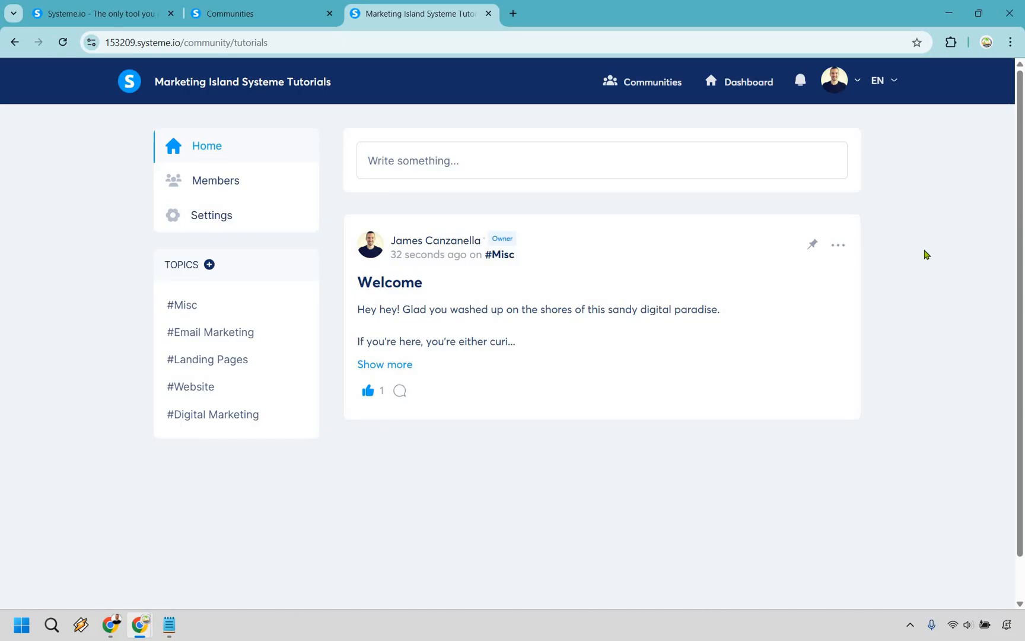
pyautogui.moveTo(766, 167)
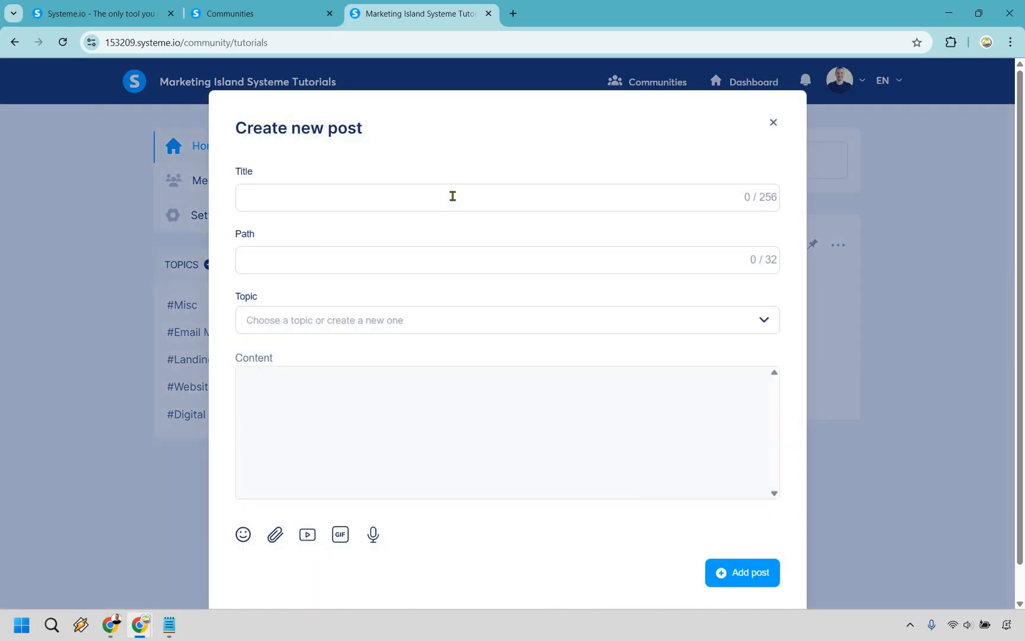
# Title the post 'My most in depth Systeme.io tutorial (yet)!', path systeme-tutorial, topic Digital Marketing.
pyautogui.write('My')
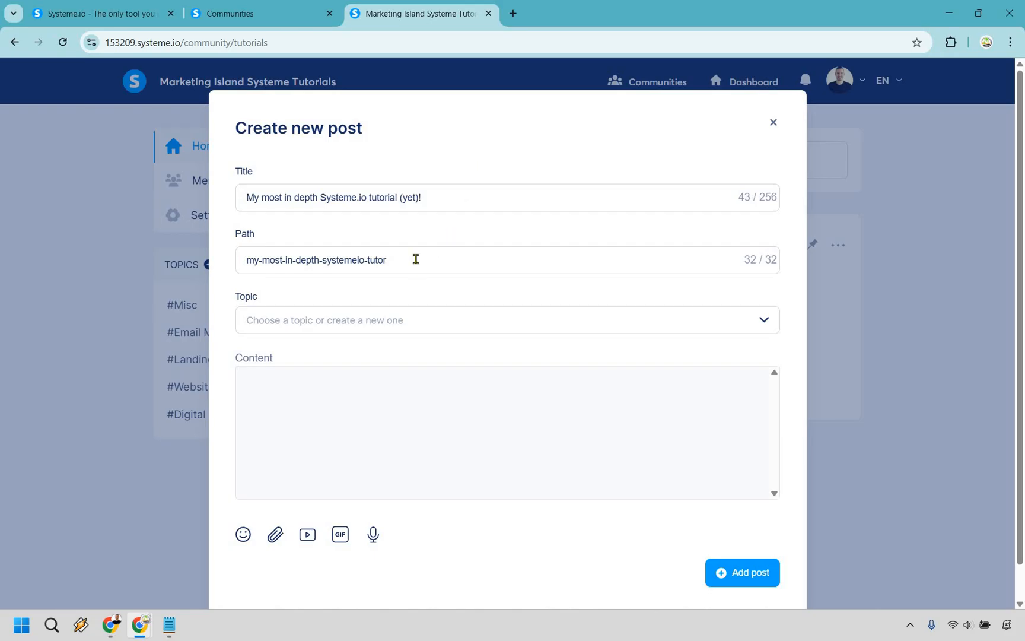
pyautogui.write('systm')
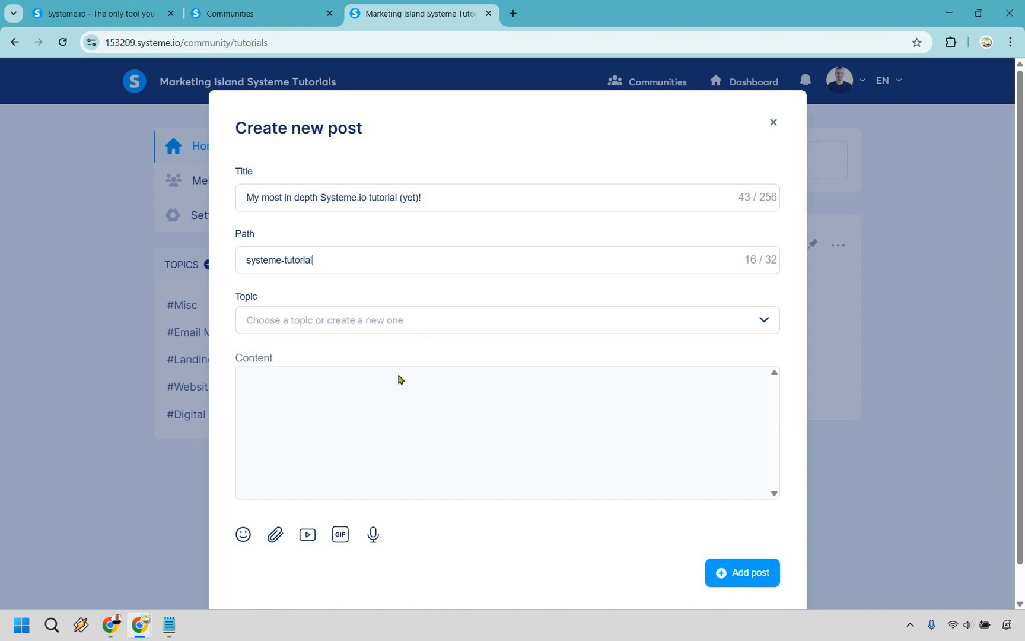
pyautogui.click(507, 320)
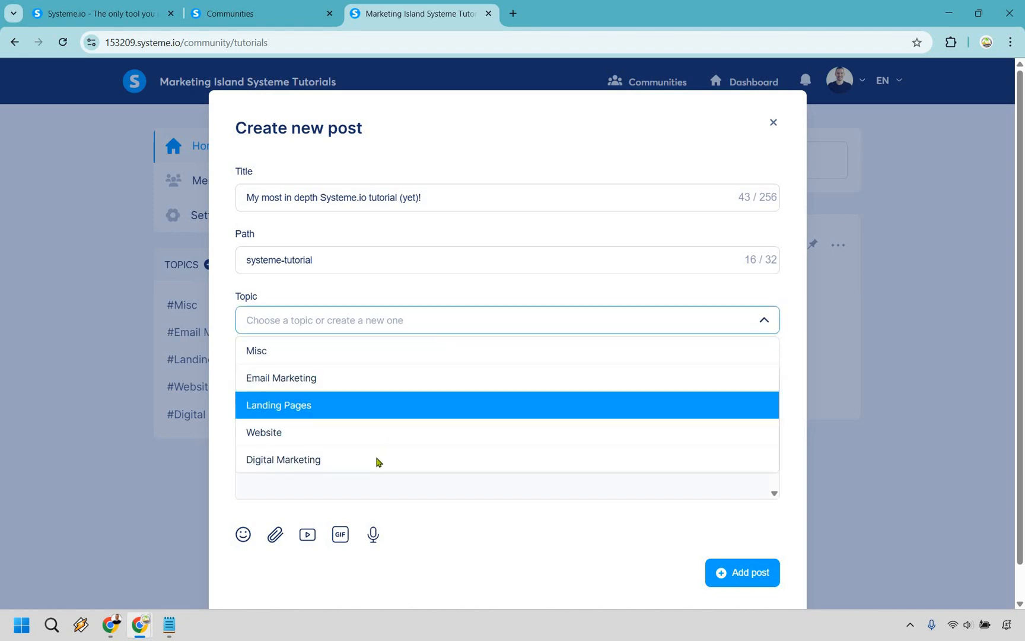
pyautogui.click(283, 460)
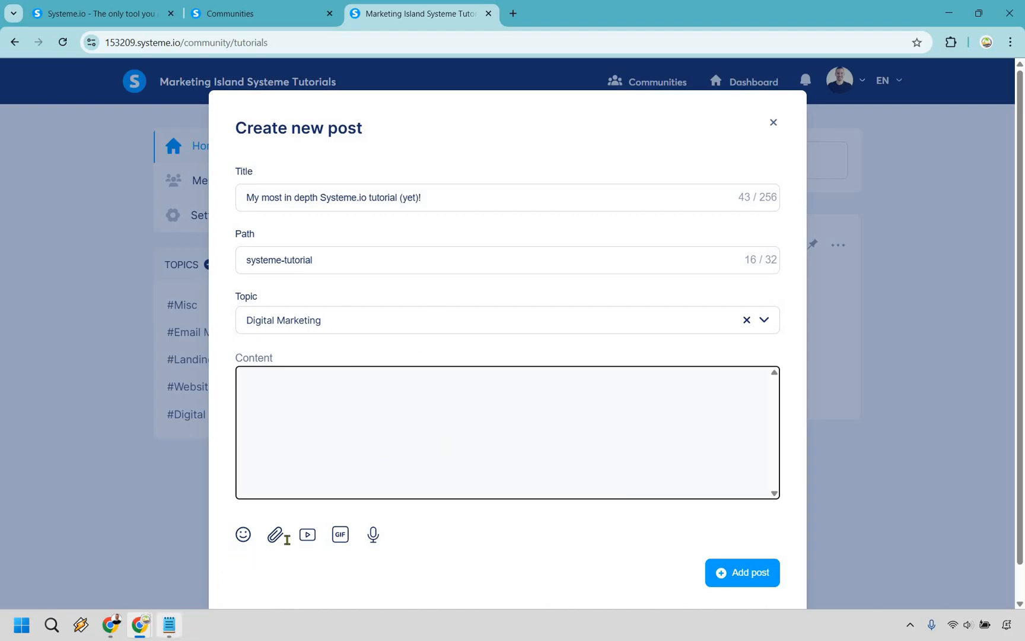
pyautogui.click(169, 624)
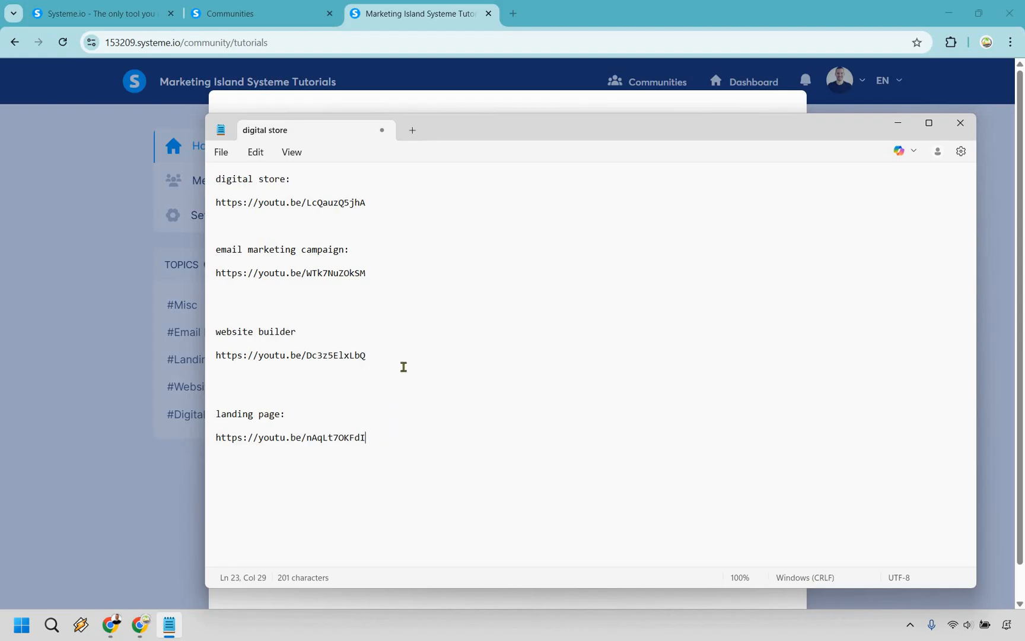
pyautogui.moveTo(347, 203)
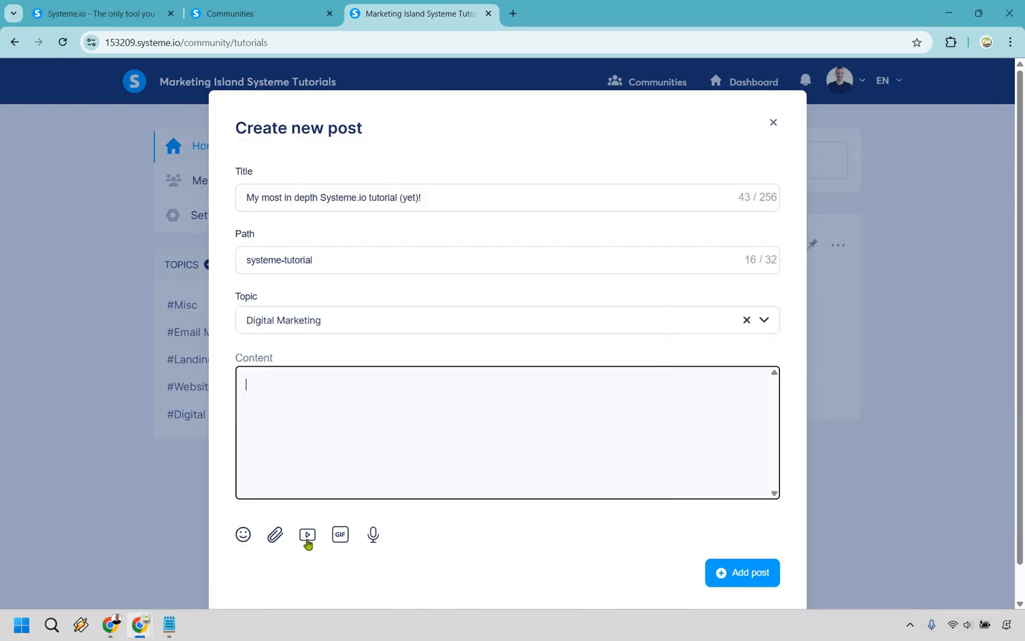
pyautogui.click(308, 534)
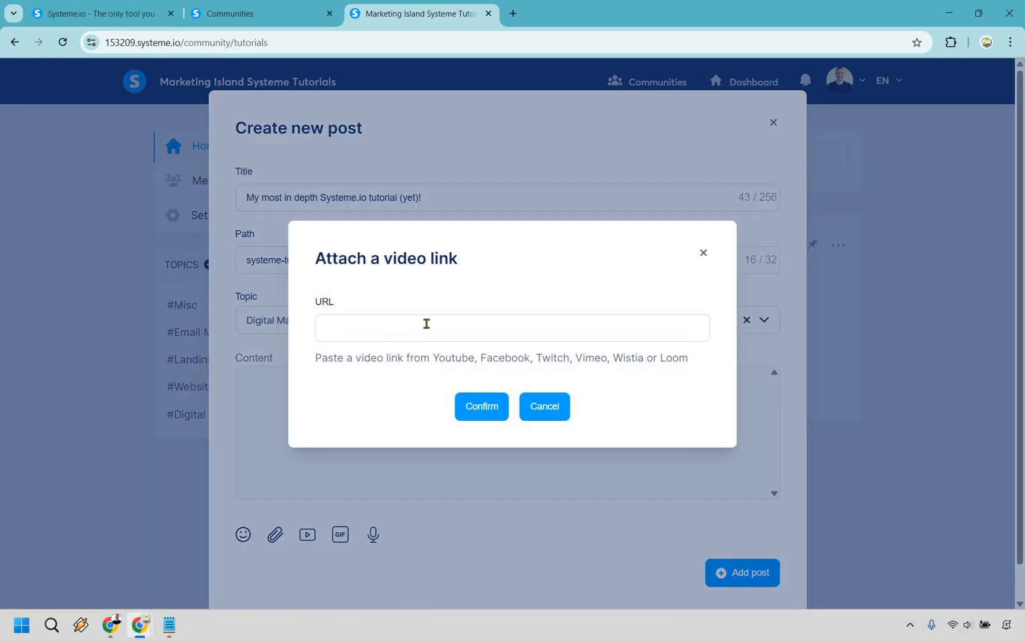
pyautogui.write('https://youtu.be/LcQauzQ5jhA')
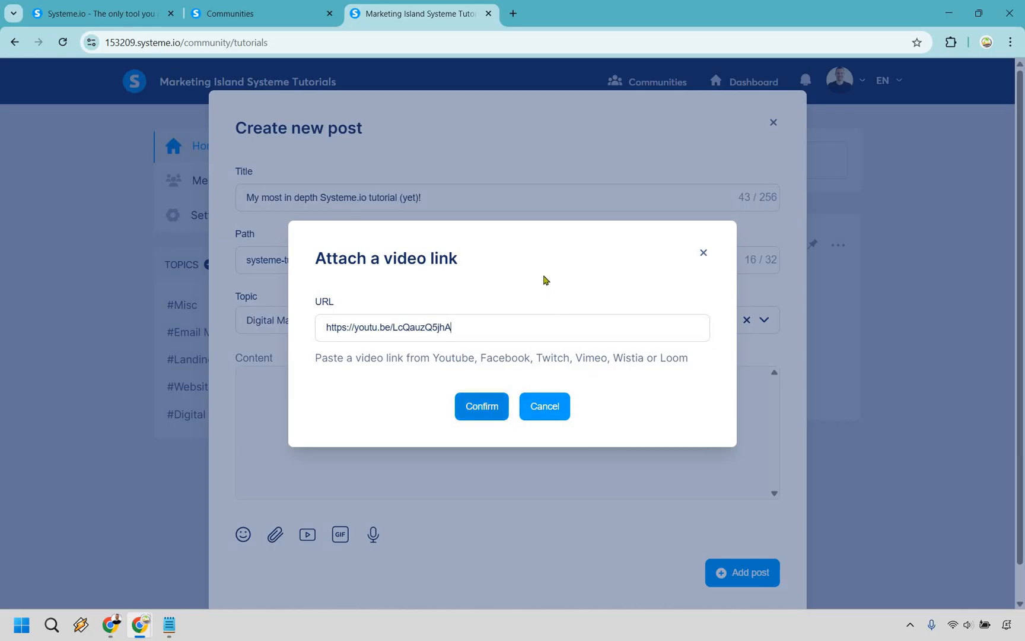
pyautogui.click(480, 406)
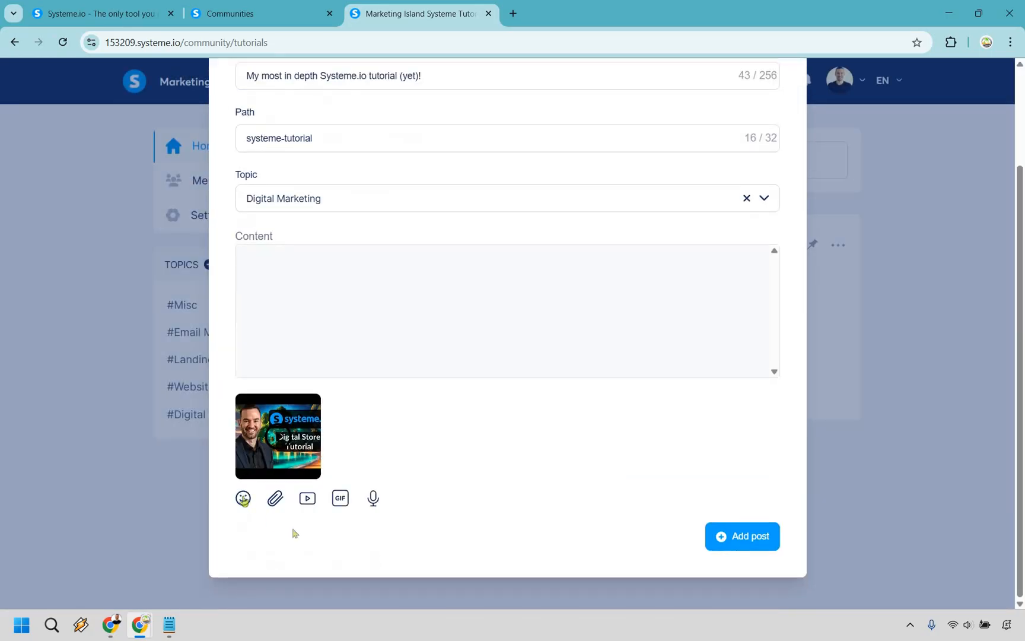
pyautogui.click(243, 498)
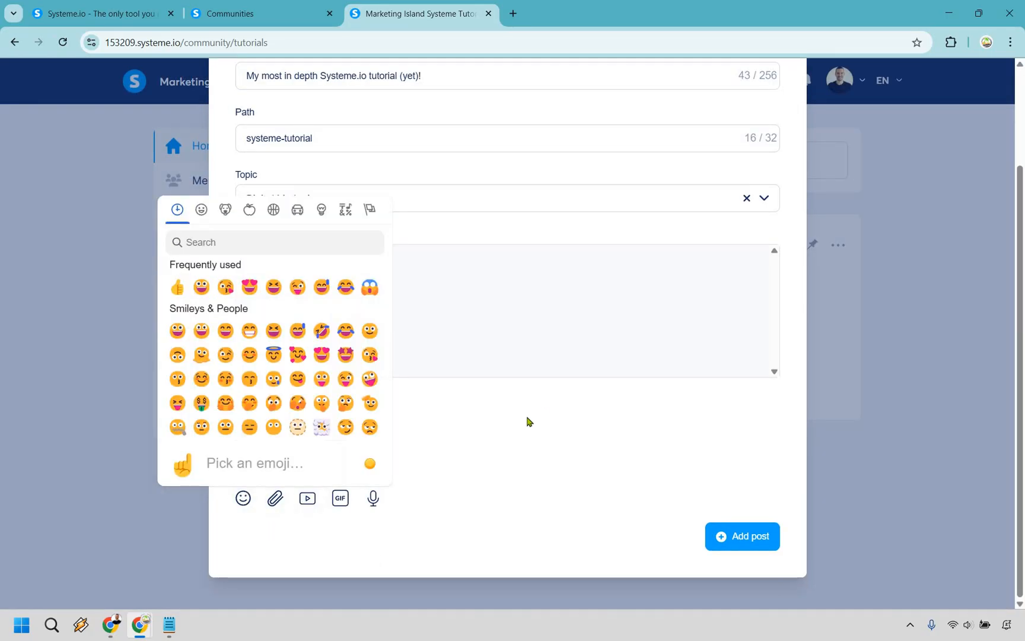
pyautogui.click(274, 499)
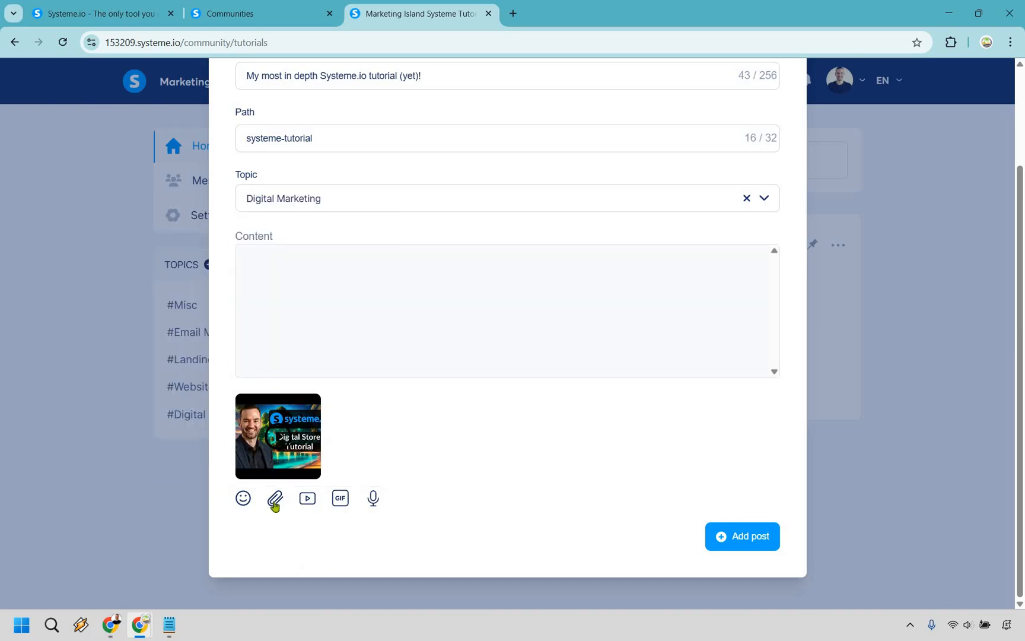
pyautogui.moveTo(345, 516)
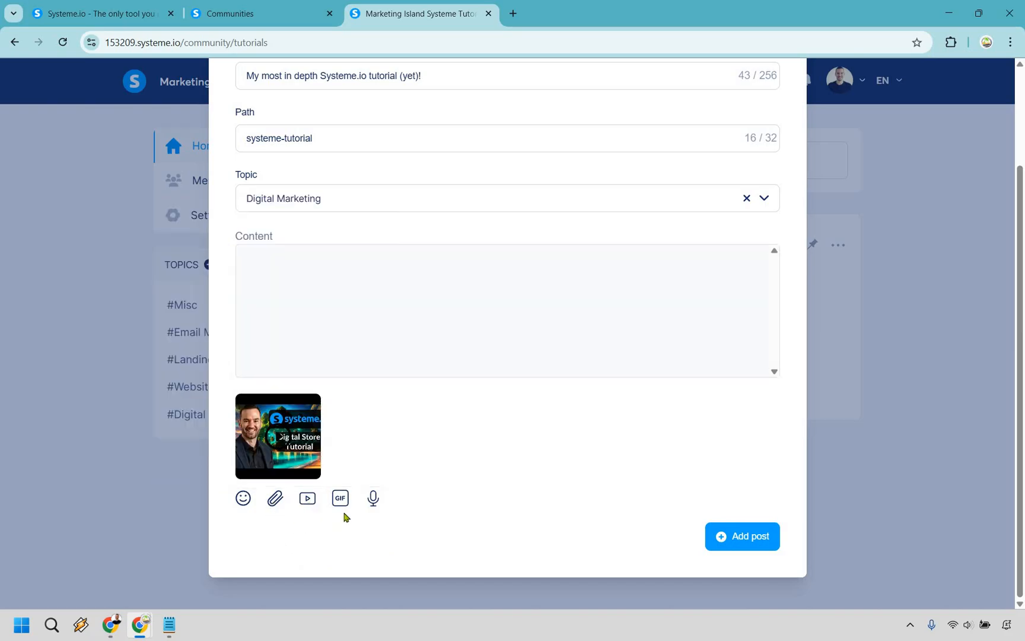
pyautogui.moveTo(371, 312)
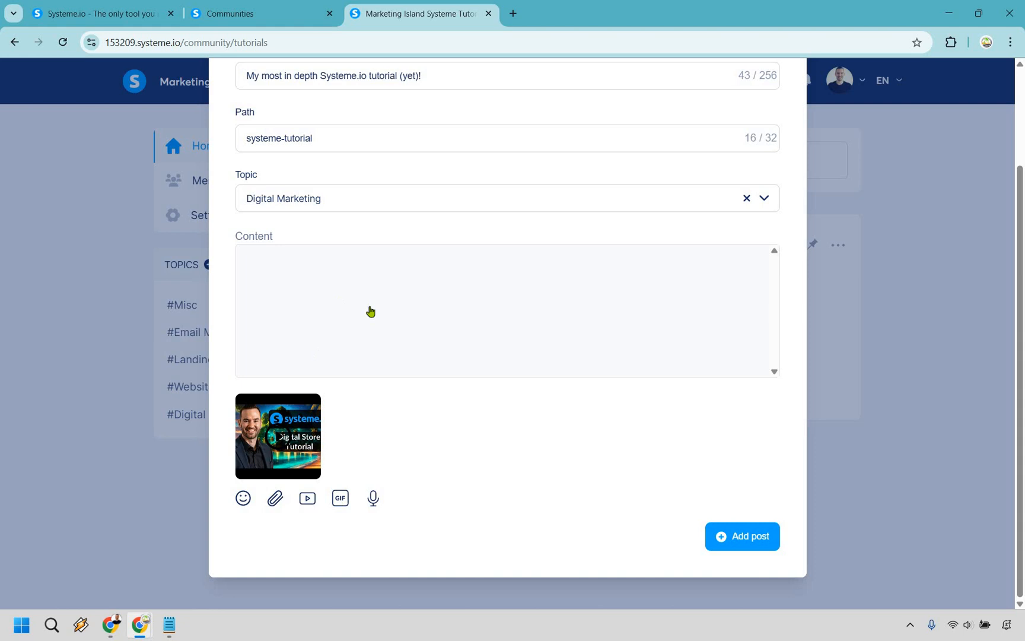
pyautogui.moveTo(373, 498)
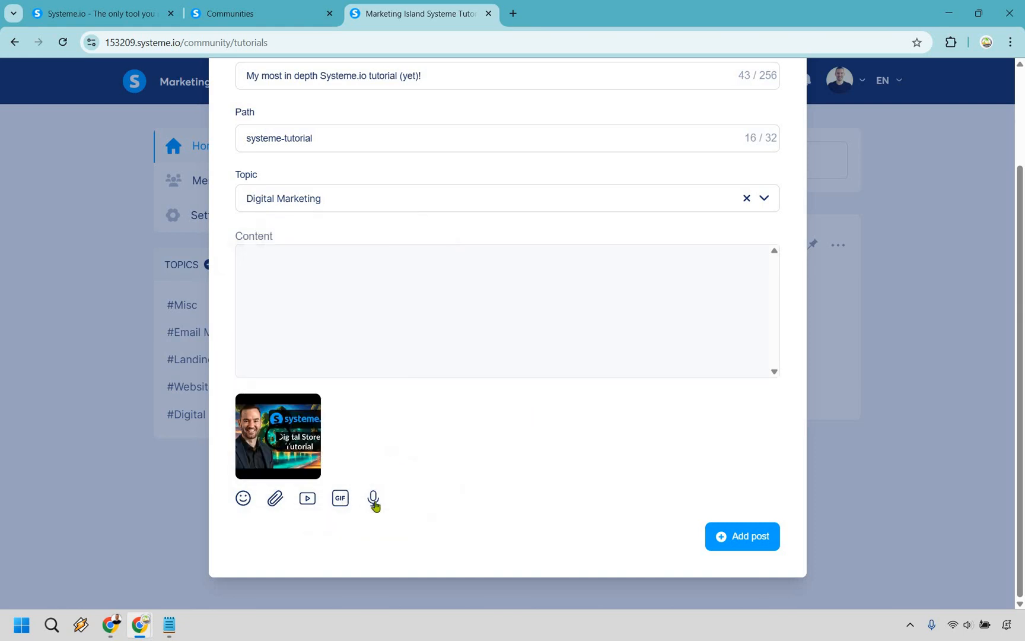
pyautogui.moveTo(367, 509)
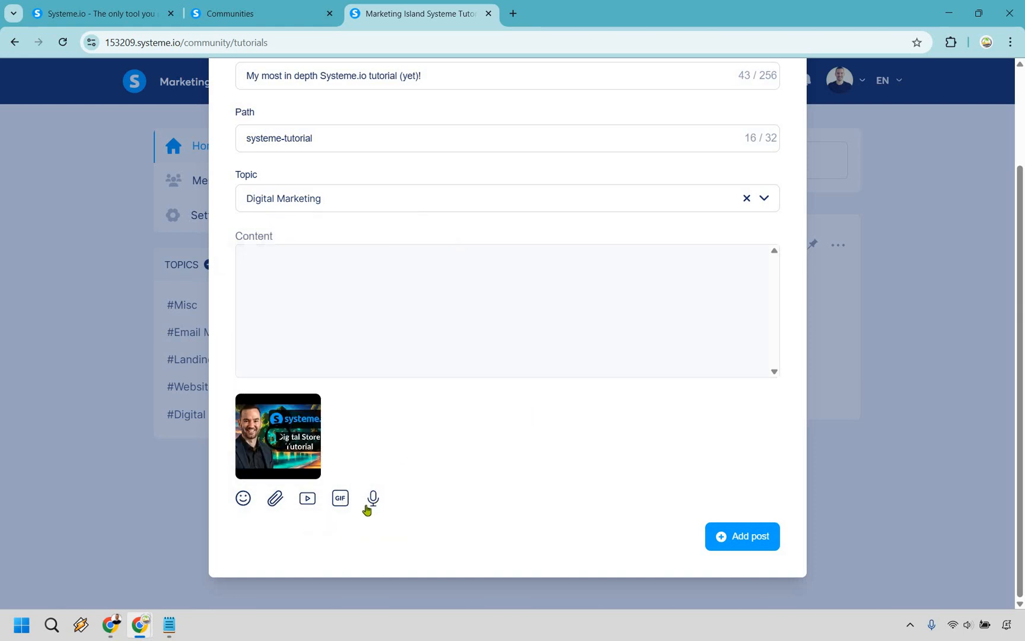
pyautogui.moveTo(486, 450)
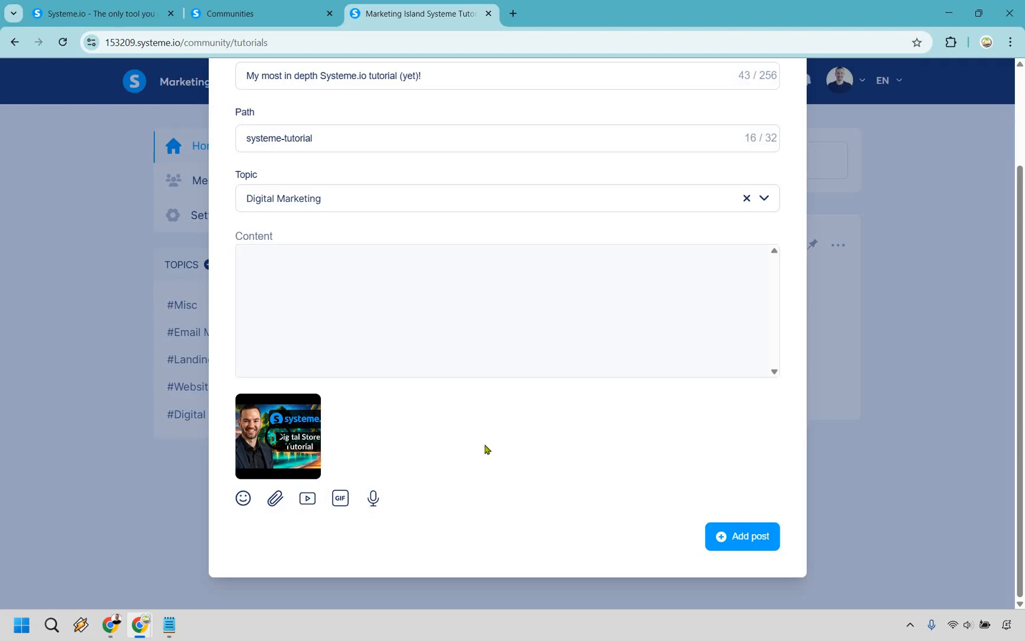
pyautogui.moveTo(486, 449)
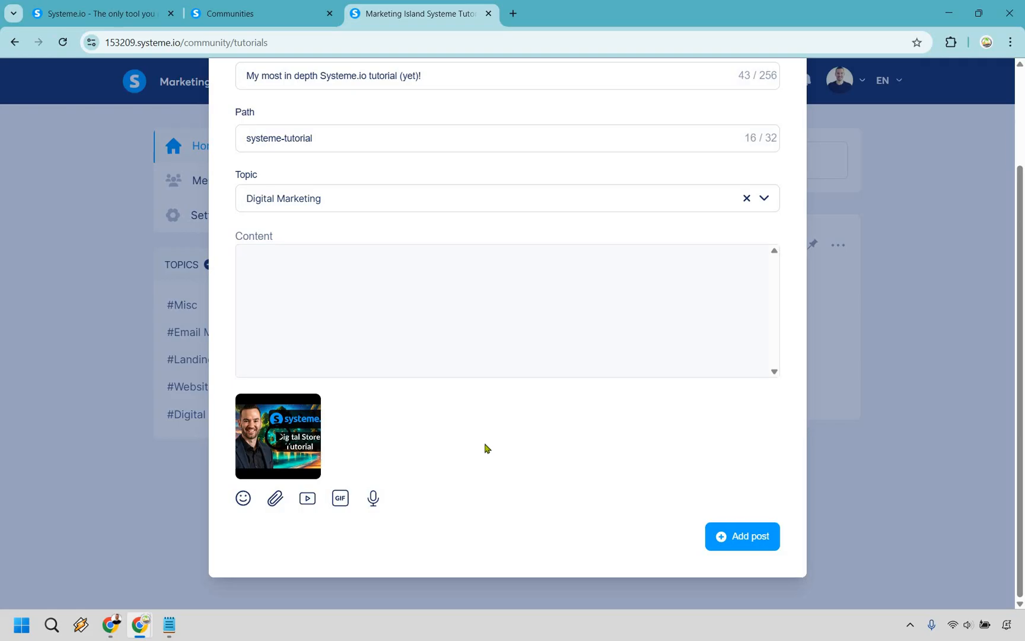
pyautogui.moveTo(453, 461)
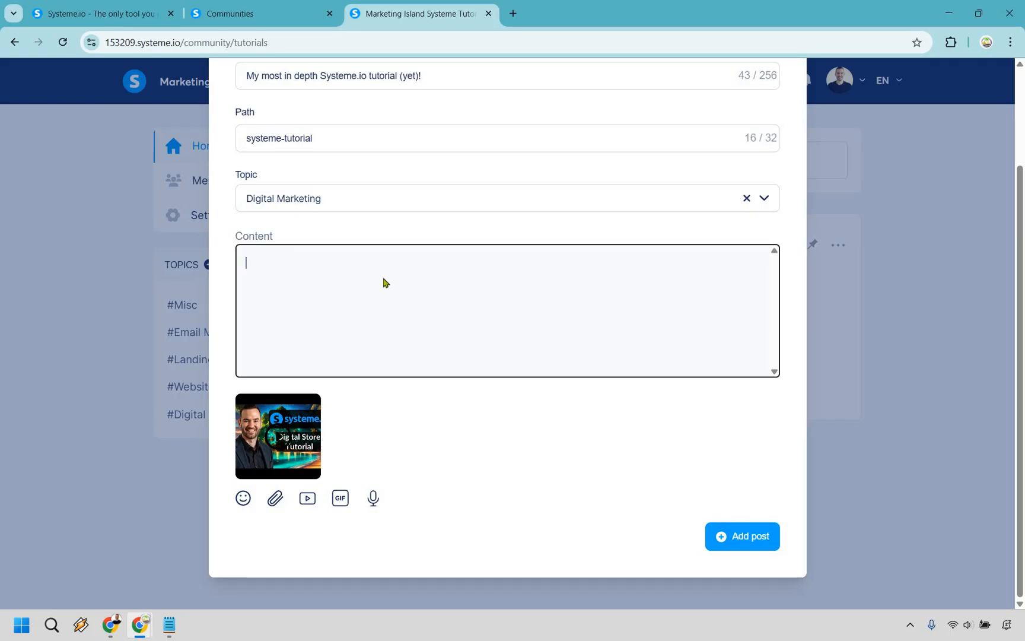
# Write the body 'This is the content, aka one of my most in-depth Systeme tutorials so far.'.
pyautogui.write('This is the cont')
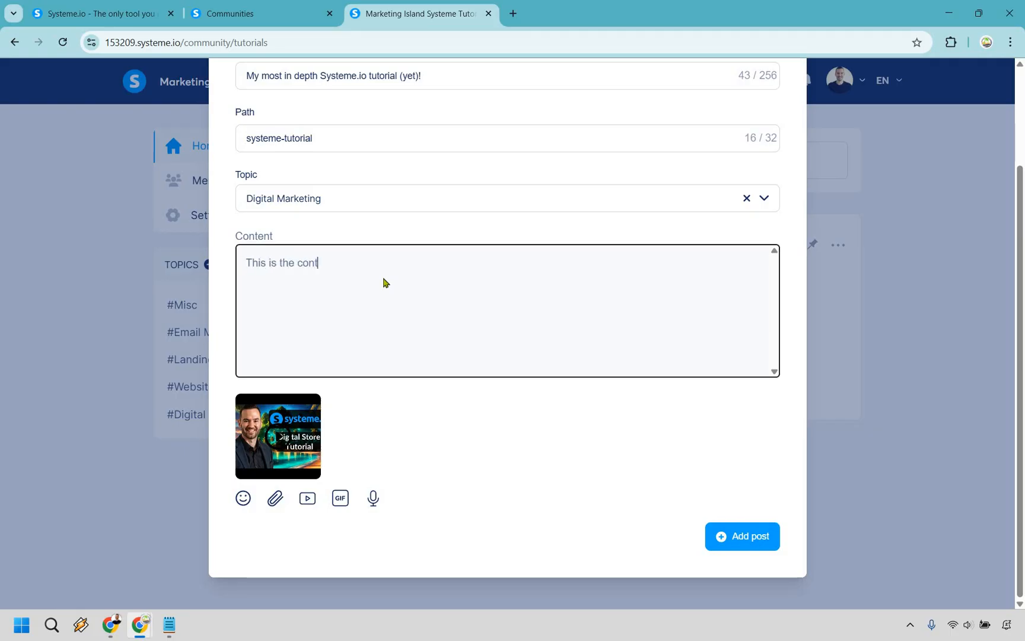
pyautogui.write('ent, aka')
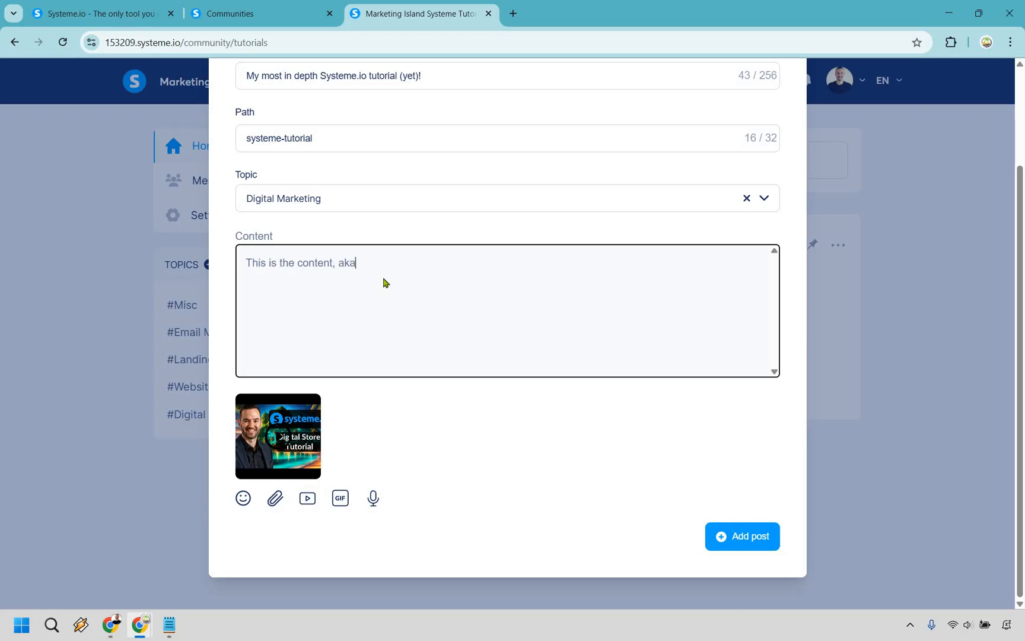
pyautogui.write('one of my most in-depth Systeme tutorials so far.')
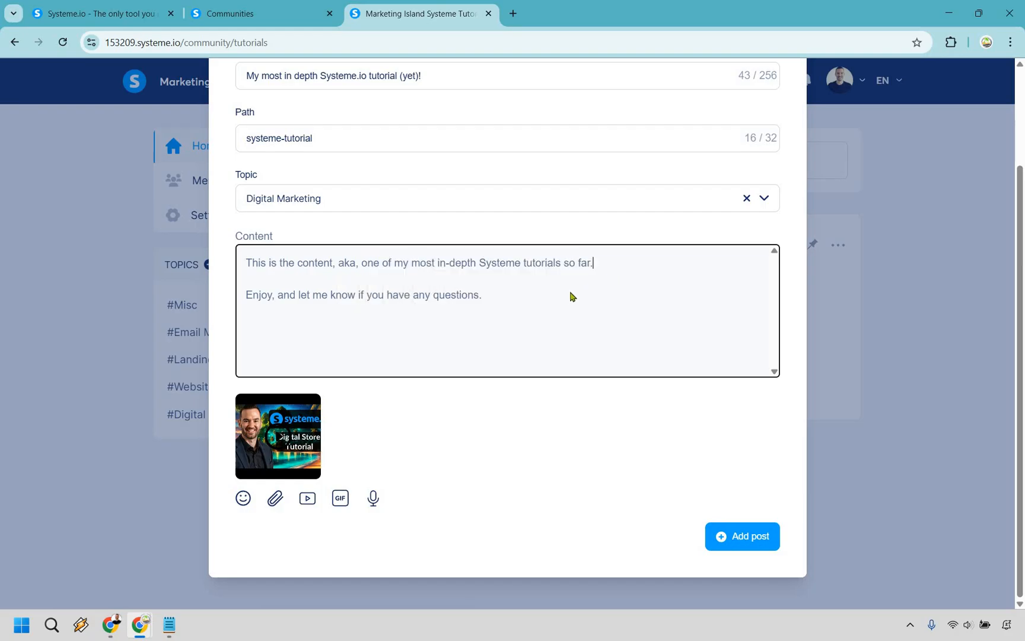
pyautogui.moveTo(570, 319)
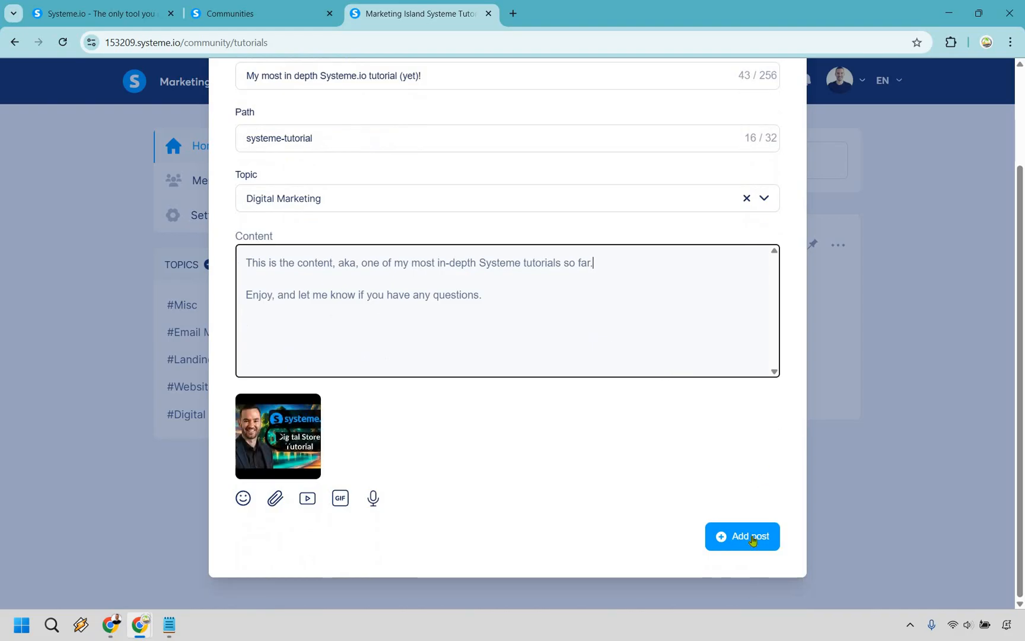
# Publish the tutorial post, preview its embedded Digital Store video, and close the post.
pyautogui.click(742, 536)
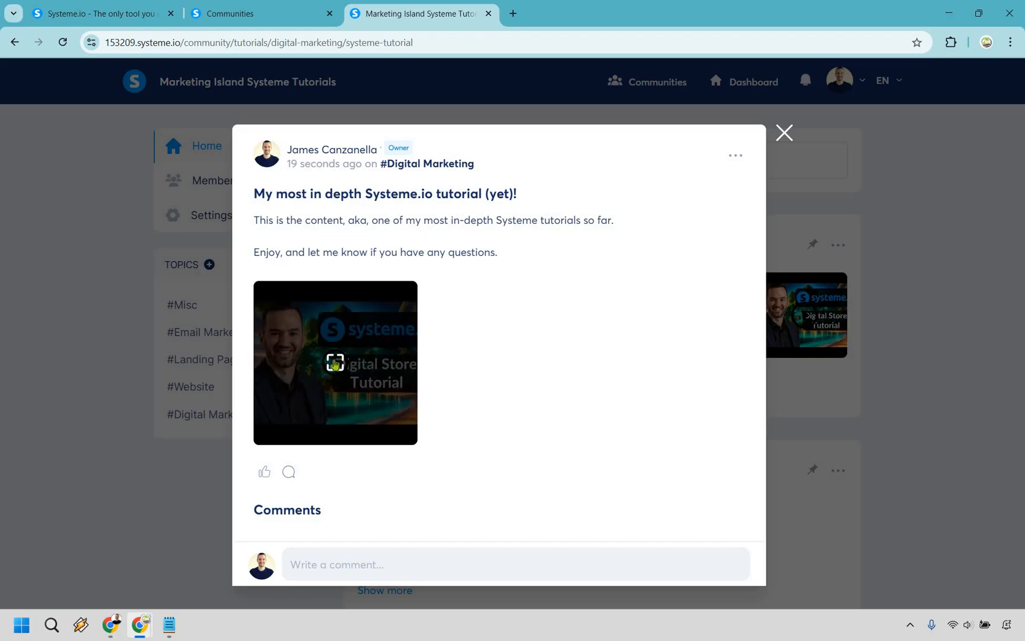
pyautogui.click(334, 363)
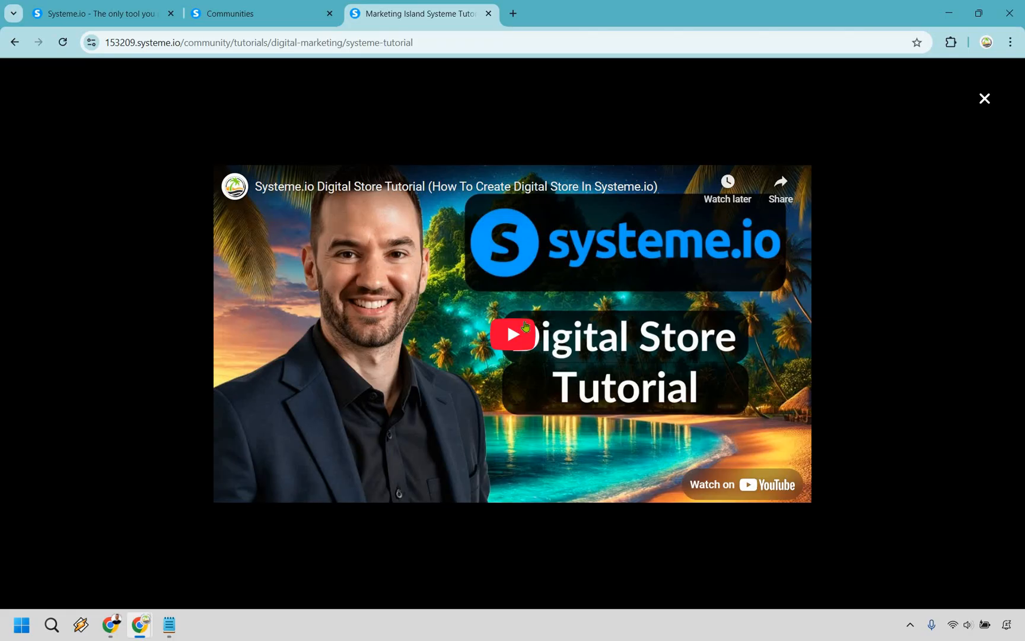
pyautogui.moveTo(984, 98)
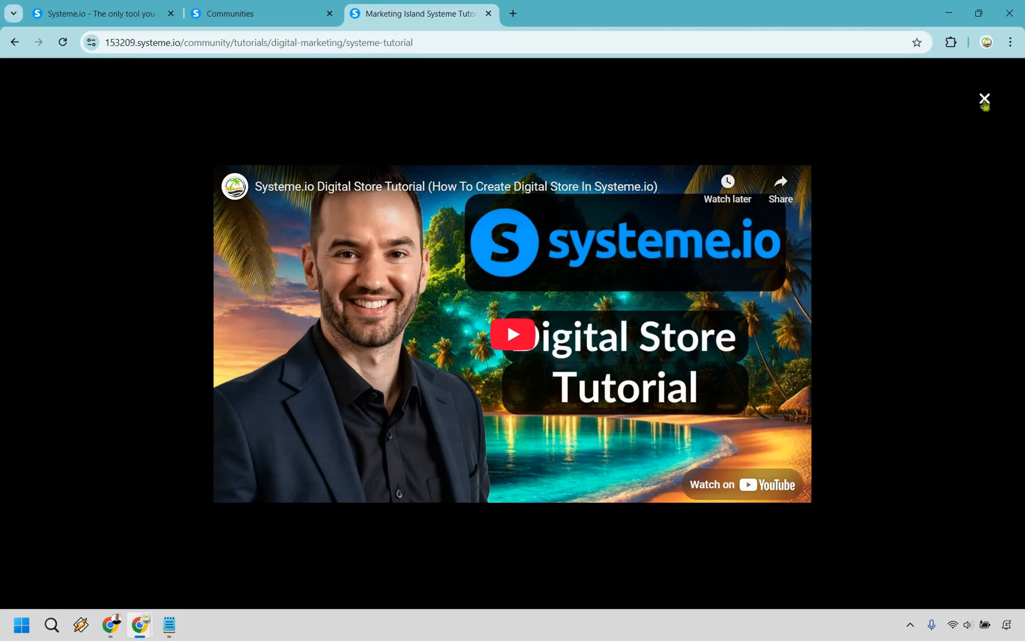
pyautogui.click(984, 98)
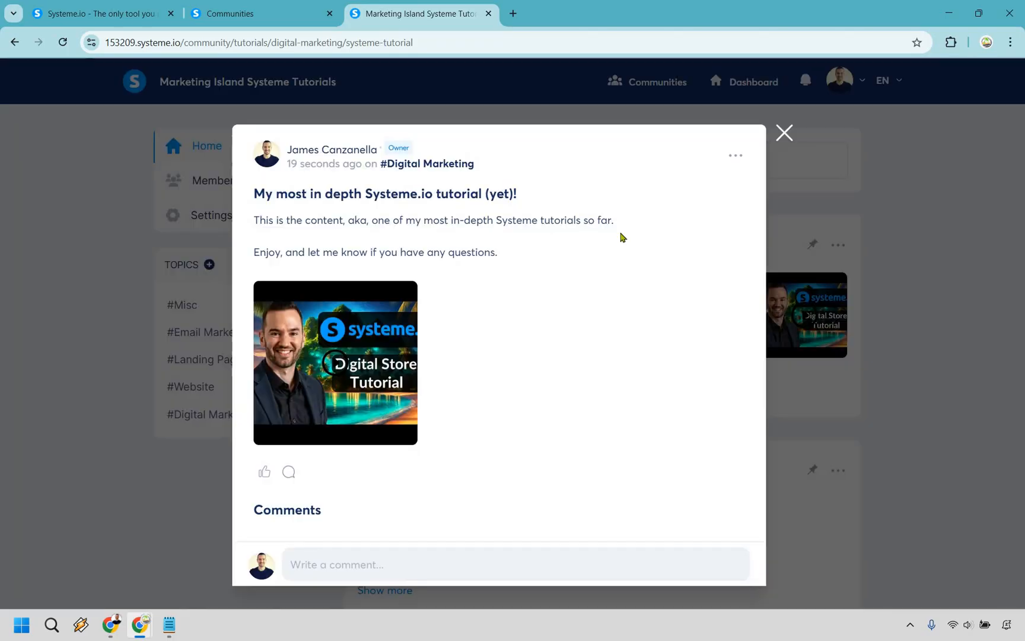
pyautogui.moveTo(287, 233)
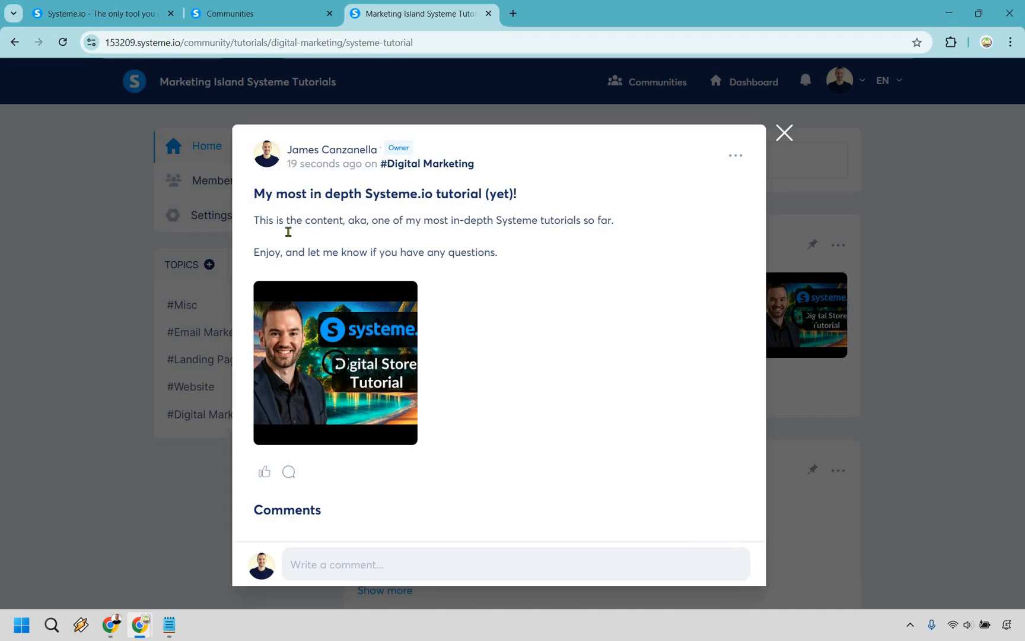
pyautogui.moveTo(672, 176)
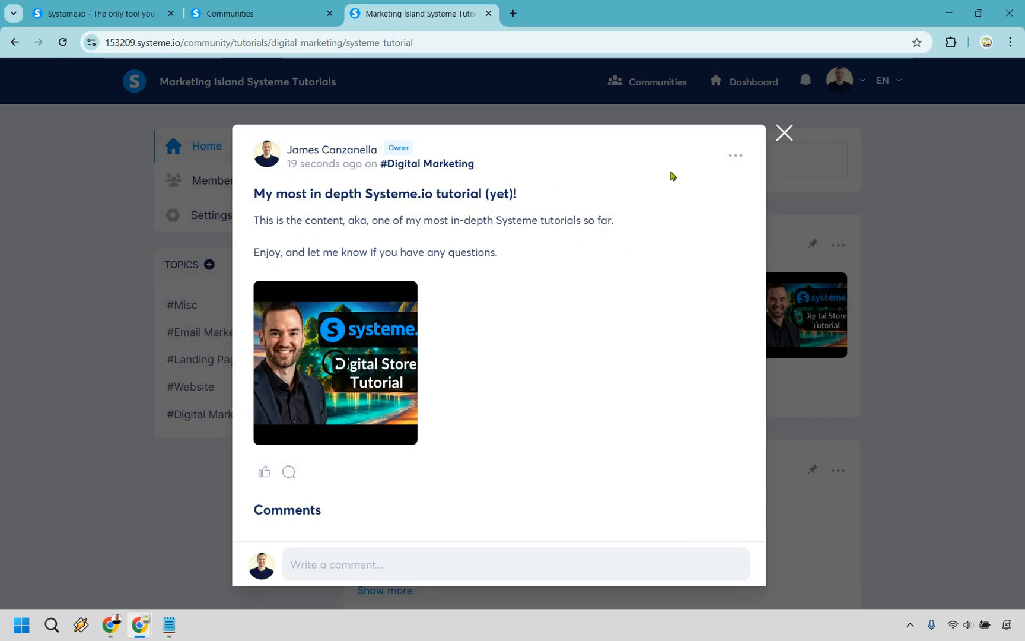
pyautogui.click(784, 132)
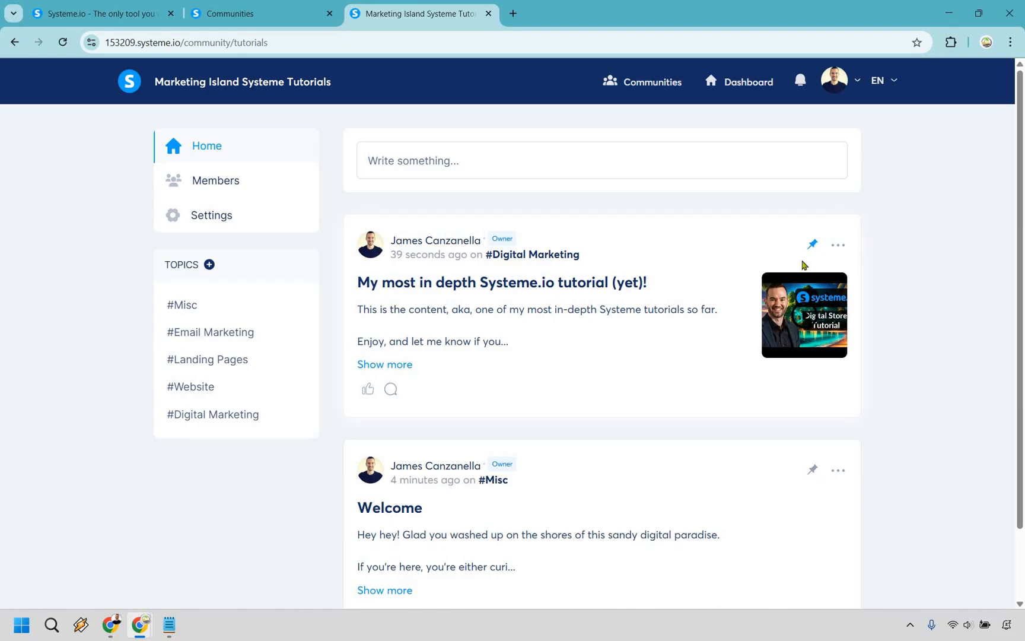
# Pin the tutorial post and scroll the feed to confirm it stays on top.
pyautogui.click(811, 244)
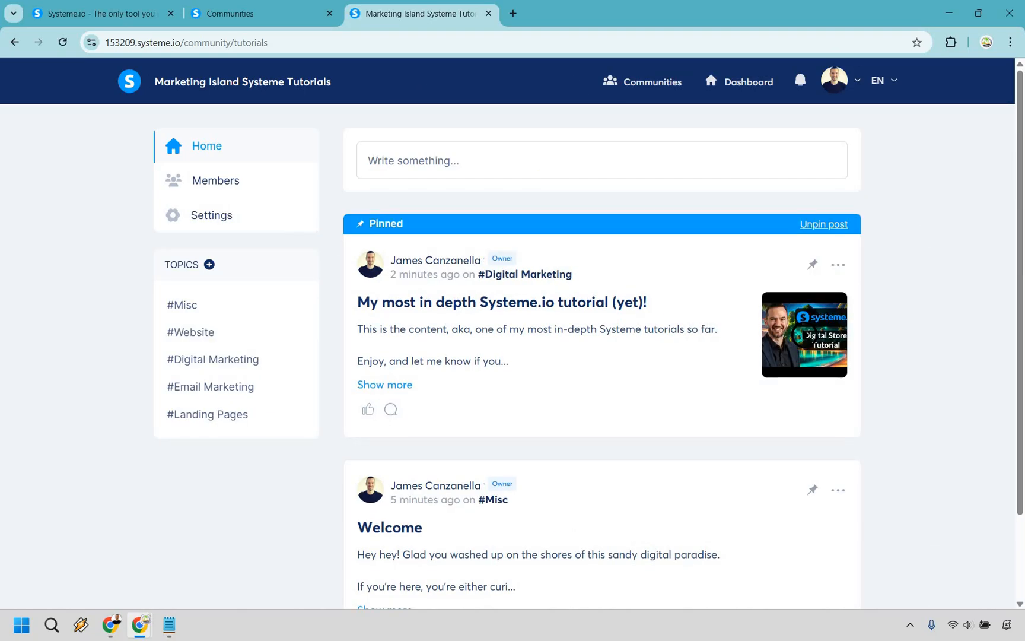
pyautogui.moveTo(724, 241)
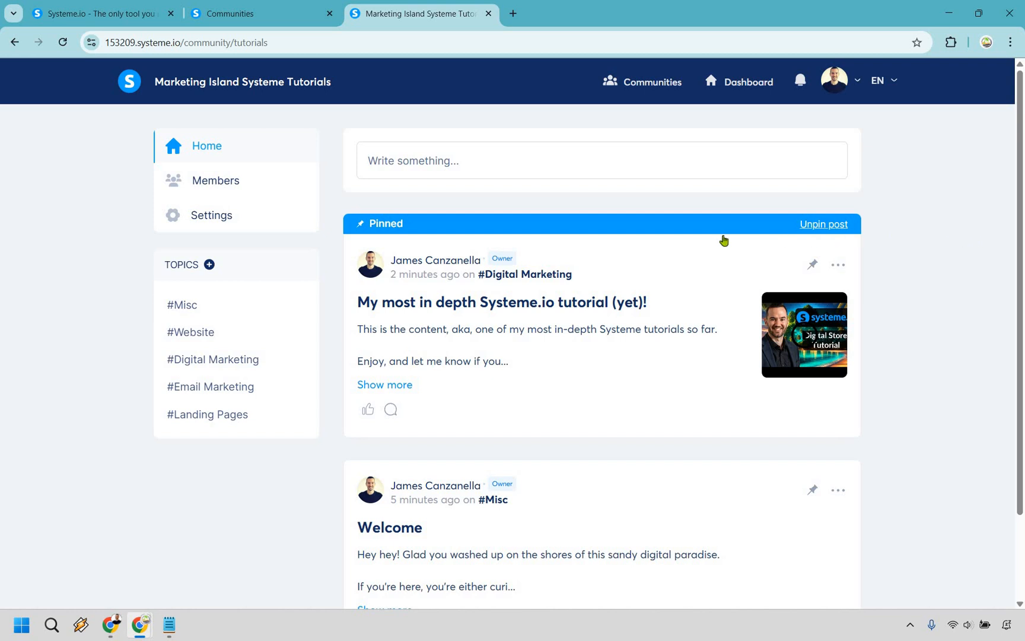
pyautogui.moveTo(866, 231)
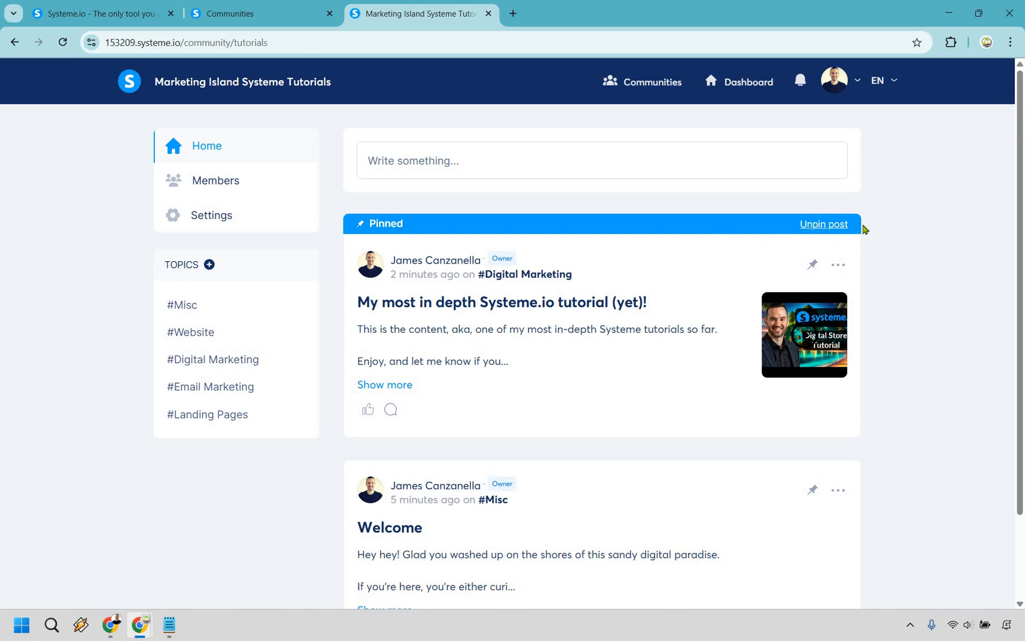
pyautogui.moveTo(924, 255)
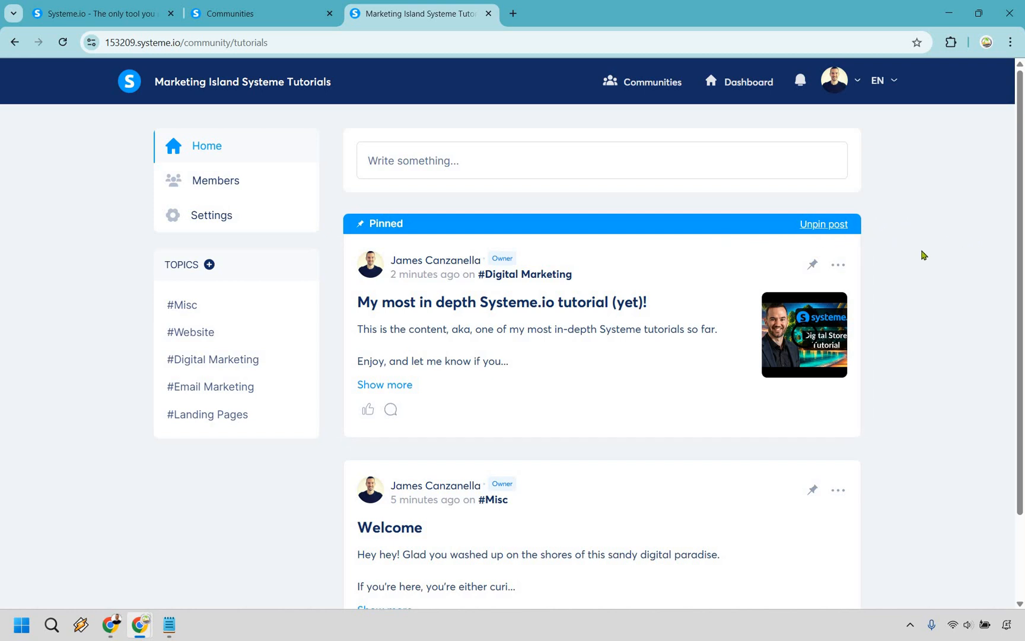
pyautogui.scroll(-3)
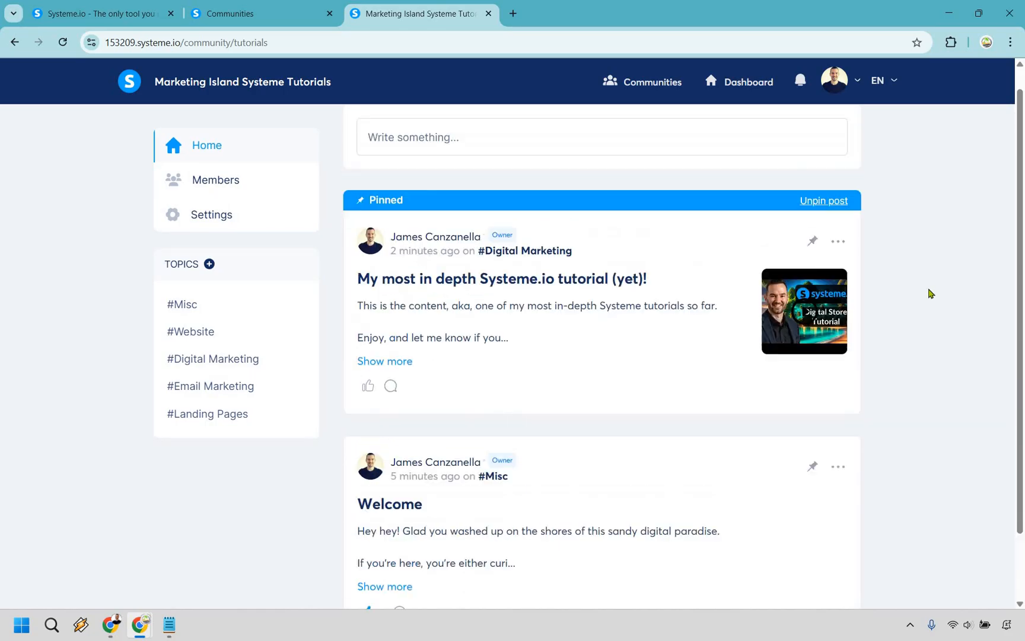
pyautogui.scroll(-3)
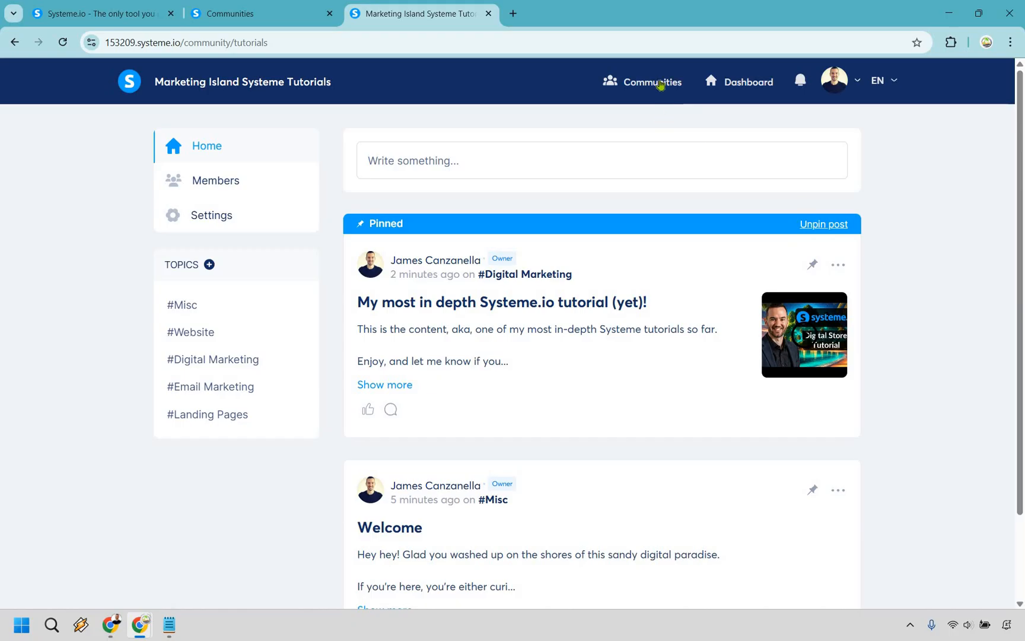
pyautogui.moveTo(1004, 297)
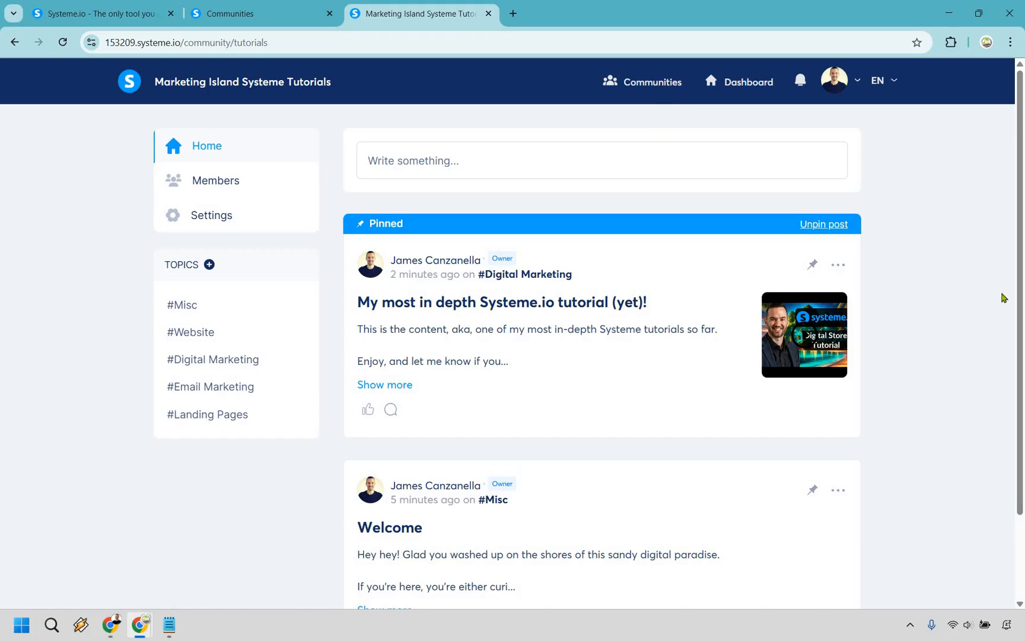
pyautogui.moveTo(998, 260)
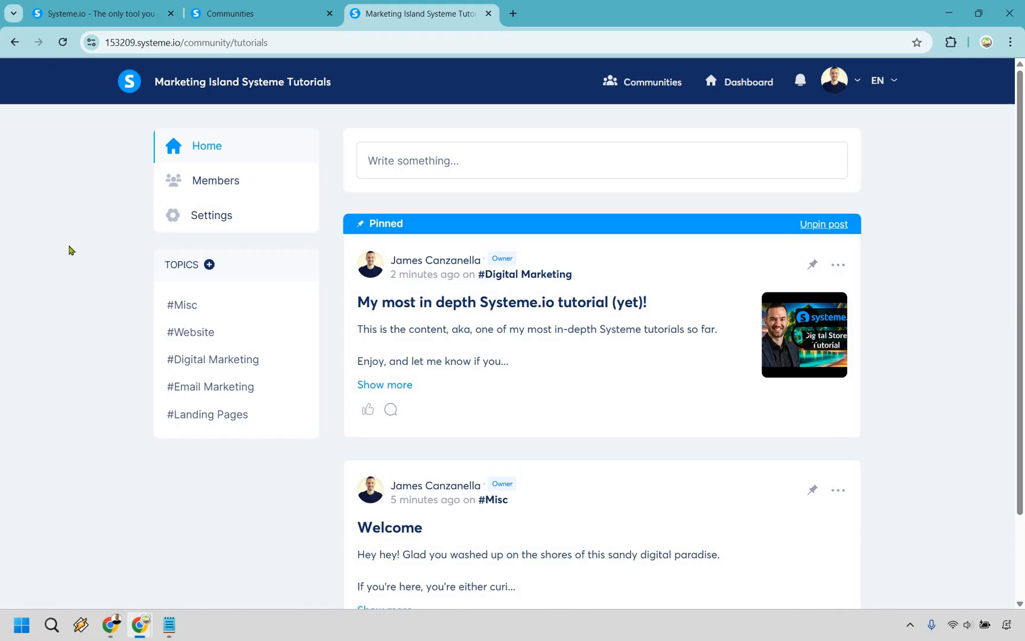
pyautogui.moveTo(947, 236)
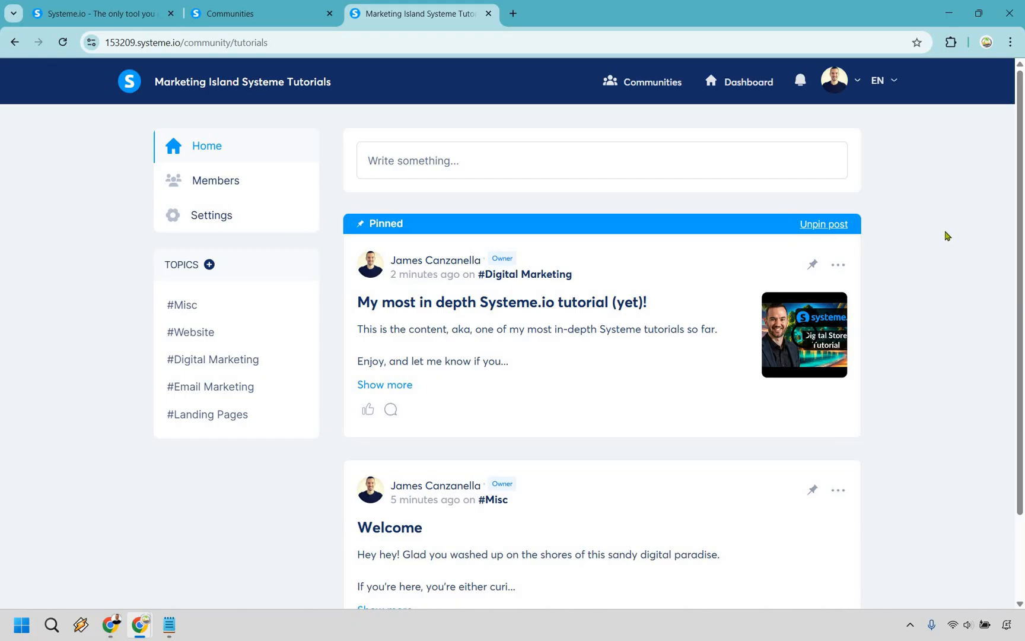
pyautogui.moveTo(473, 355)
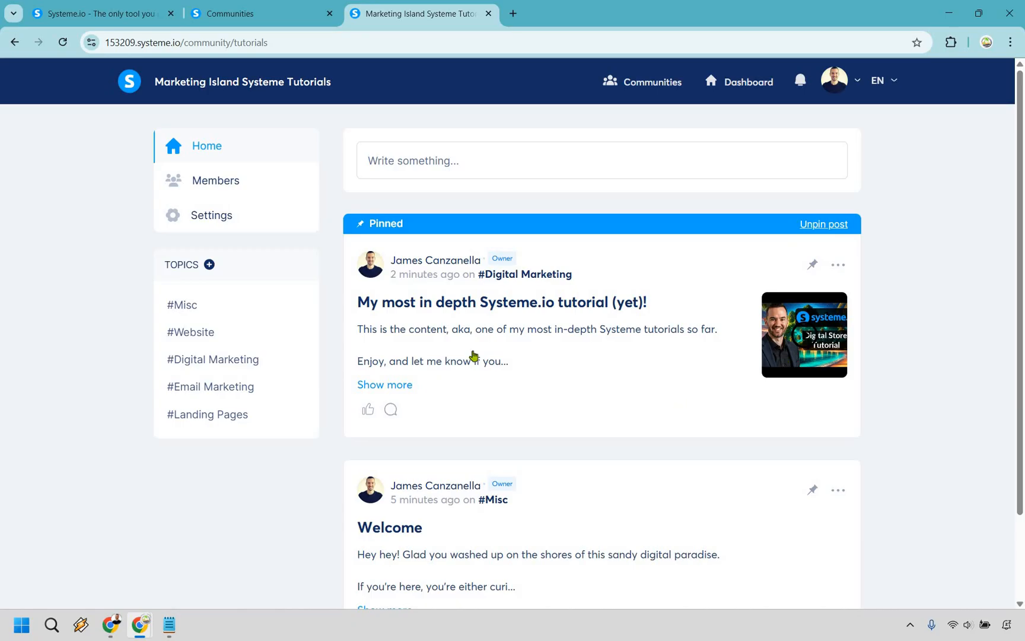
pyautogui.moveTo(993, 283)
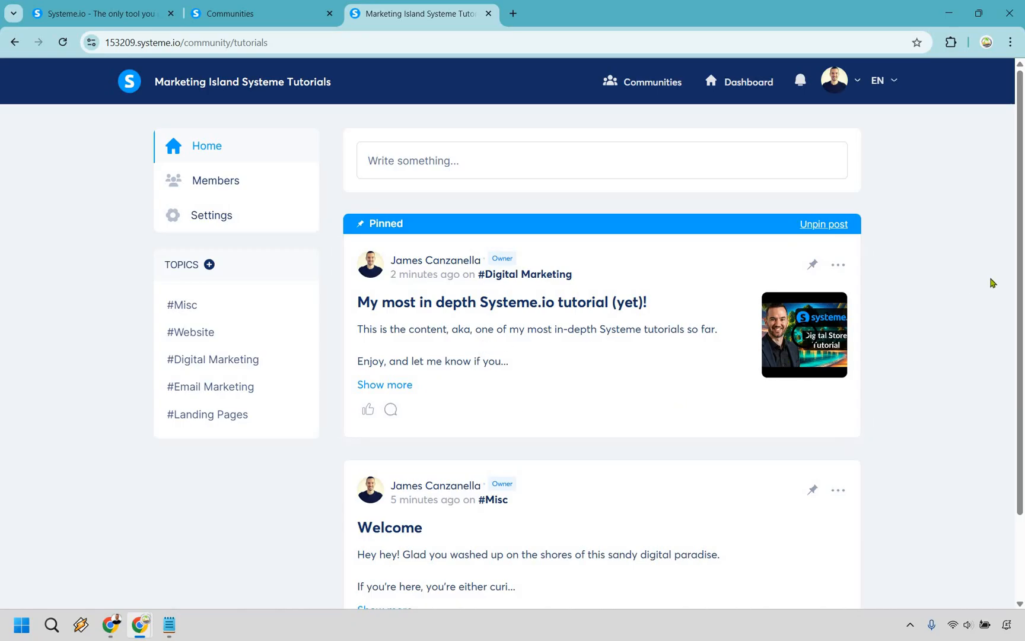
pyautogui.moveTo(997, 269)
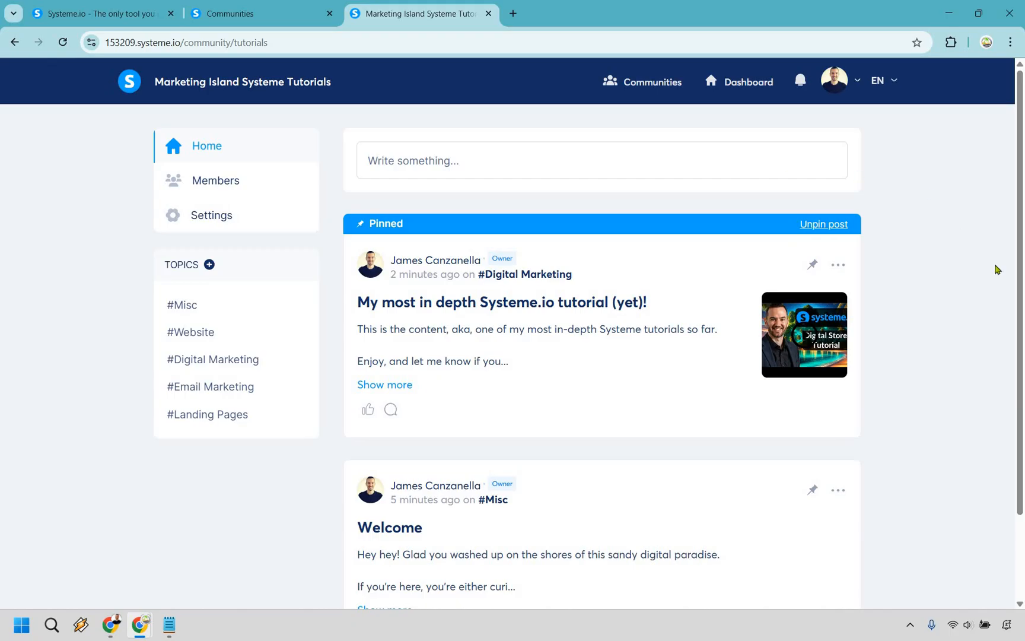
pyautogui.moveTo(634, 91)
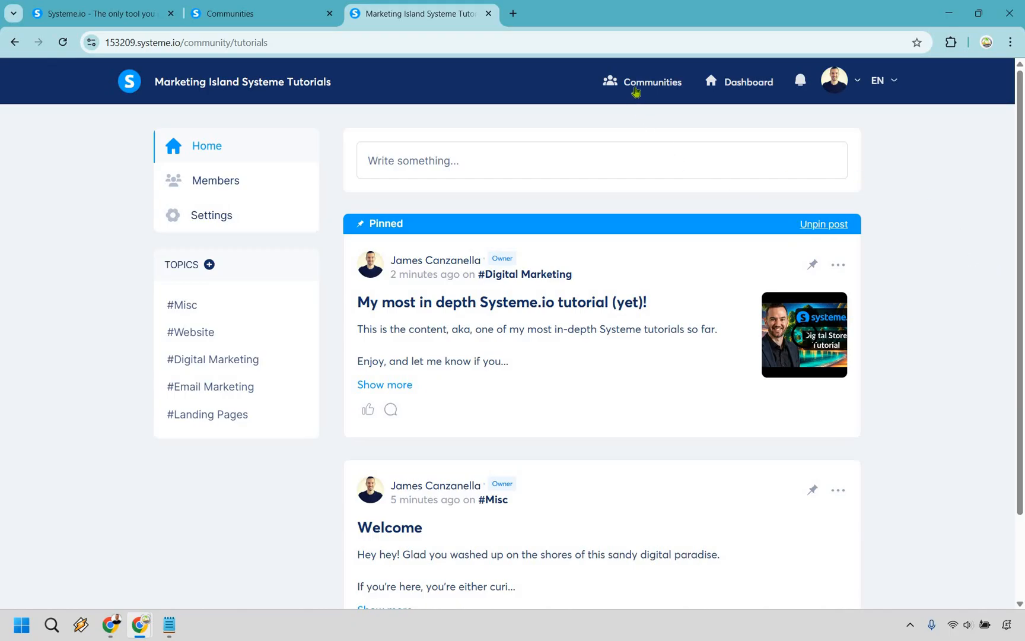
# Show the Communities overview listing Marketing Island Systeme Tutorials.
pyautogui.click(654, 82)
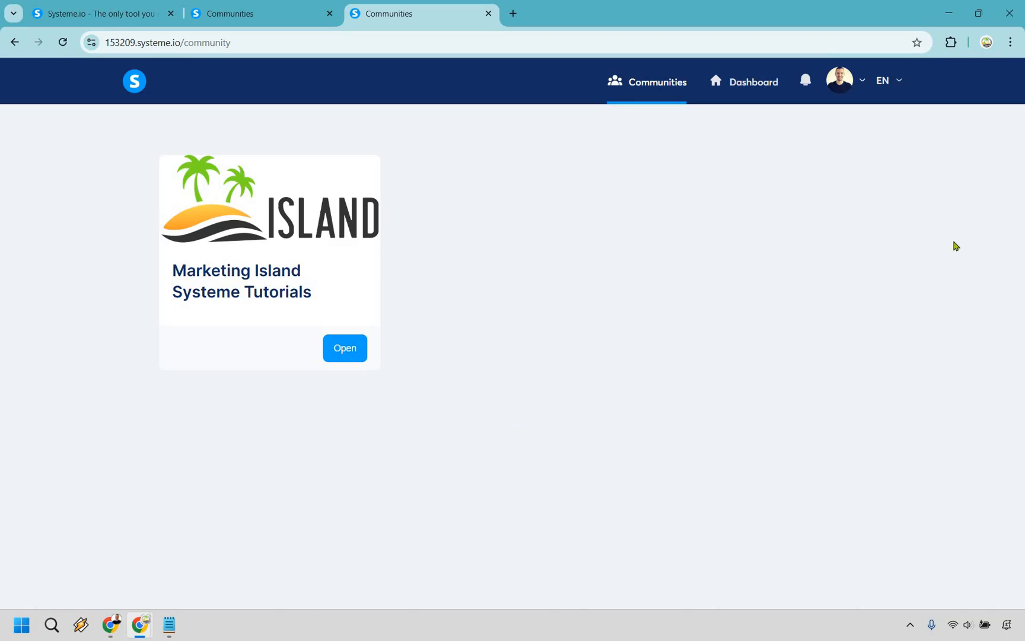
pyautogui.moveTo(956, 378)
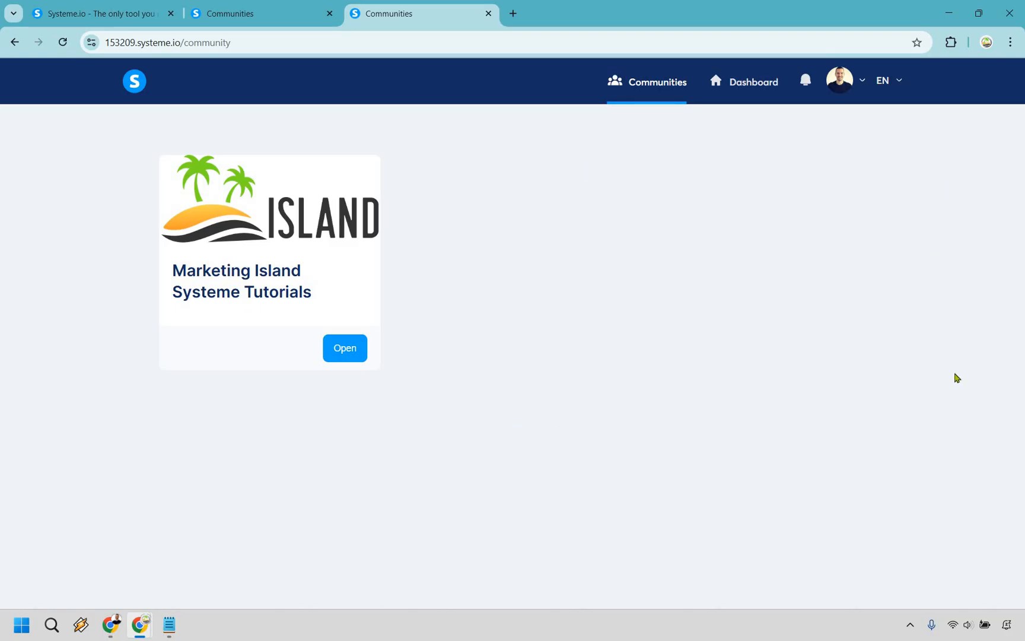
pyautogui.moveTo(374, 384)
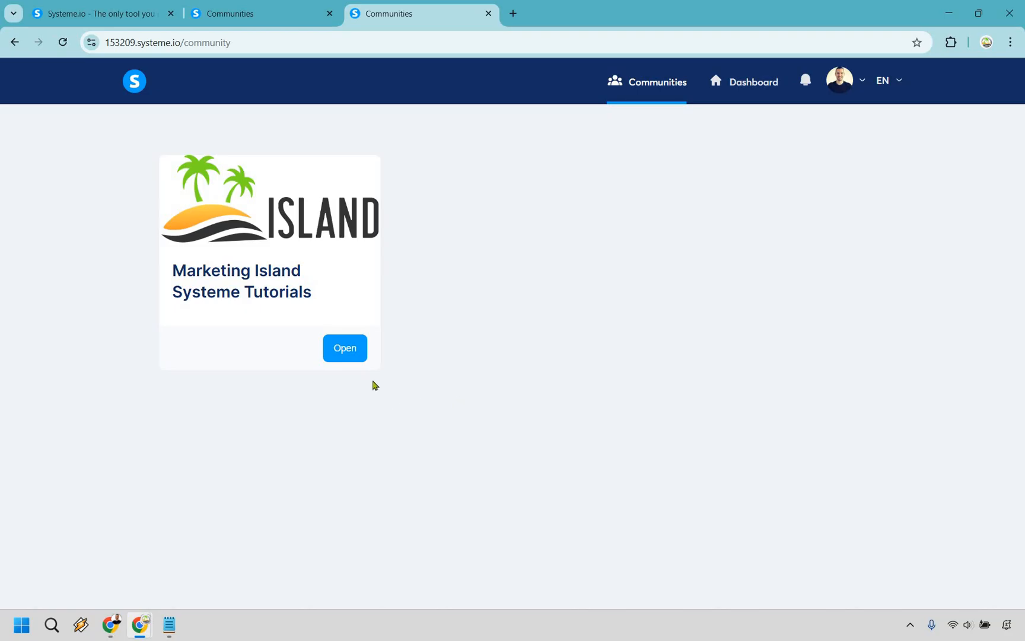
# Open the Marketing Island Systeme Tutorials community from its card to view the pinned tutorial post.
pyautogui.click(344, 348)
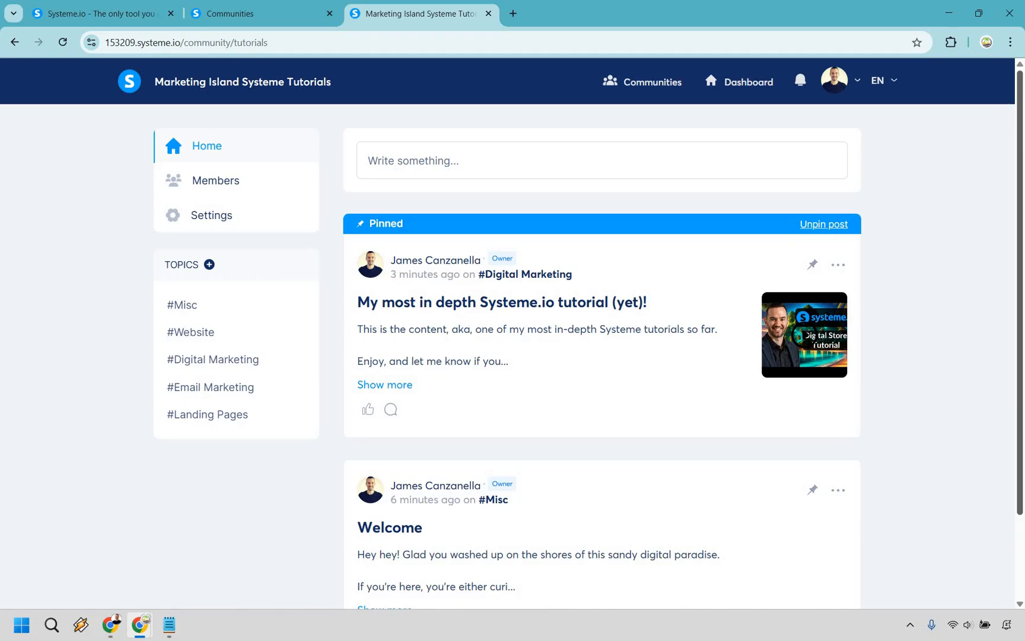
pyautogui.moveTo(999, 208)
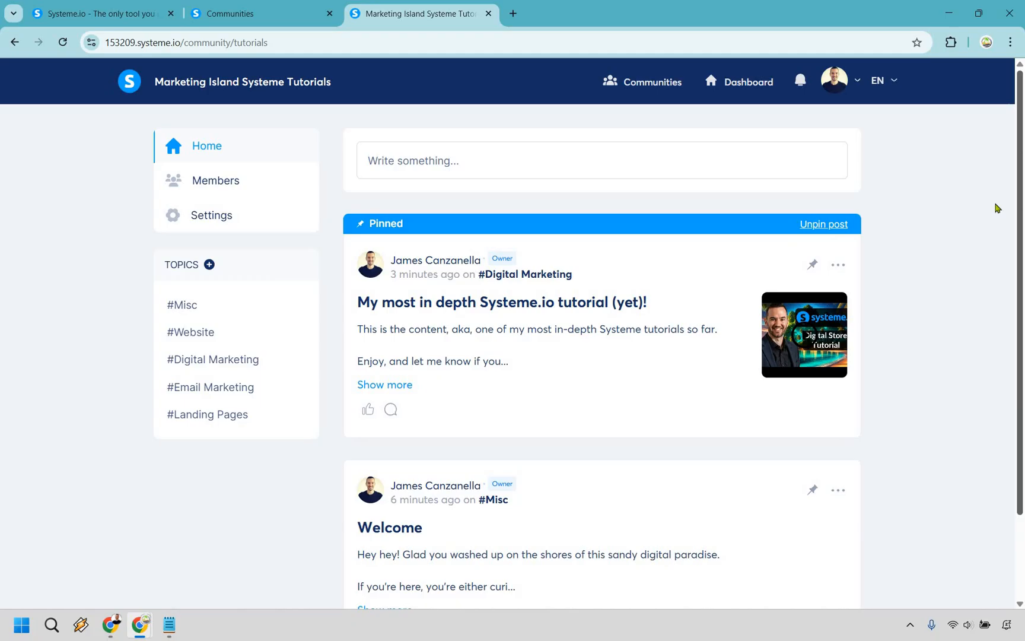